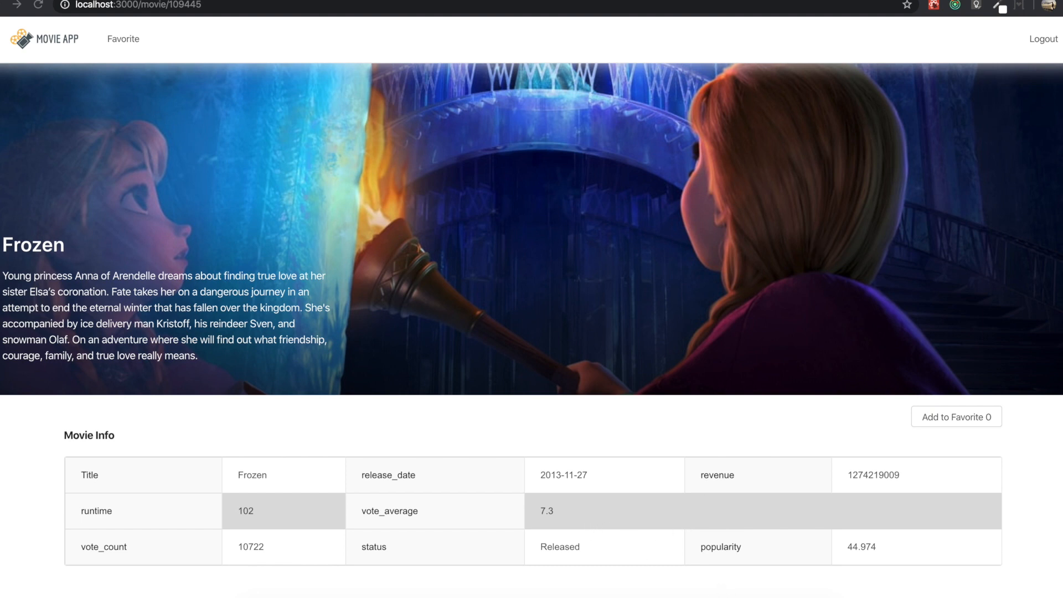
mouse_move(691, 532)
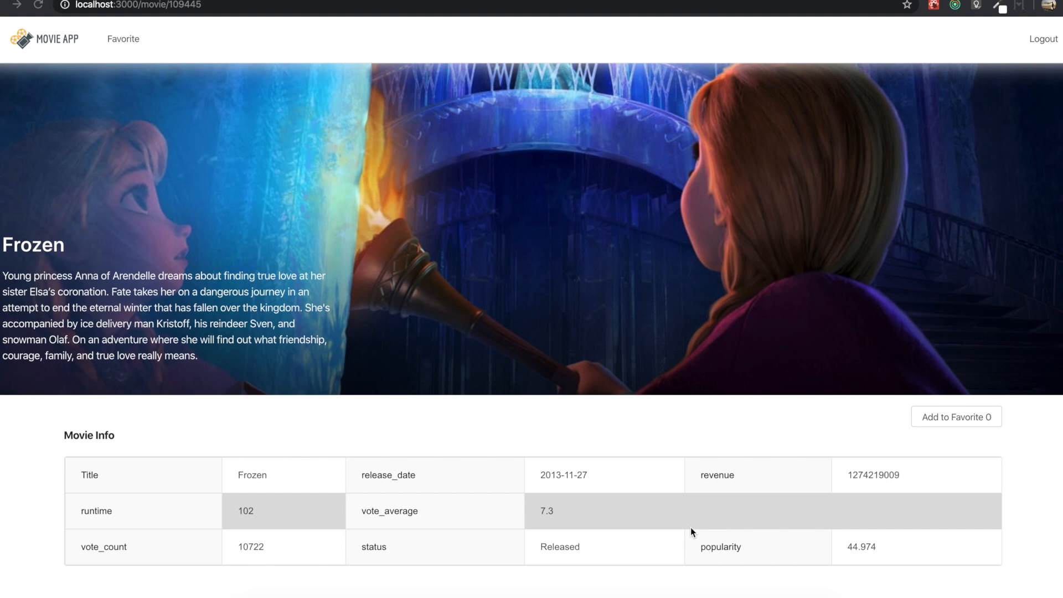
mouse_move(812, 247)
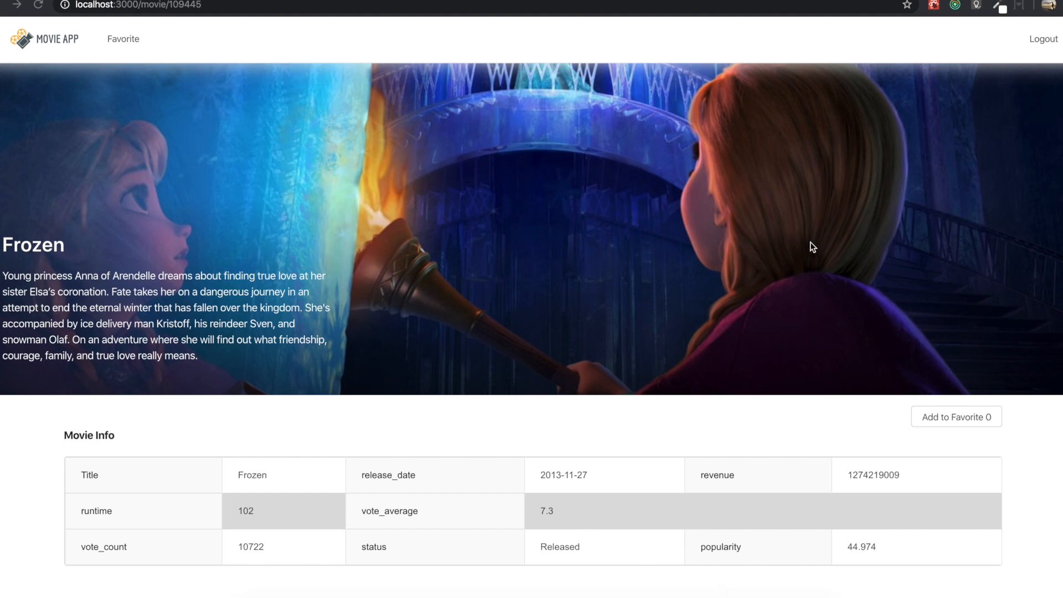
mouse_move(691, 533)
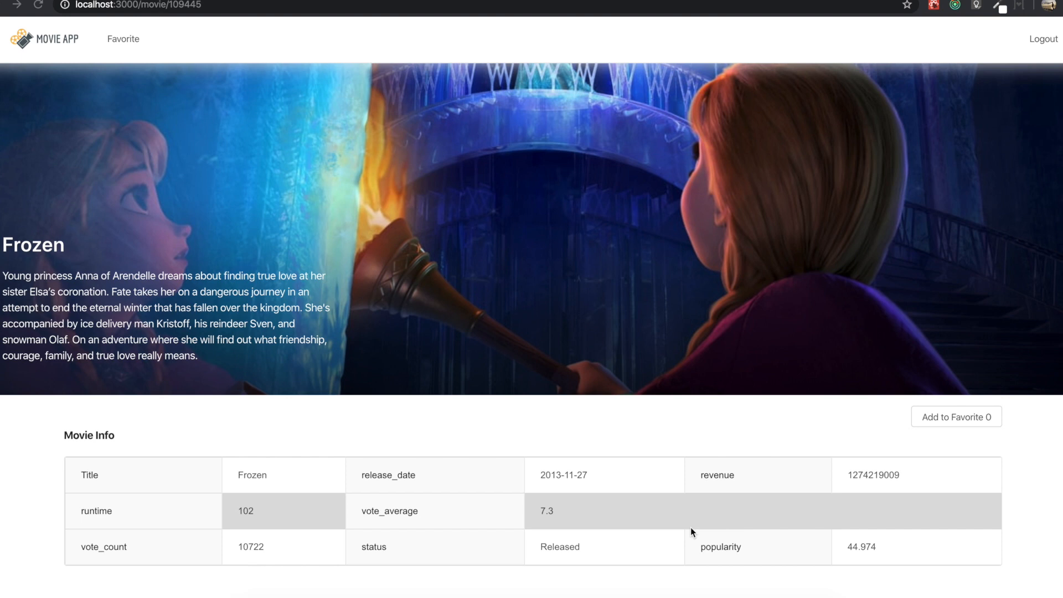
mouse_move(813, 247)
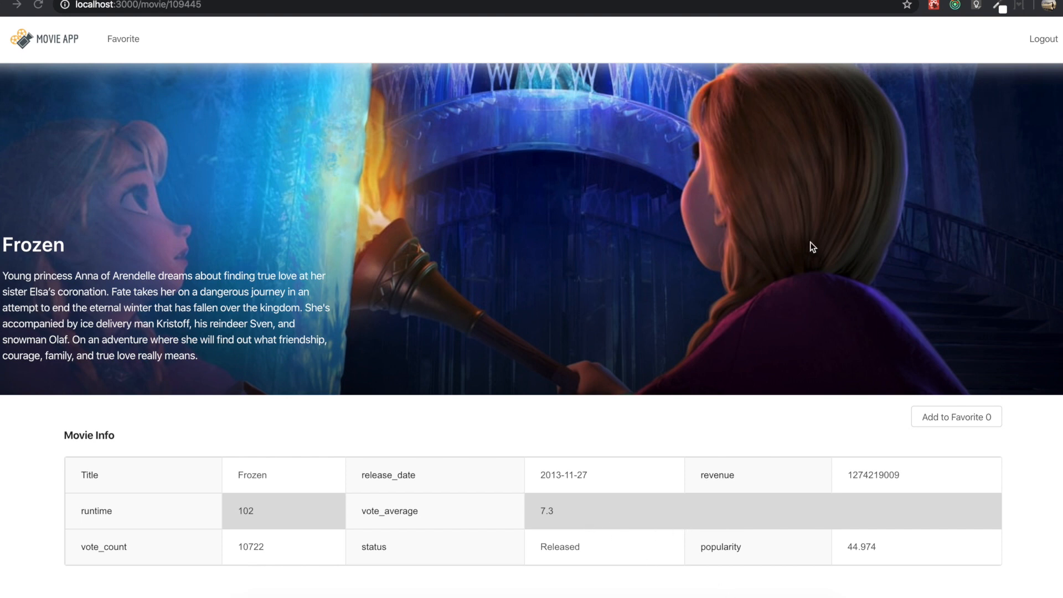
mouse_move(691, 532)
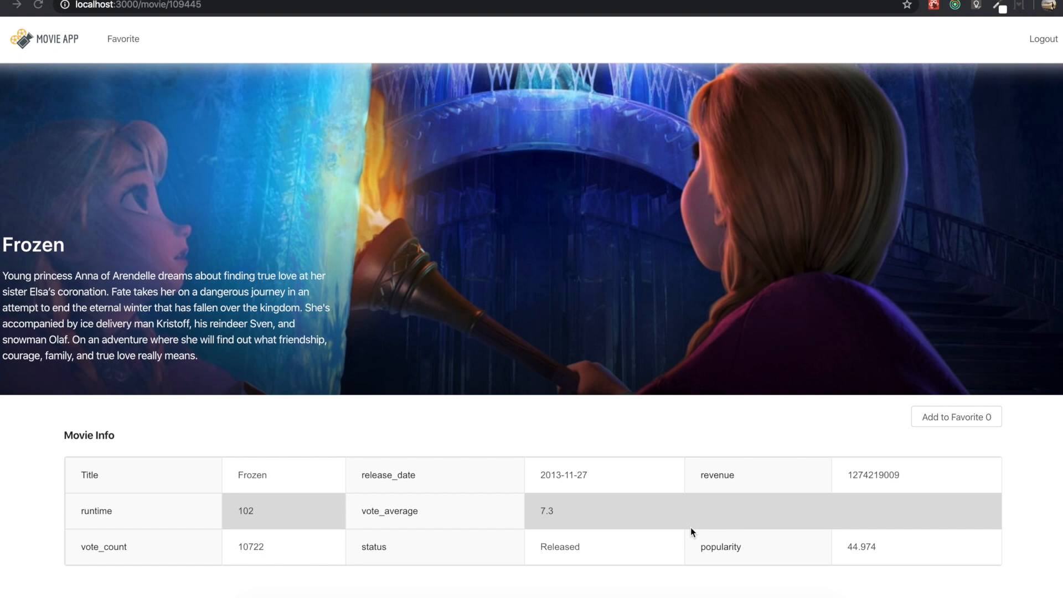
mouse_move(727, 592)
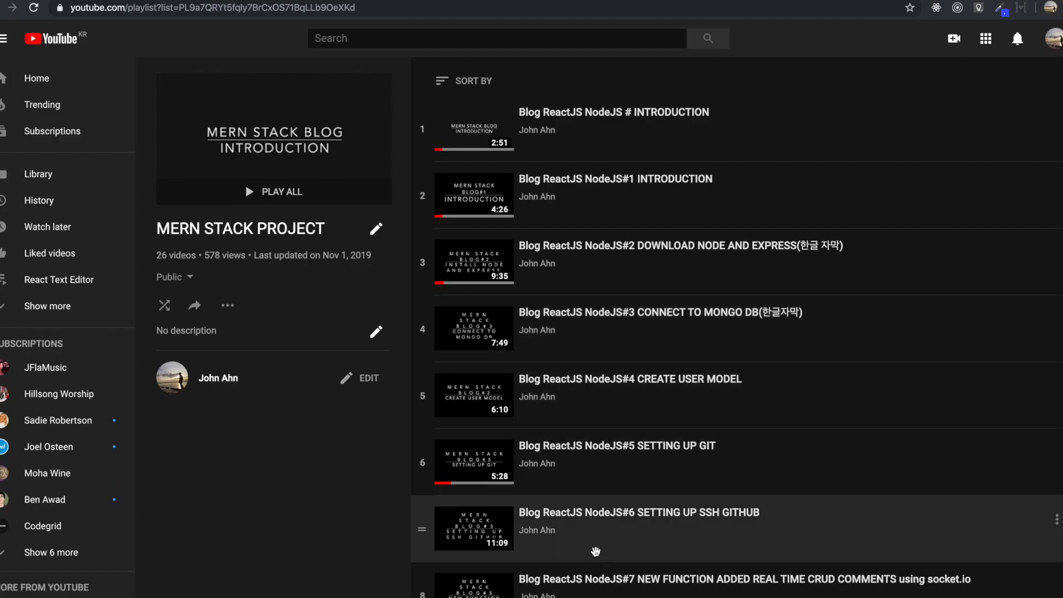
Step: Download boilerplate-mern-stack as a ZIP into Youtube_Code and extract the archive
scroll(down, 3)
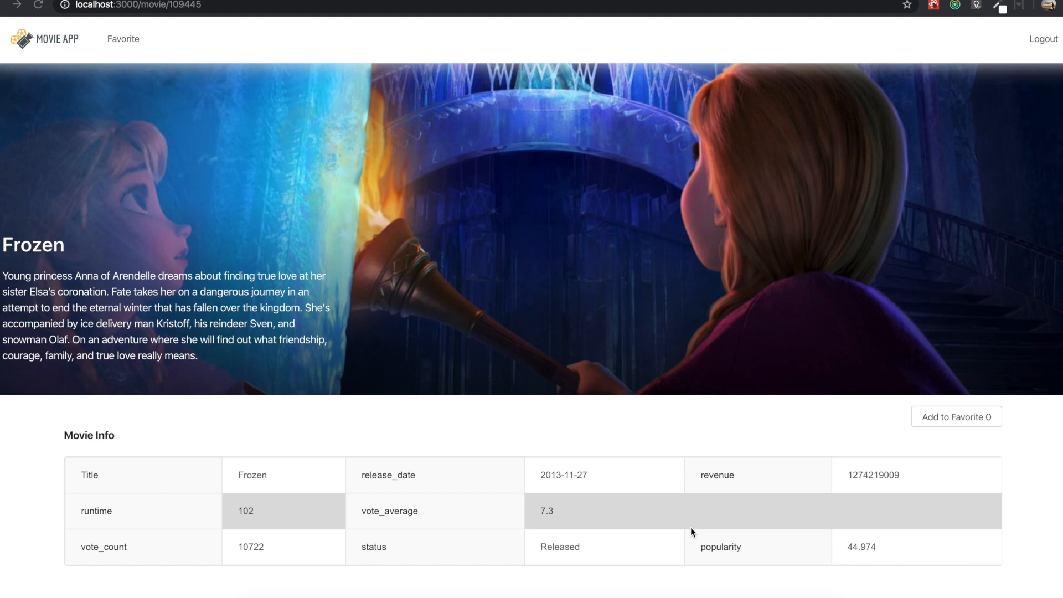
mouse_move(727, 591)
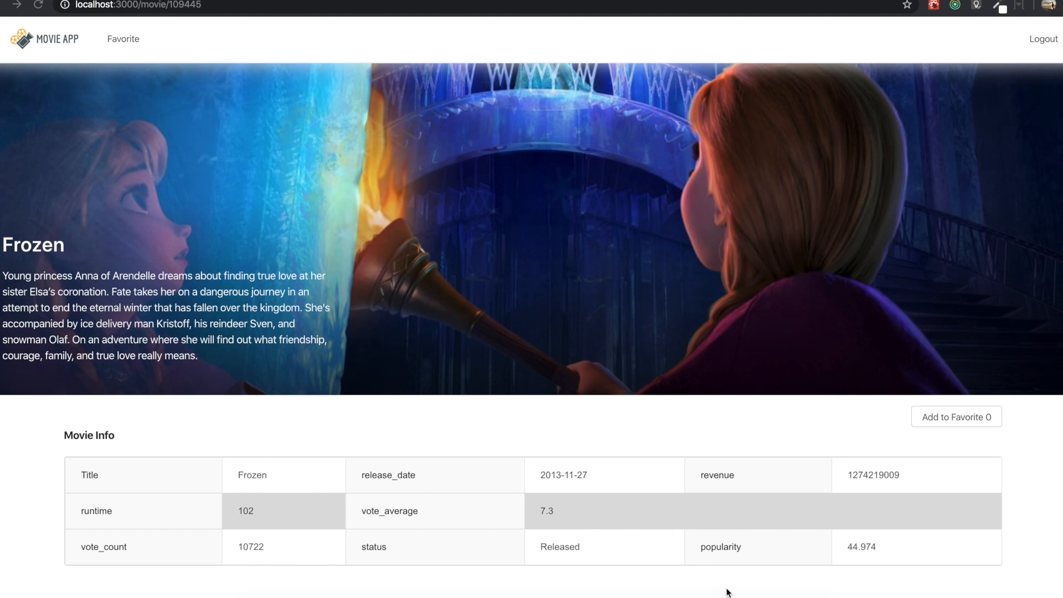
mouse_move(691, 533)
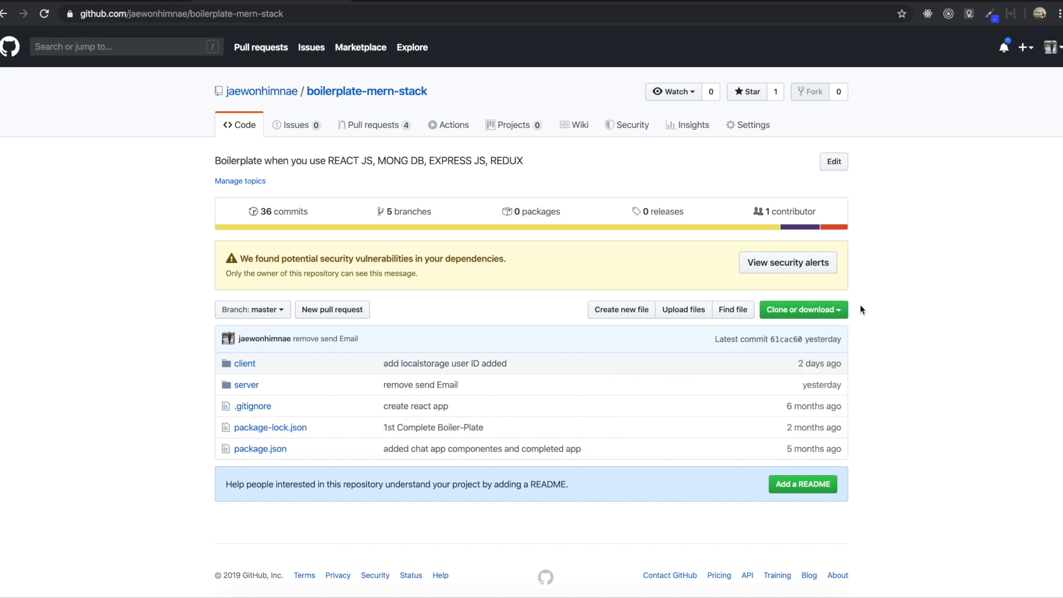
click(803, 308)
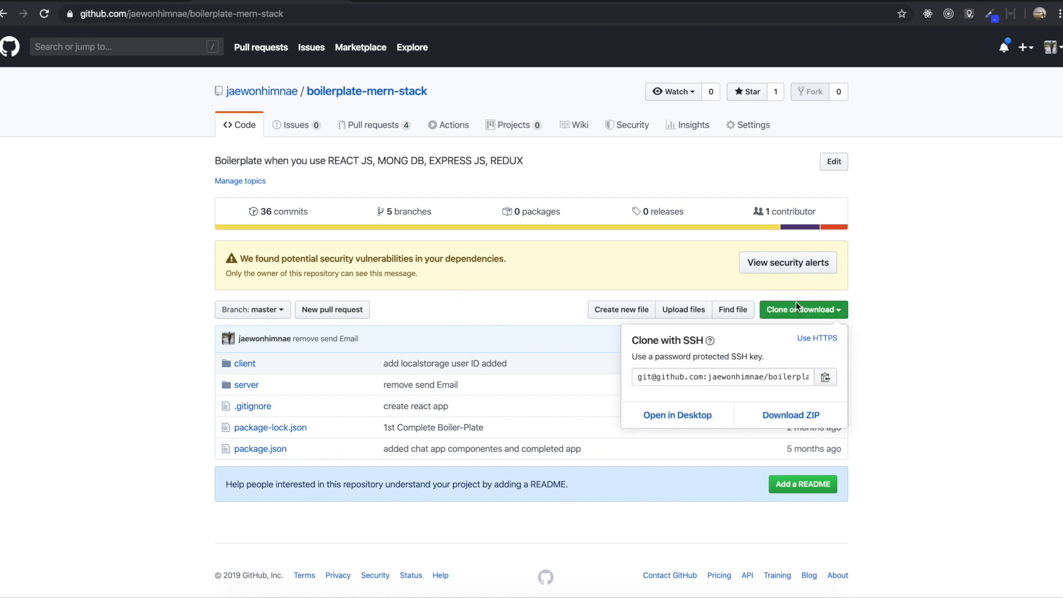
click(791, 414)
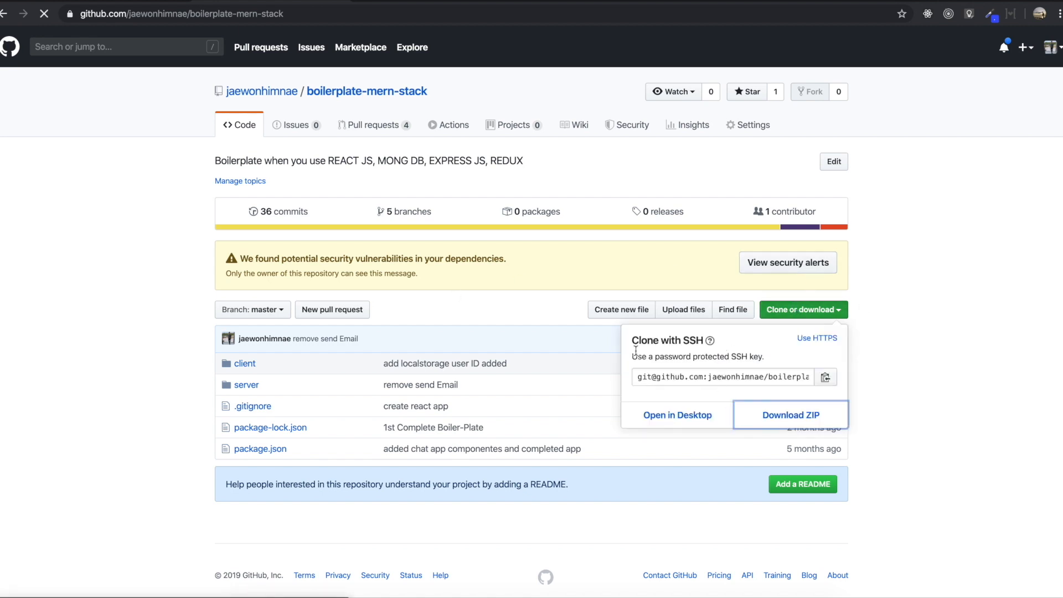
click(790, 415)
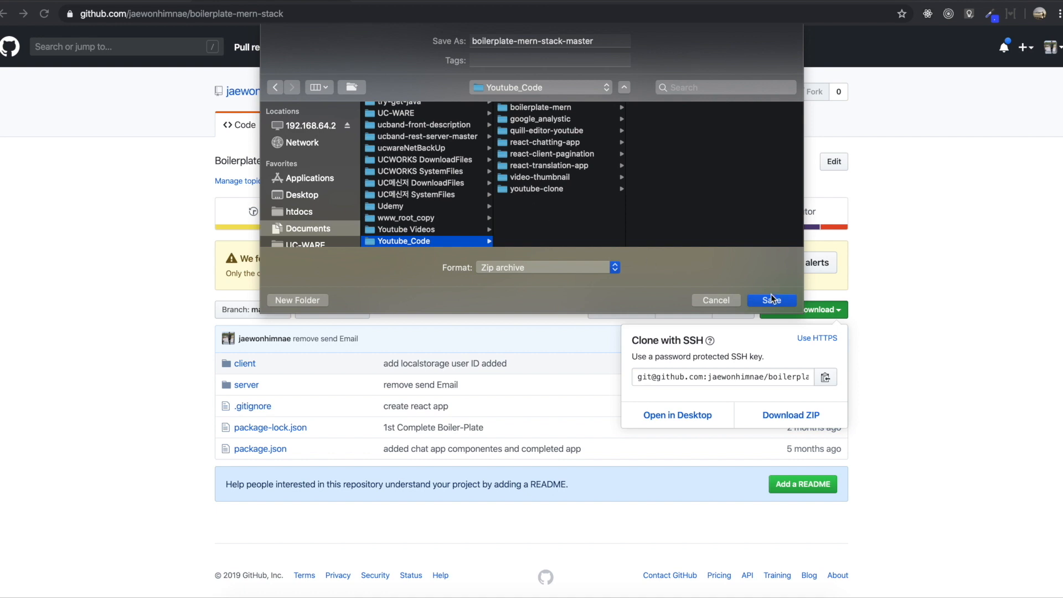
click(772, 300)
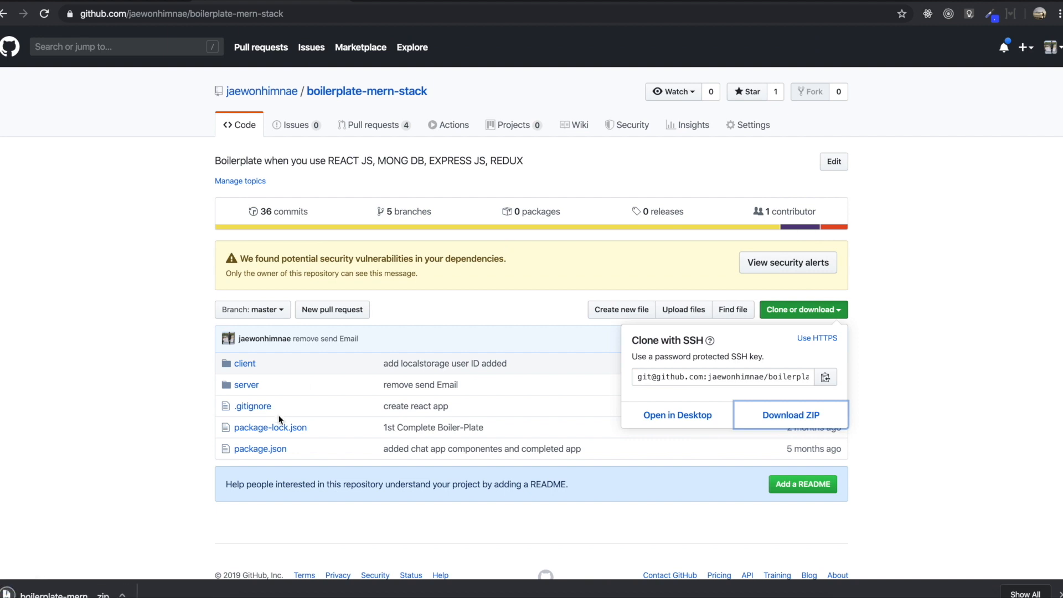
click(790, 414)
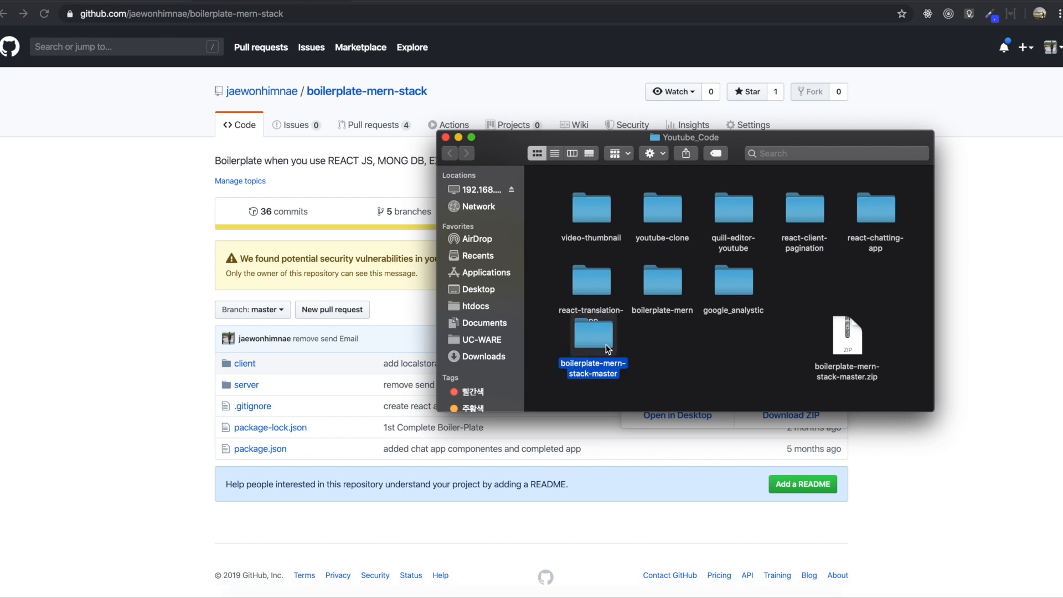
mouse_move(599, 384)
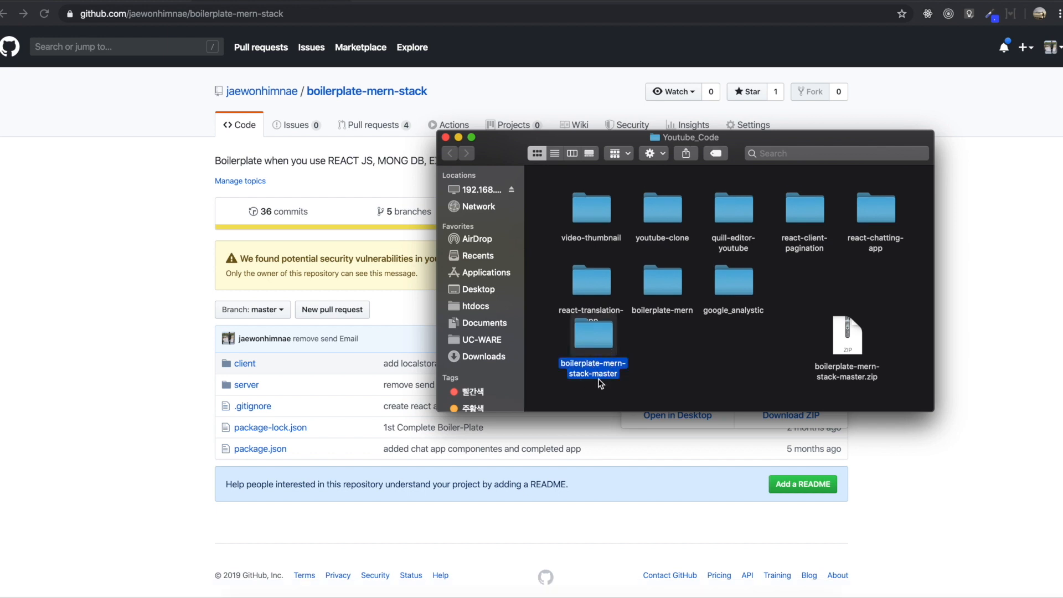
Step: Rename the extracted boilerplate-mern-stack-master folder toward react-youtube-app
right_click(593, 367)
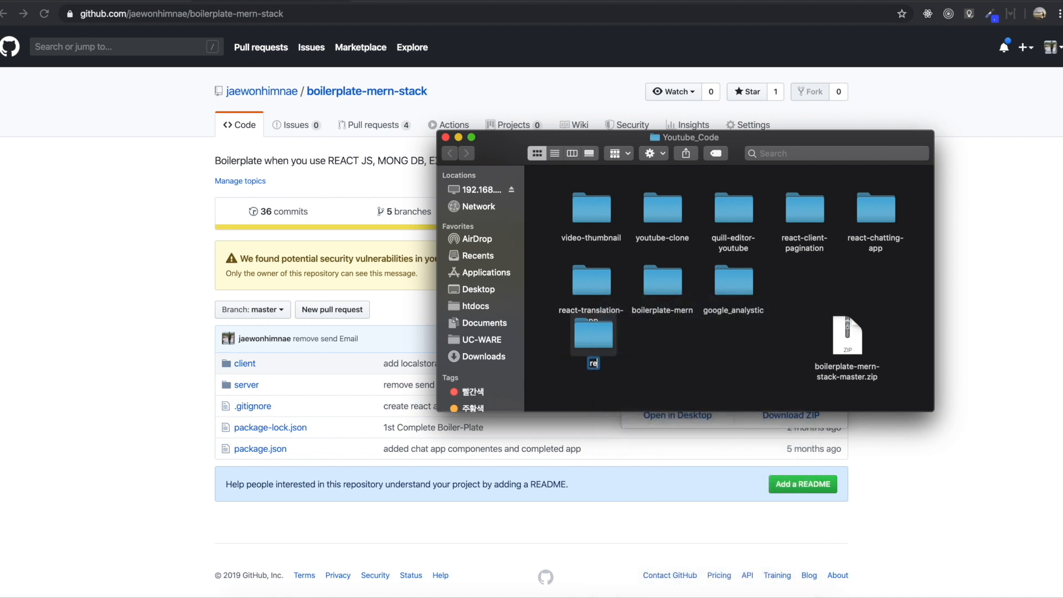
text(react-yo)
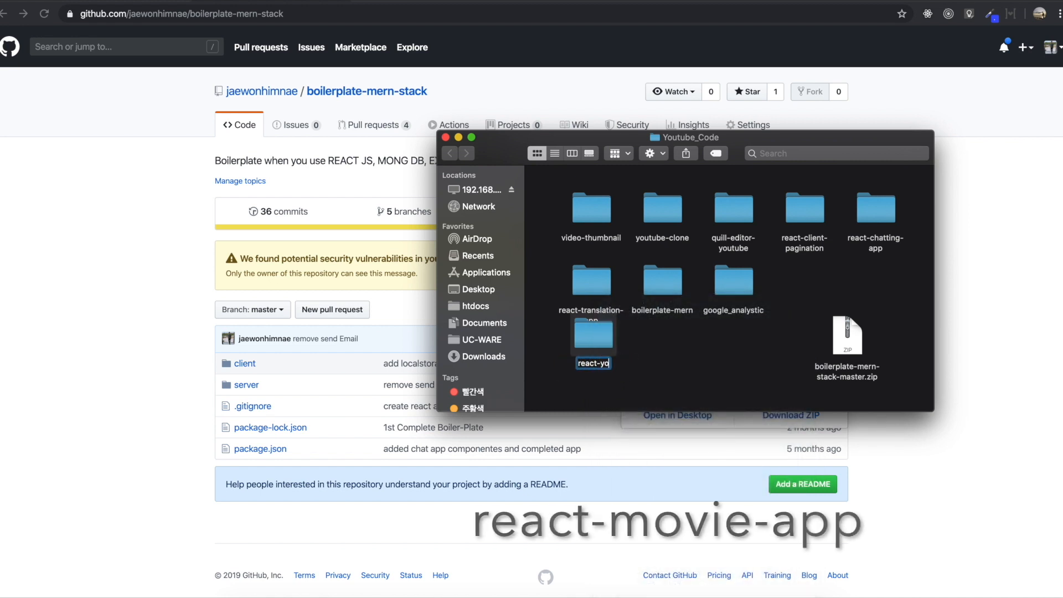
text(youtue)
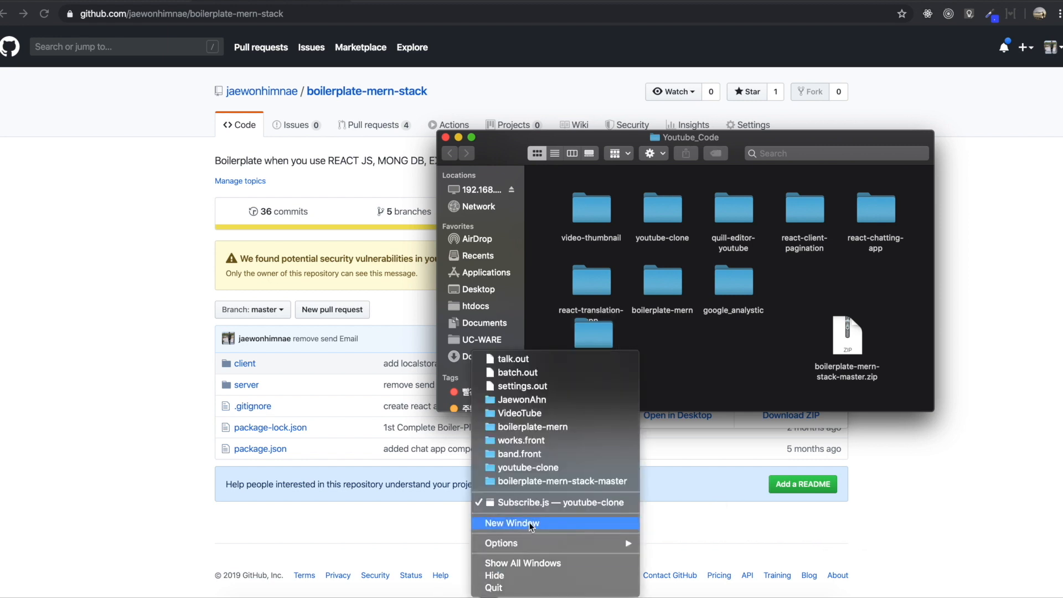
Step: Open the react-youtube-app folder in a new Visual Studio Code window
click(511, 522)
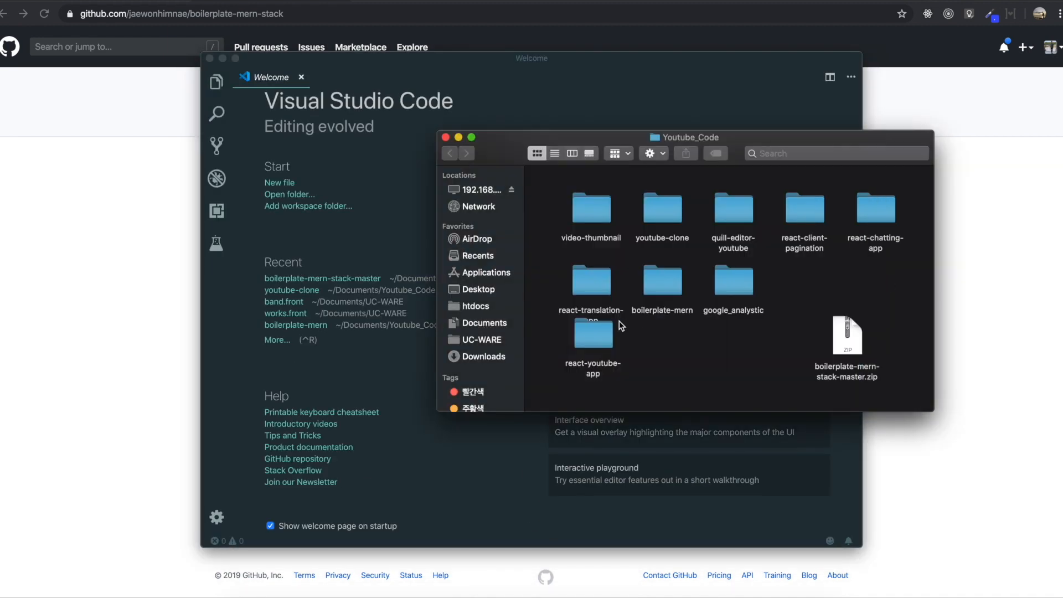
click(592, 332)
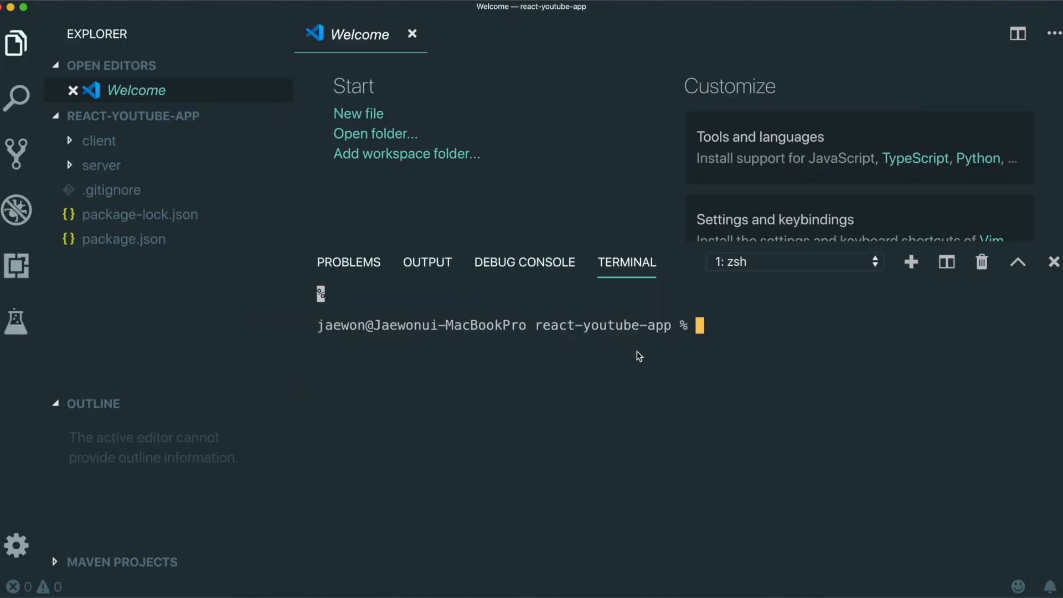
Step: Run npm install at the project root (539 packages added) and expand the client folder
text(npm insta)
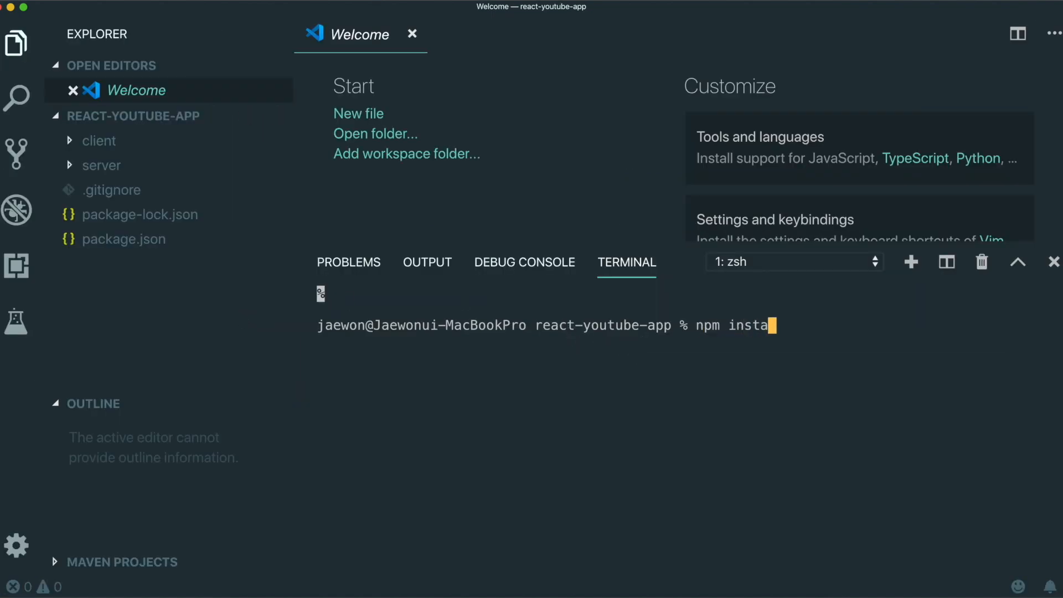
text(ll)
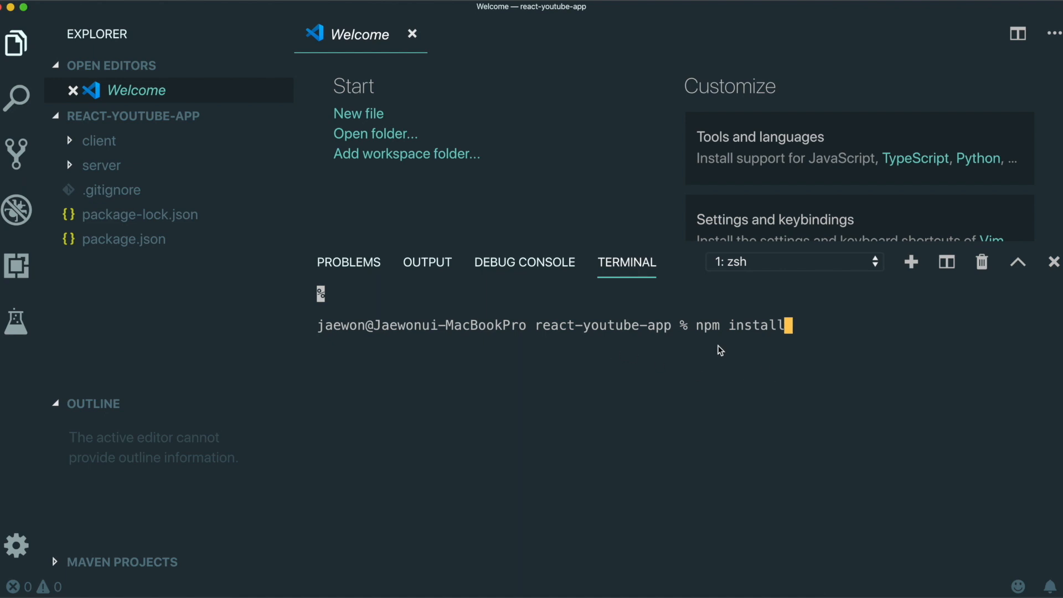
mouse_move(179, 236)
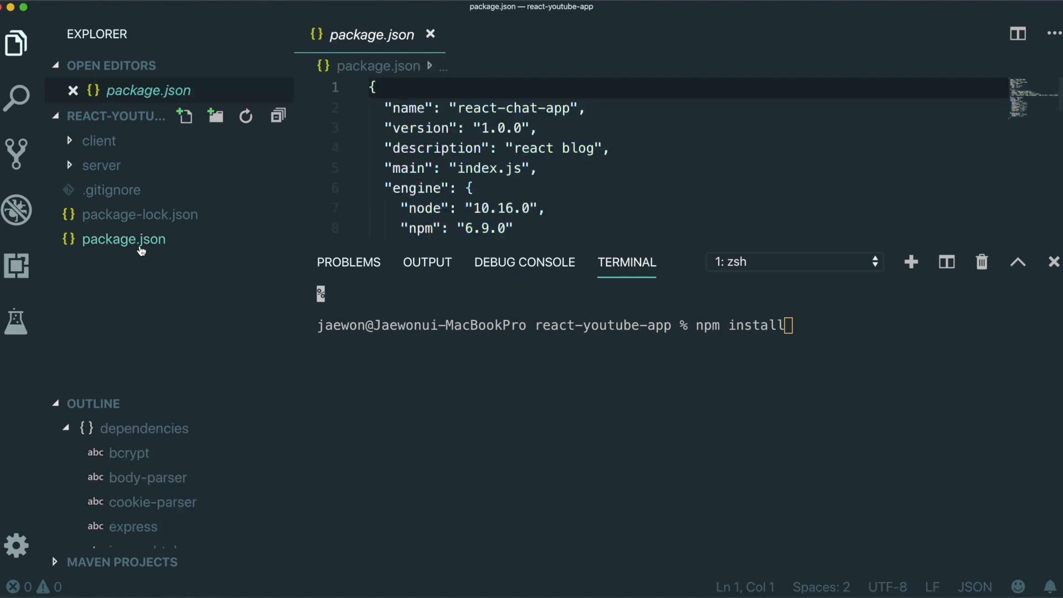
scroll(down, 3)
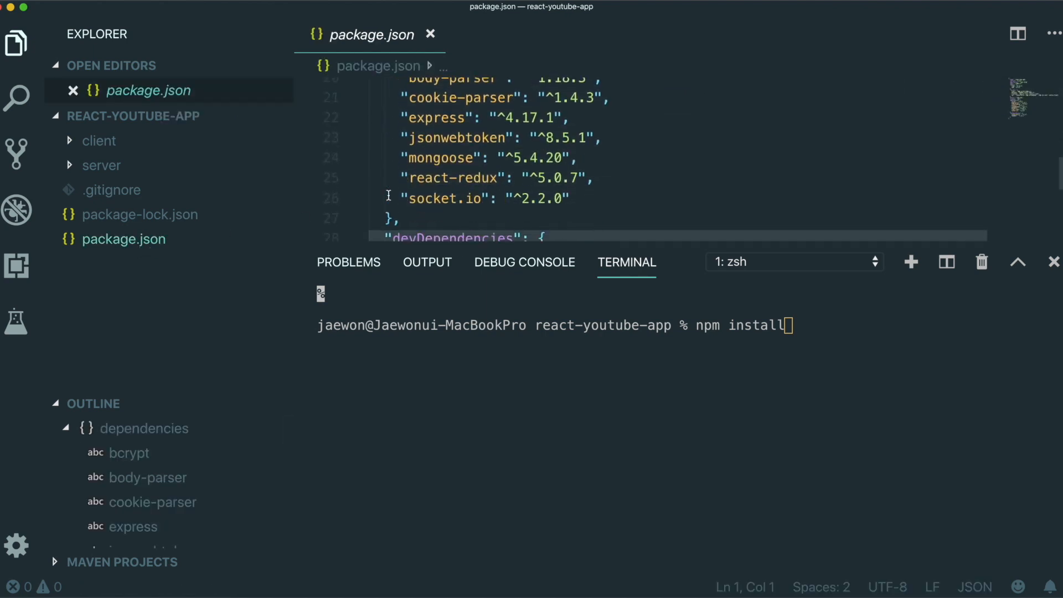
scroll(up, 3)
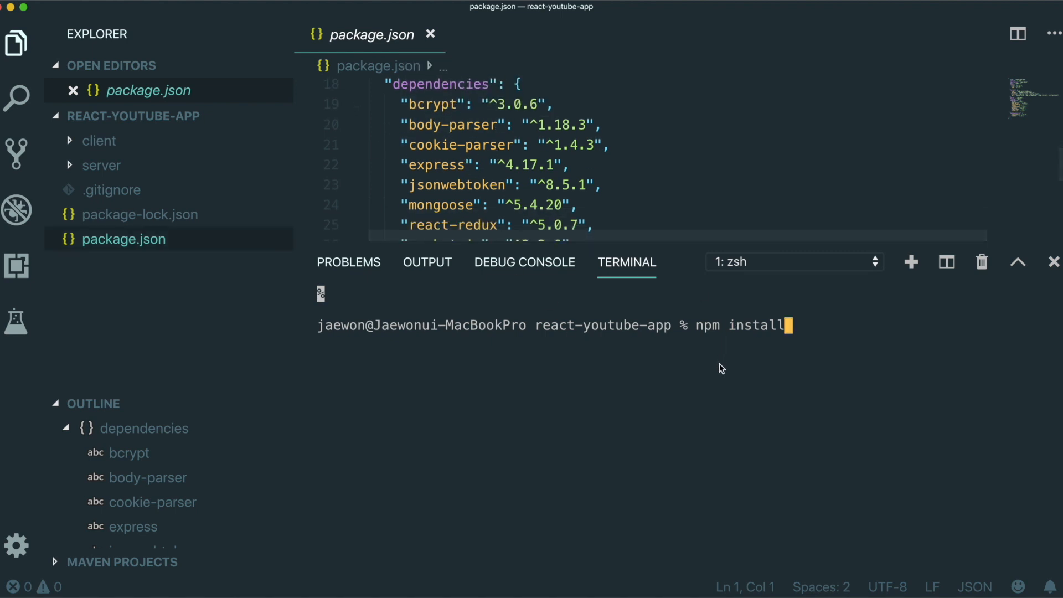
key(Return)
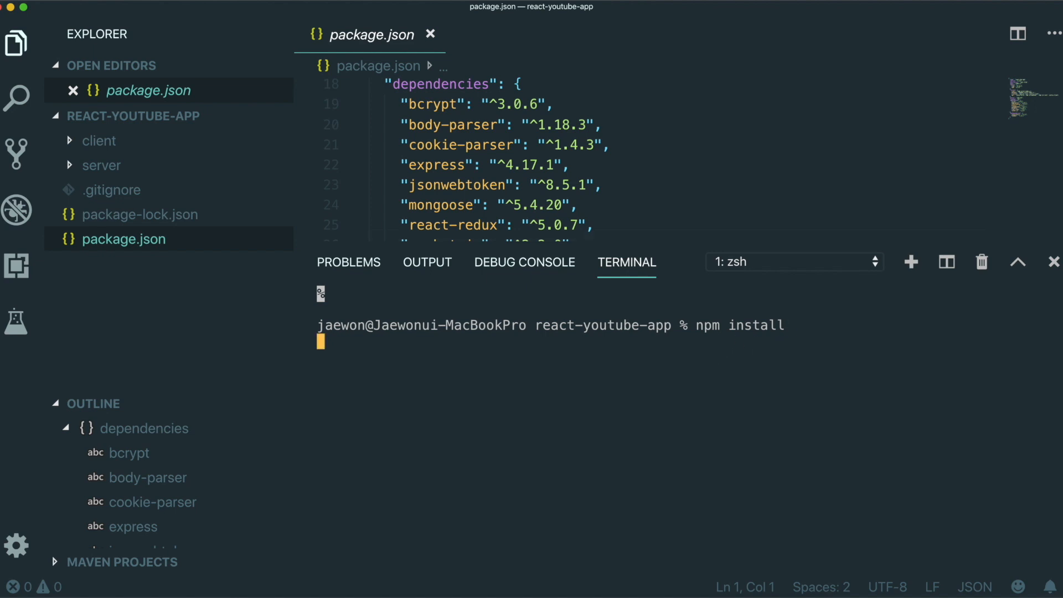
key(Return)
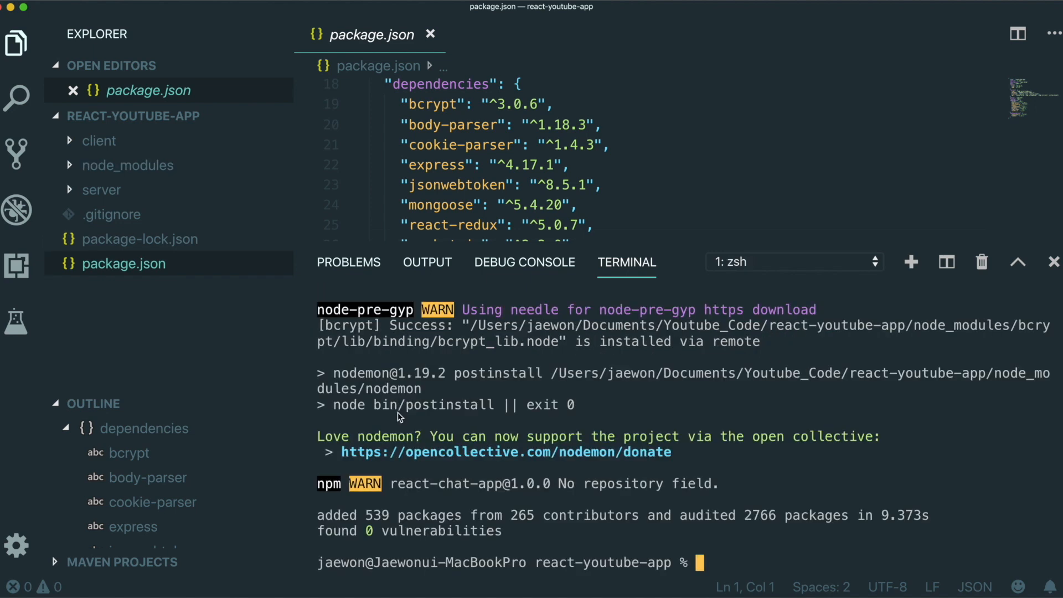
click(98, 141)
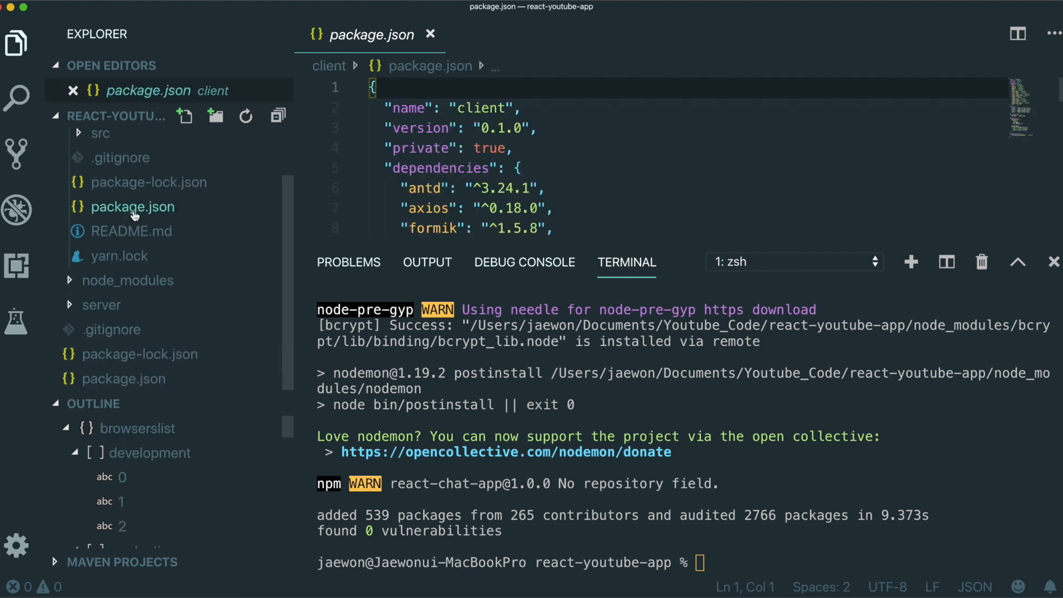
scroll(down, 3)
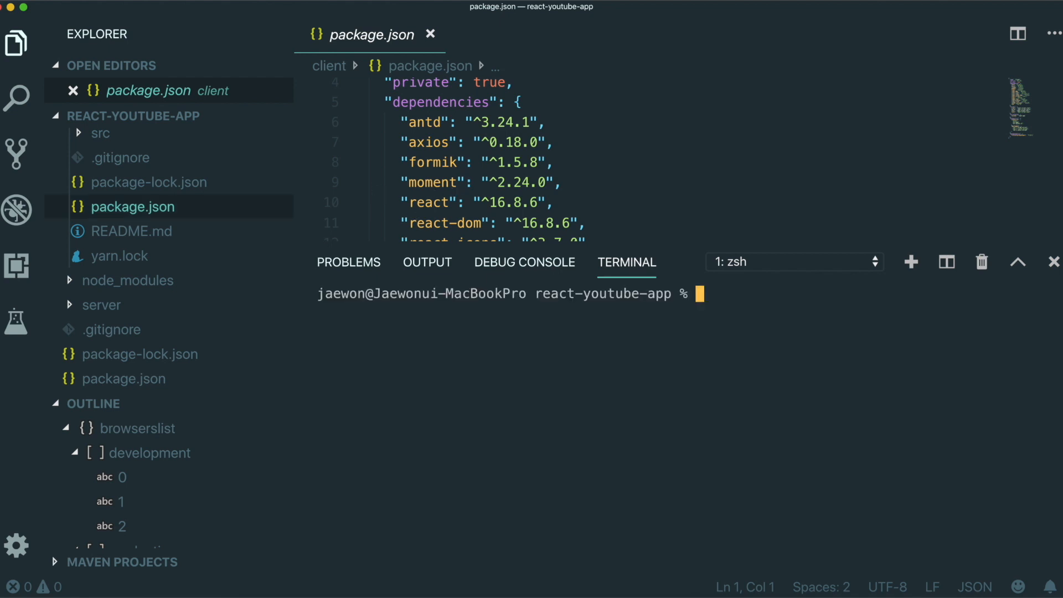
Step: Change into the client folder and run npm install there (1771 packages added)
text(cd client)
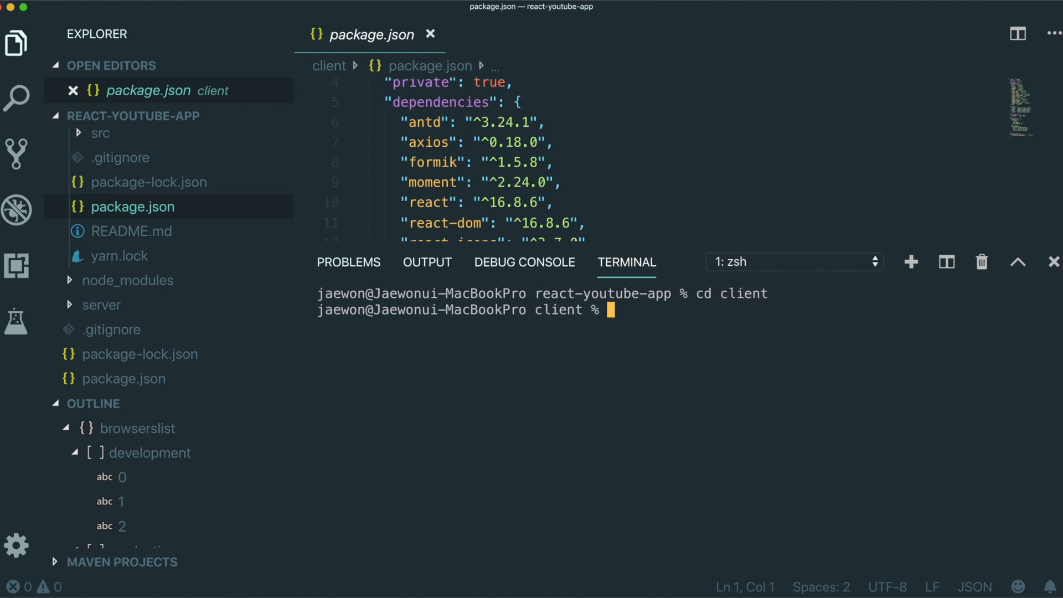
text(npm)
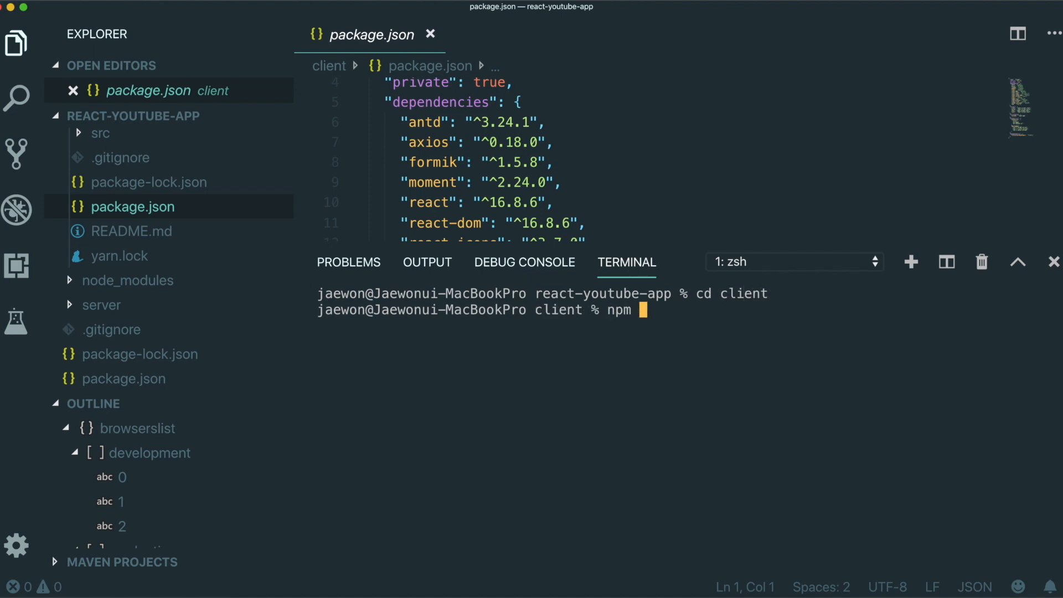
text(install)
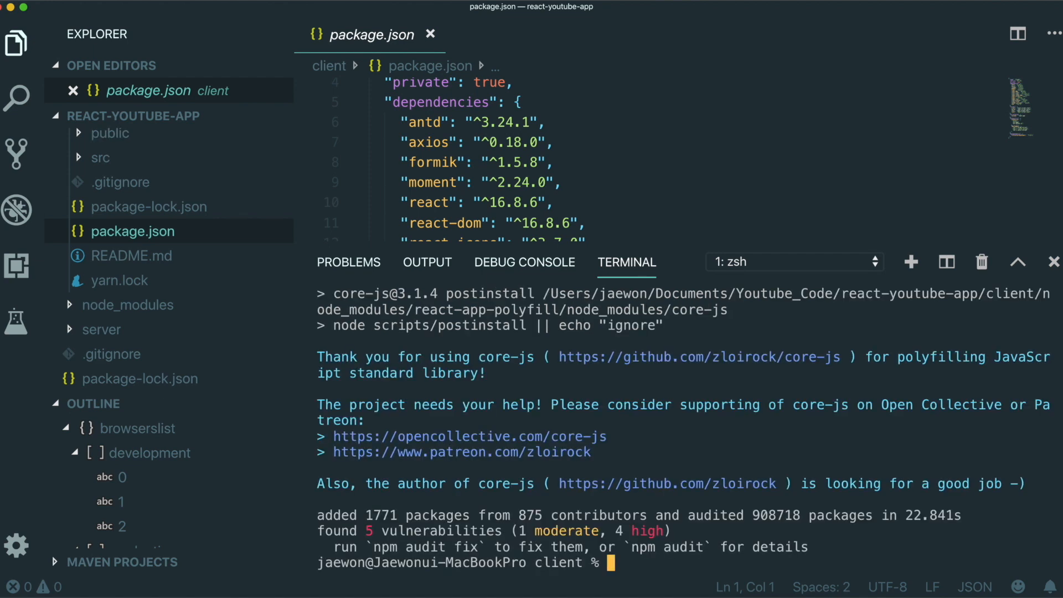
mouse_move(307, 306)
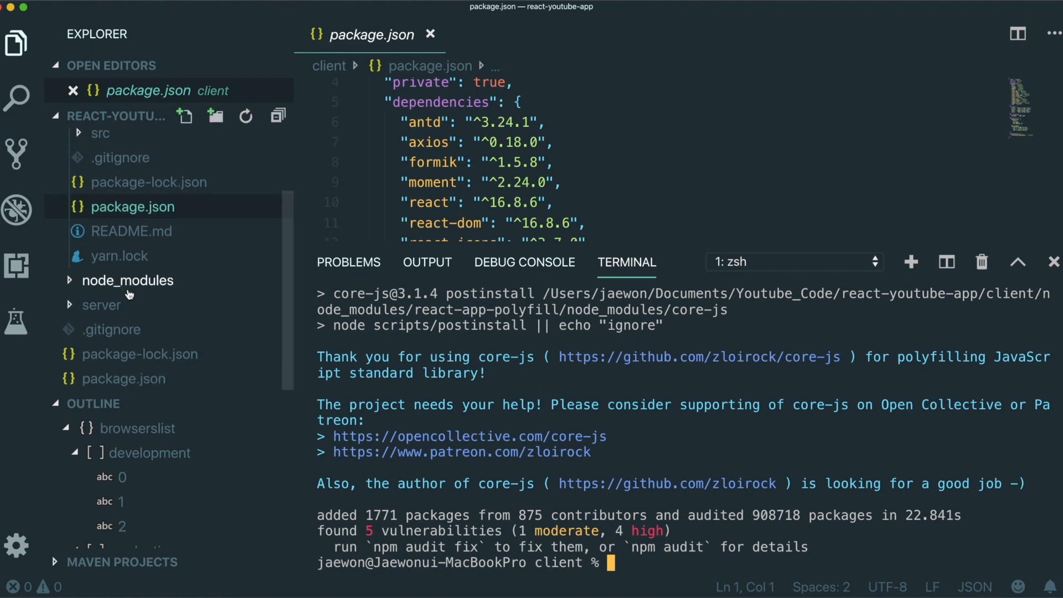
mouse_move(100, 305)
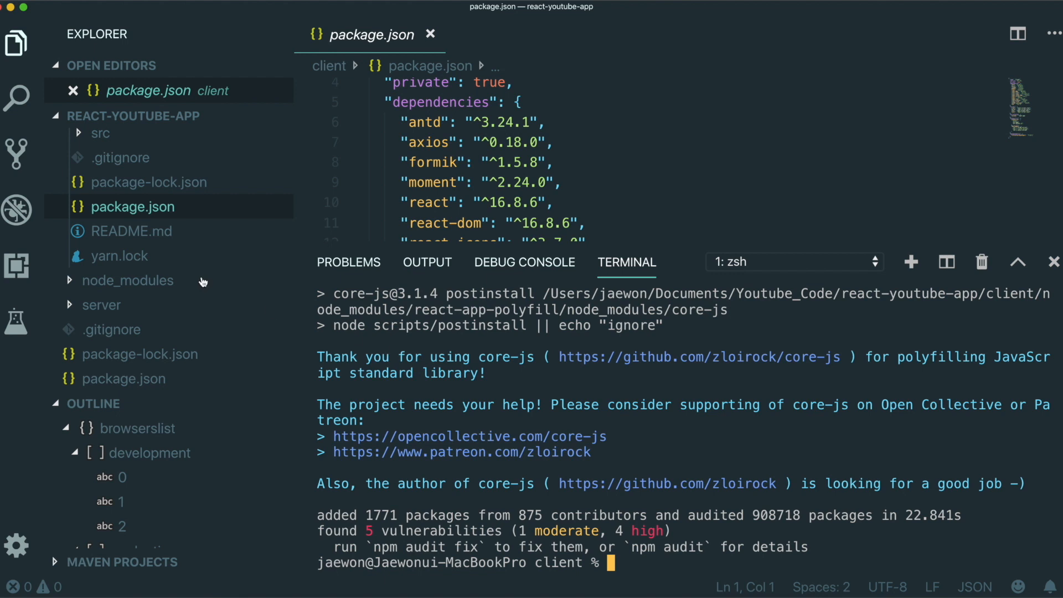
Step: Expand server > config and review key.js and prod.js
click(102, 305)
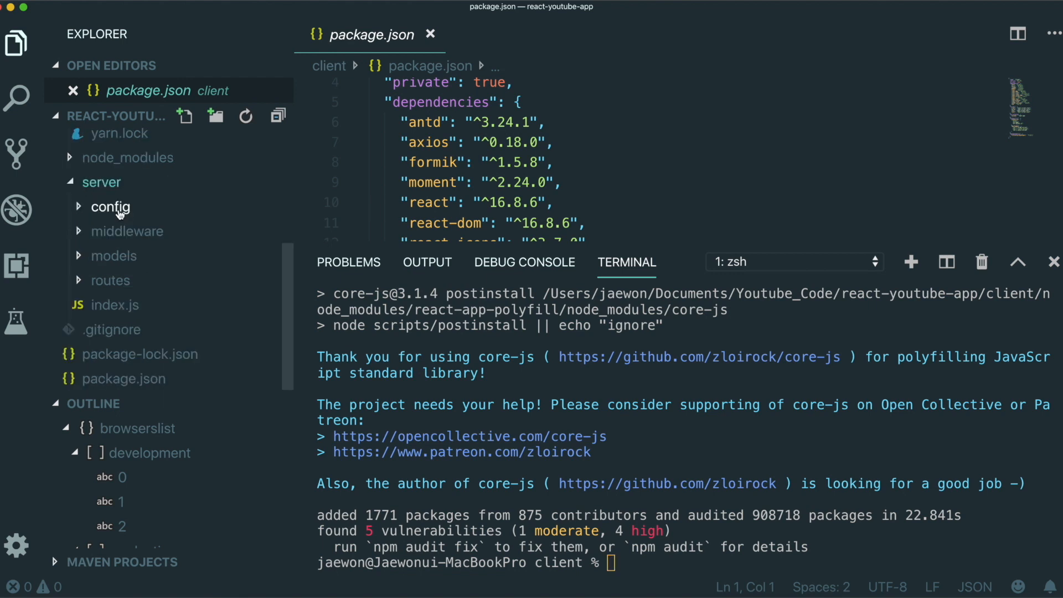
click(110, 207)
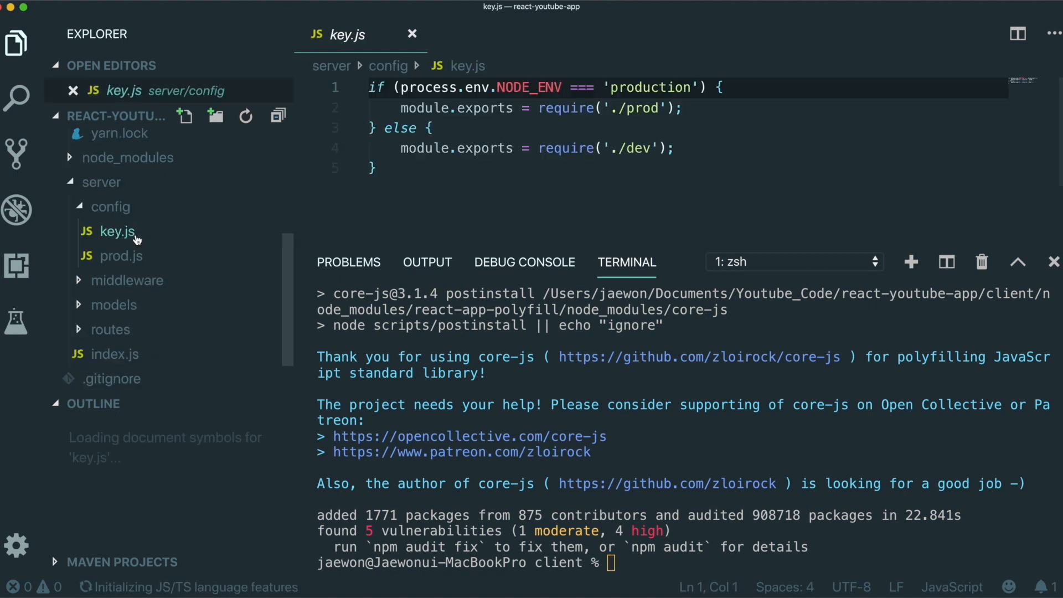
click(122, 256)
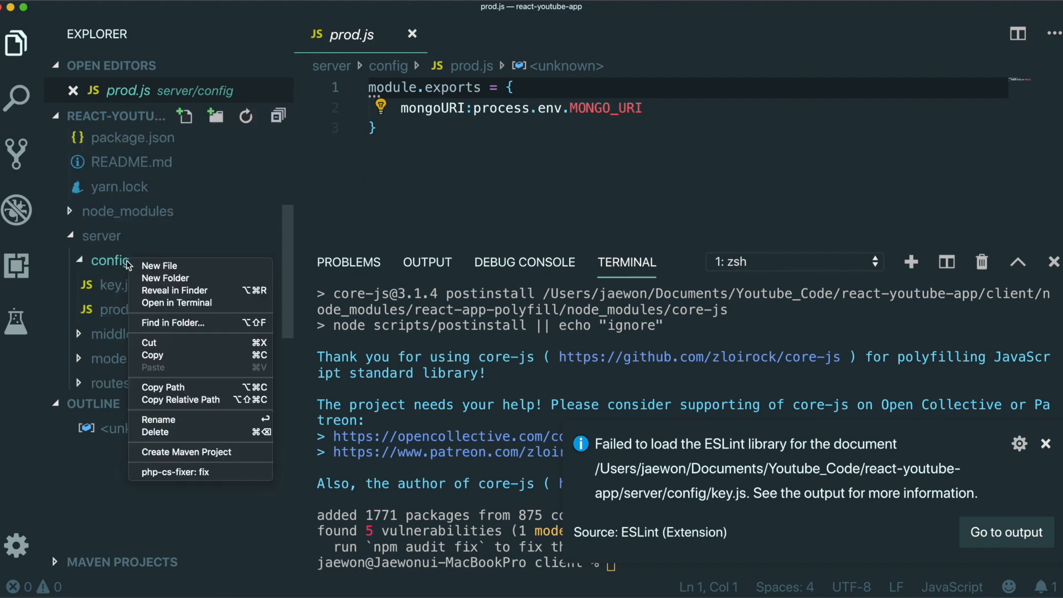
Step: Create an empty dev.js in the config folder, checking prod.js's mongoURI key
click(160, 265)
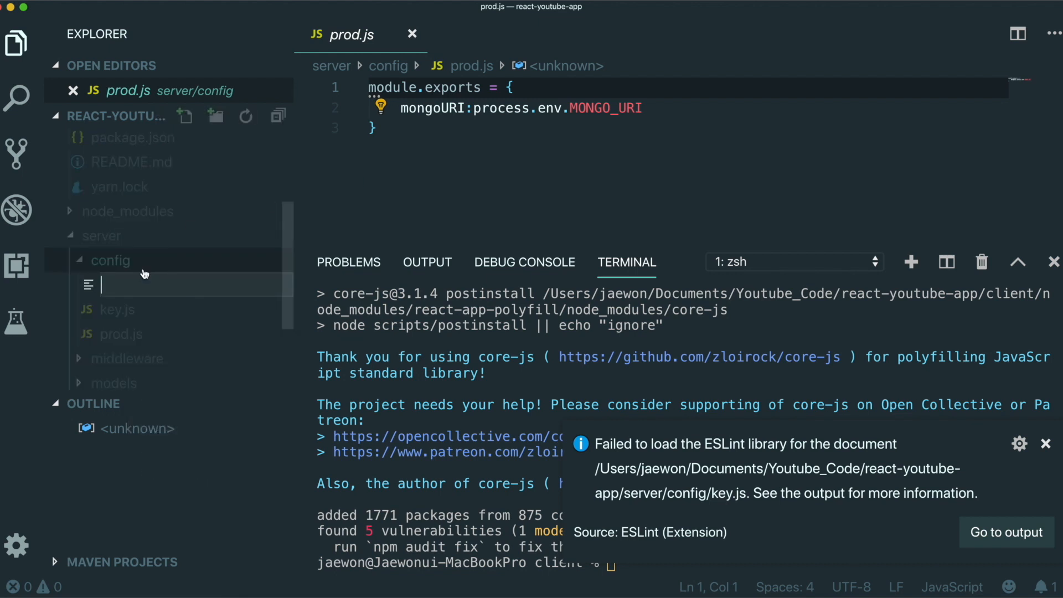
text(dev.js)
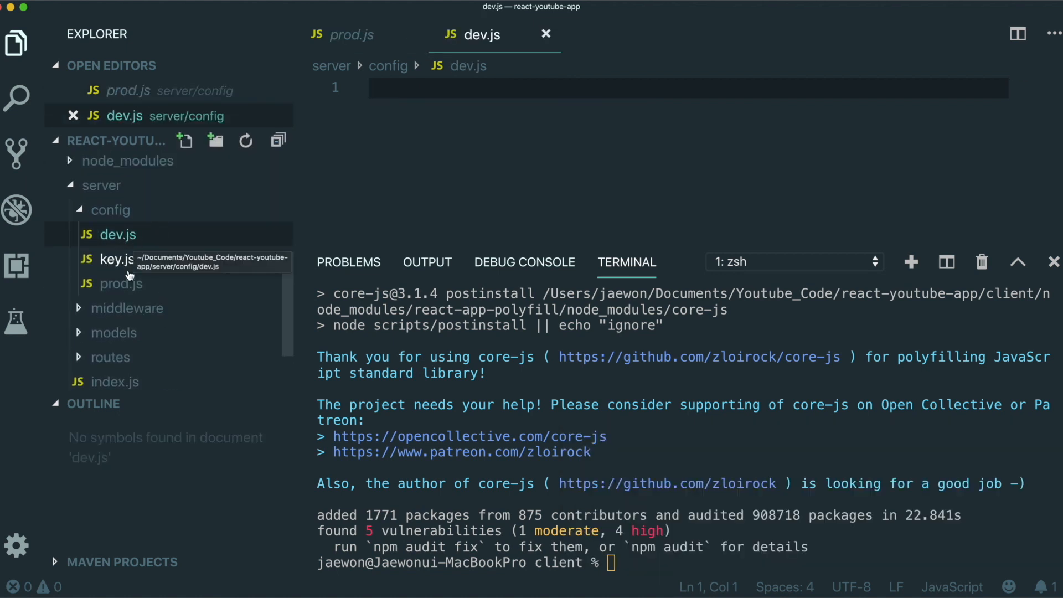
mouse_move(121, 284)
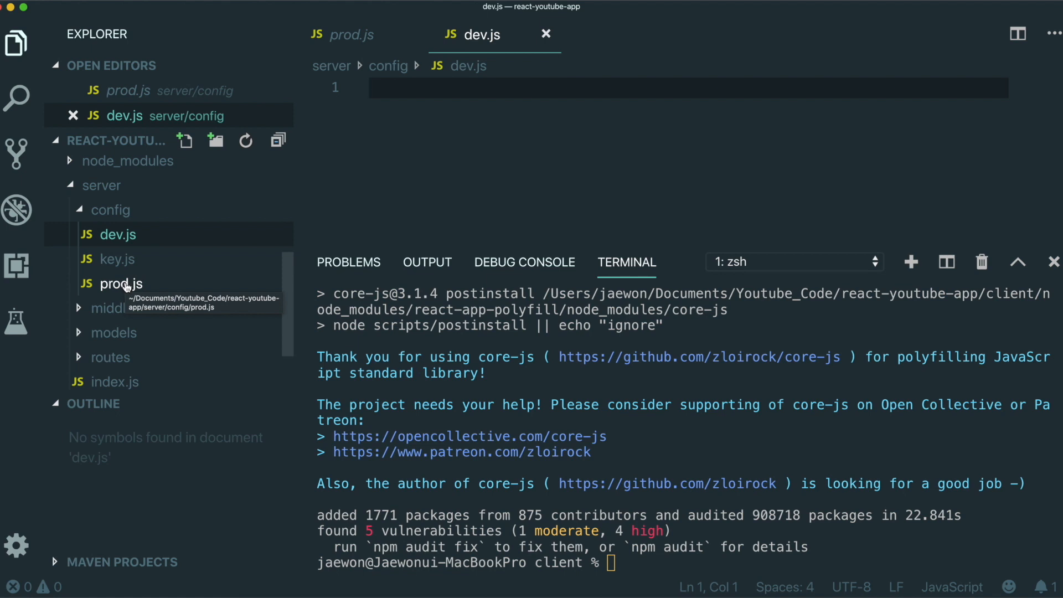
mouse_move(155, 257)
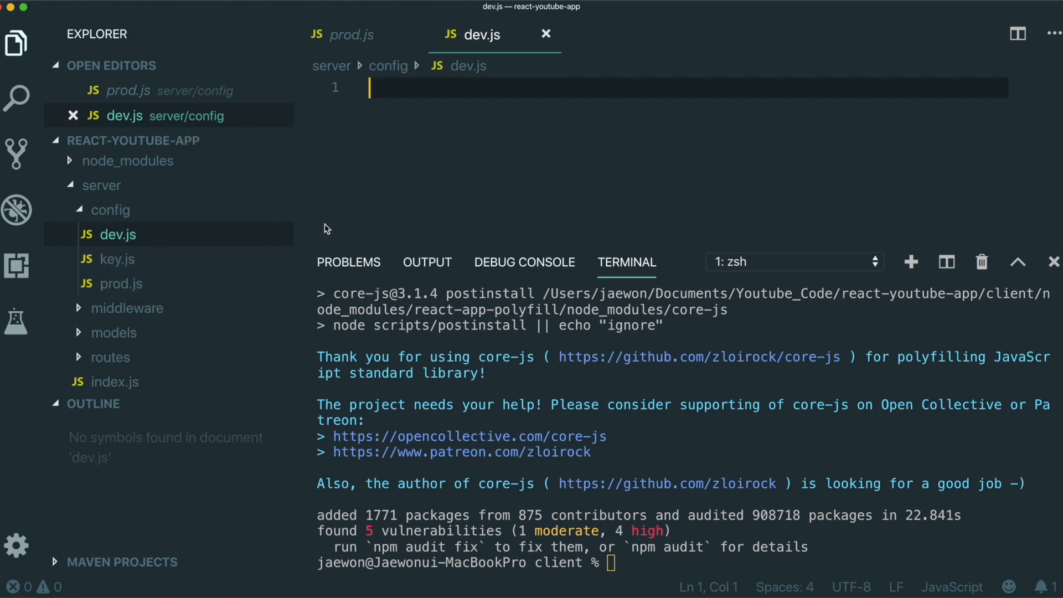
mouse_move(116, 234)
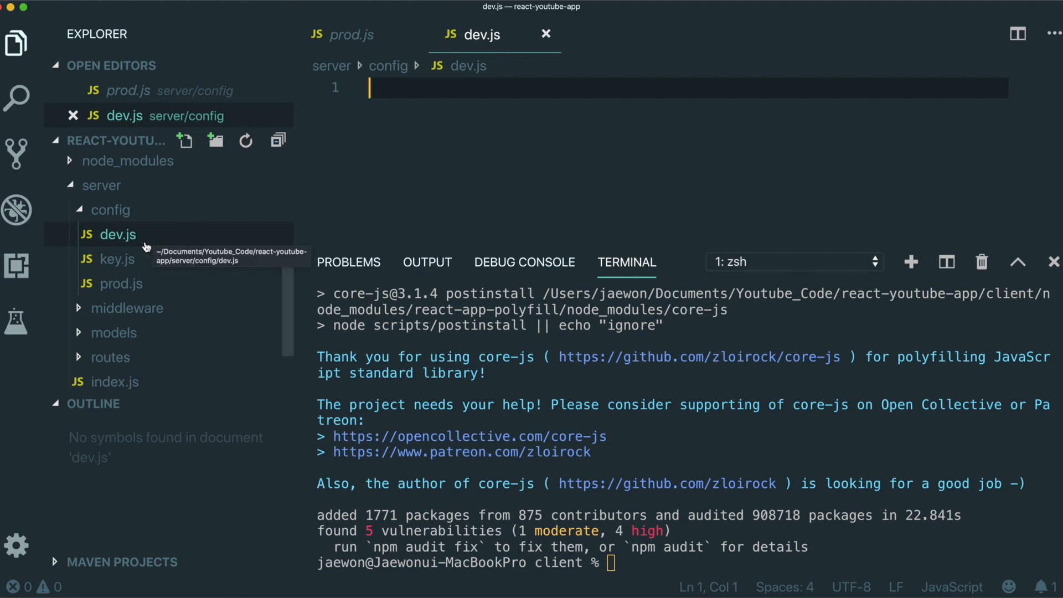
mouse_move(138, 235)
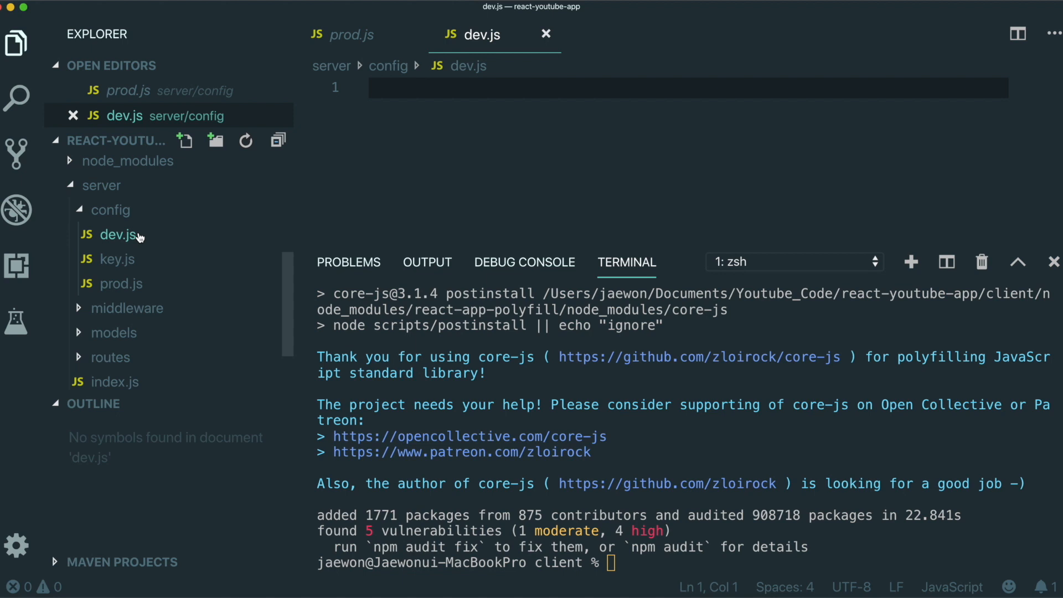
click(119, 283)
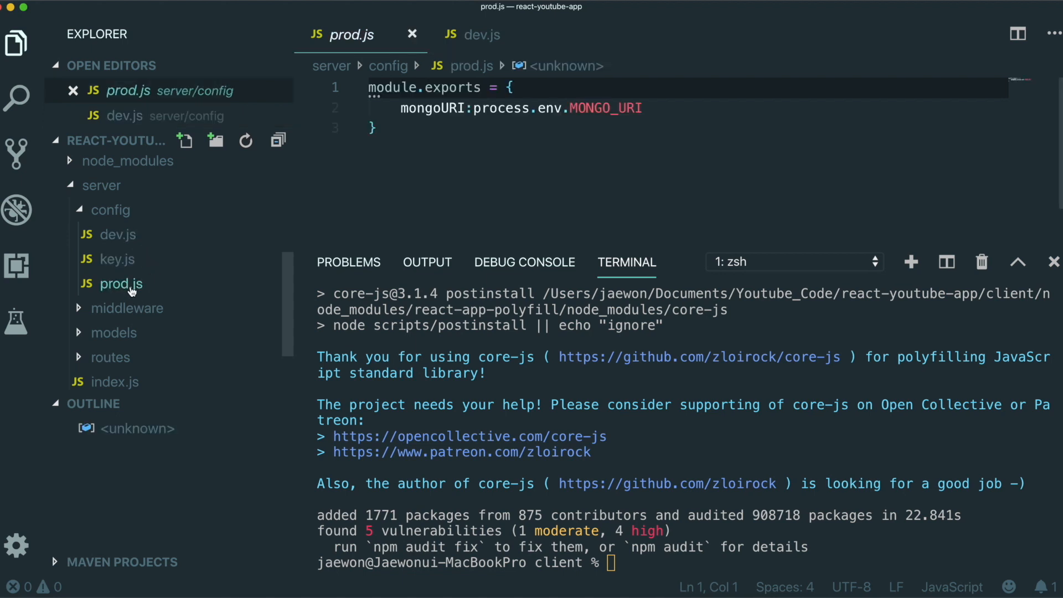
double_click(430, 107)
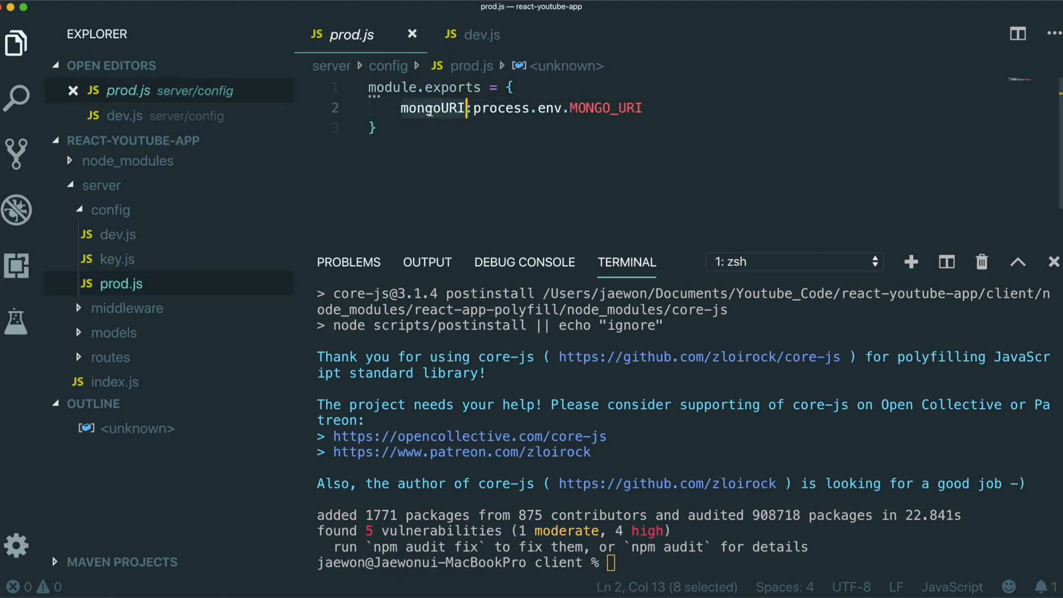
click(479, 35)
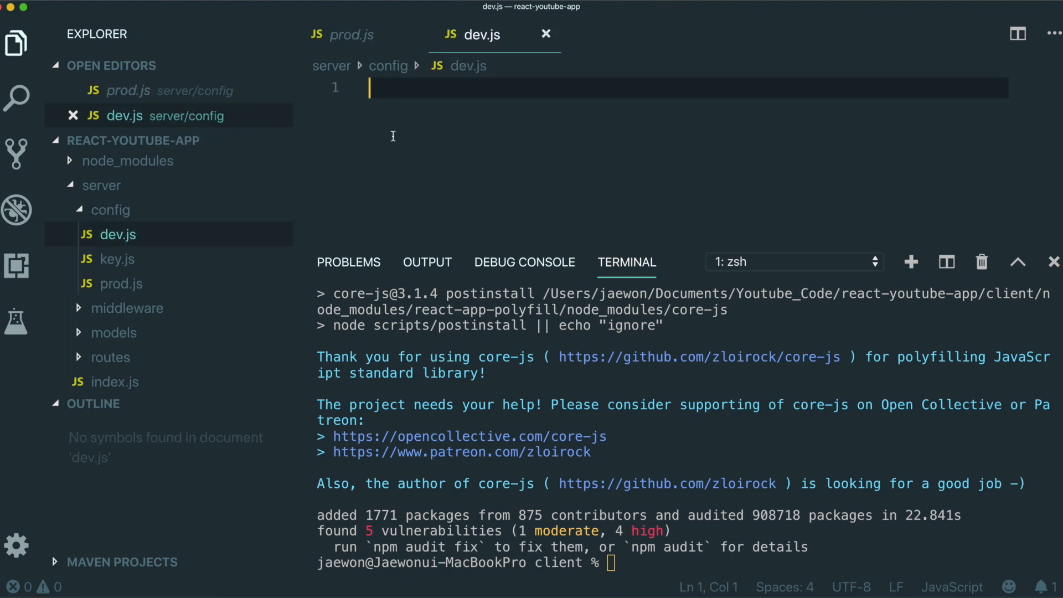
Step: Write module.exports = { mongoURI: ' in dev.js, matching the key in prod.js
text(module)
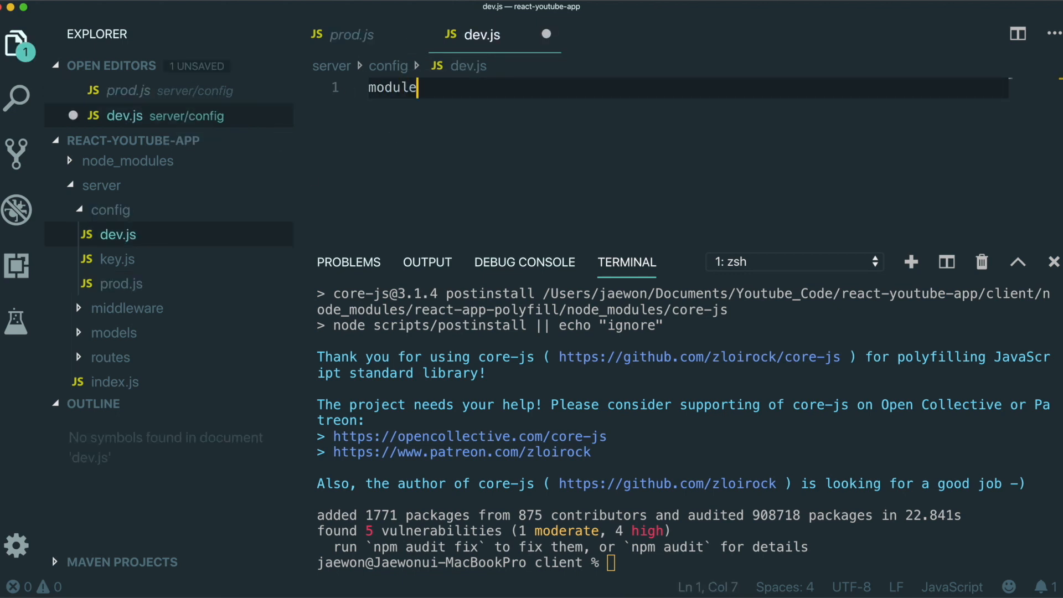
text(.exports = {)
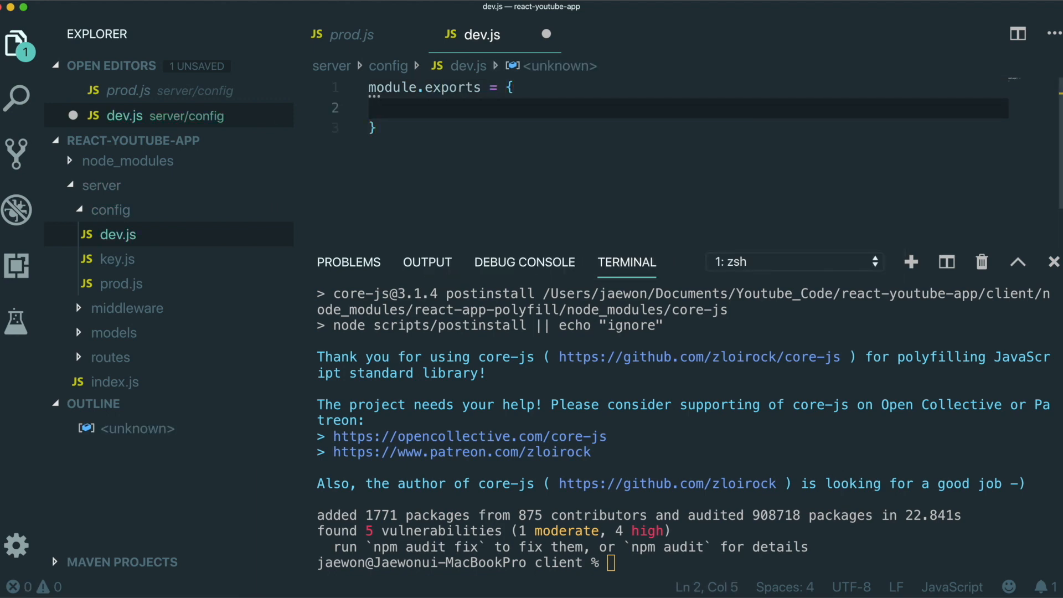
text(mongo)
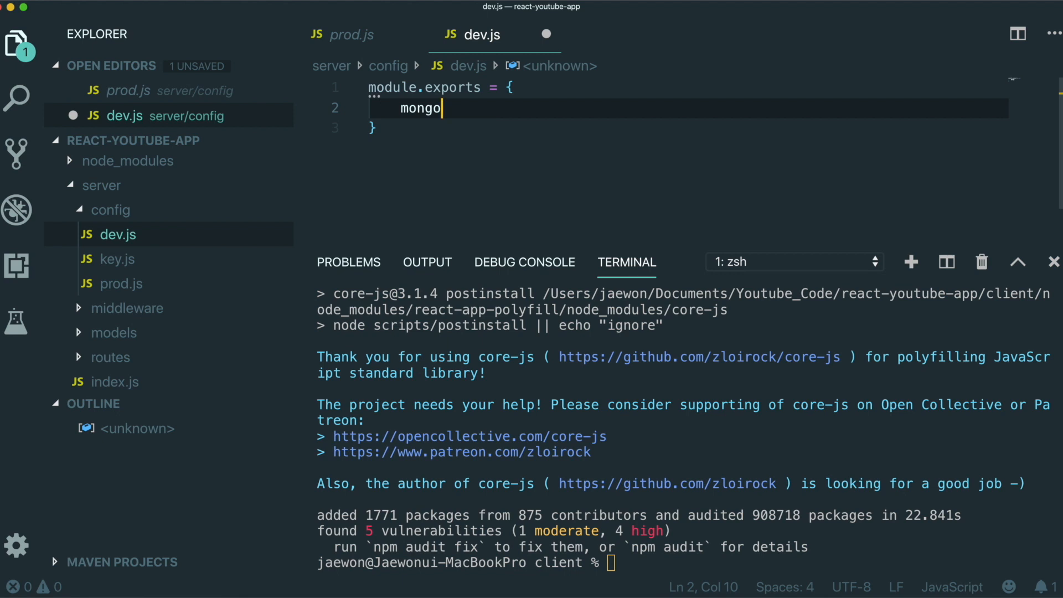
text(URI)
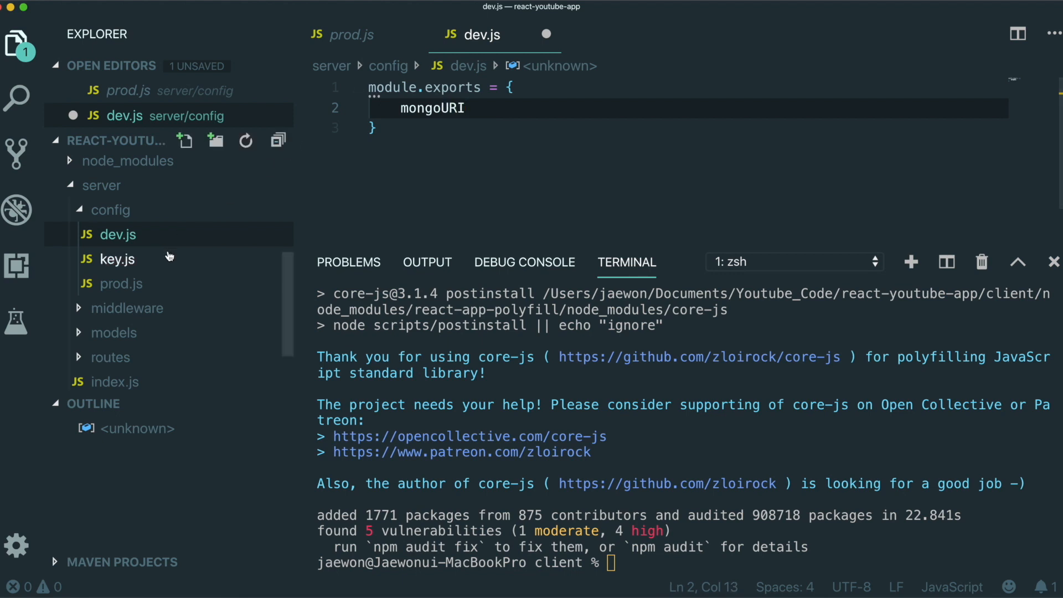
click(120, 283)
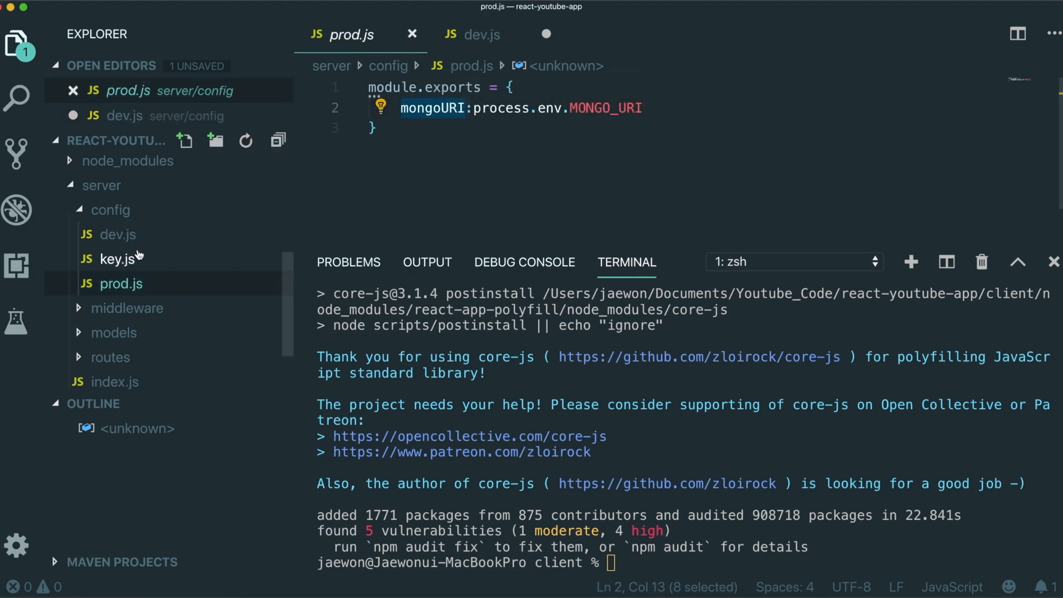
click(481, 34)
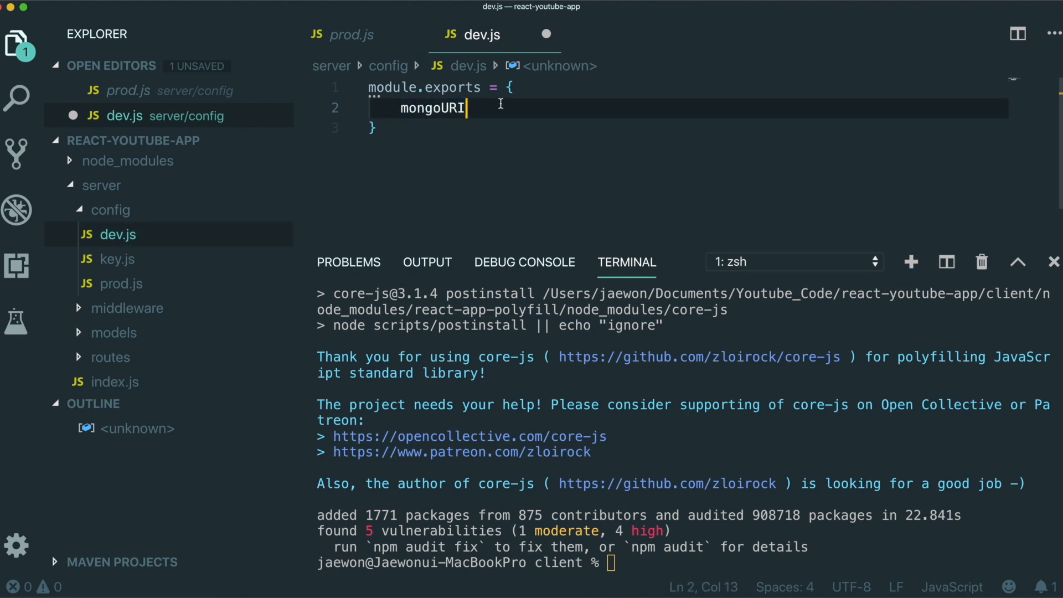
text(:)
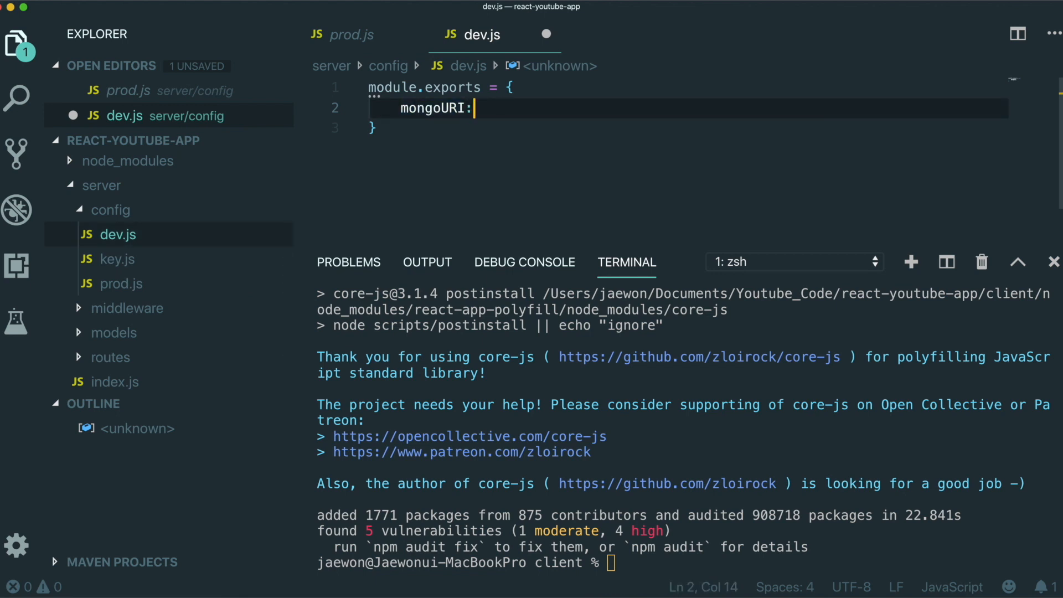
text(')
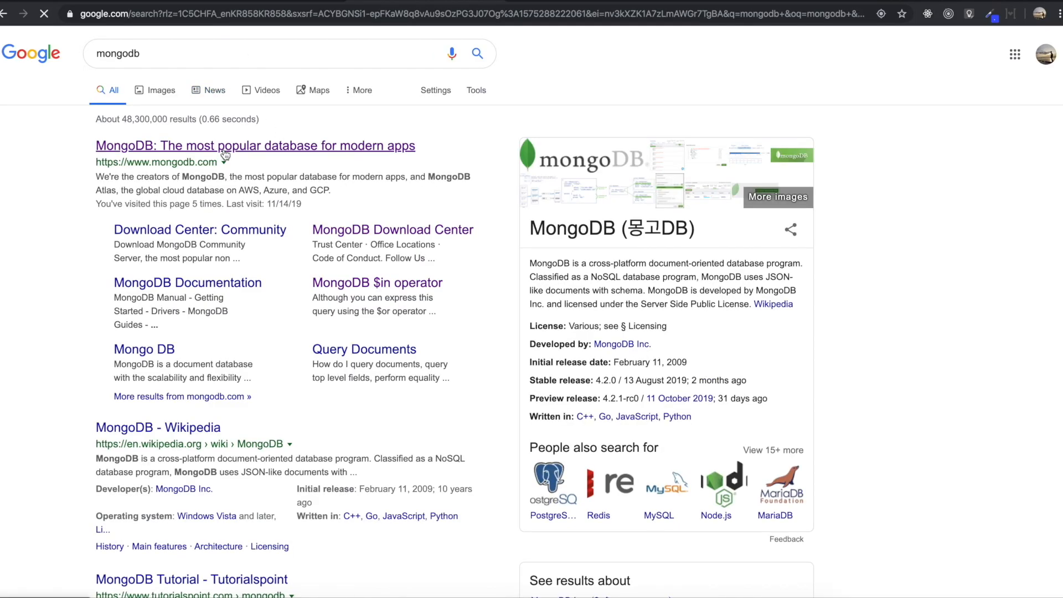
Step: Reach the MongoDB site from search and go to the Atlas free cloud account page
click(255, 146)
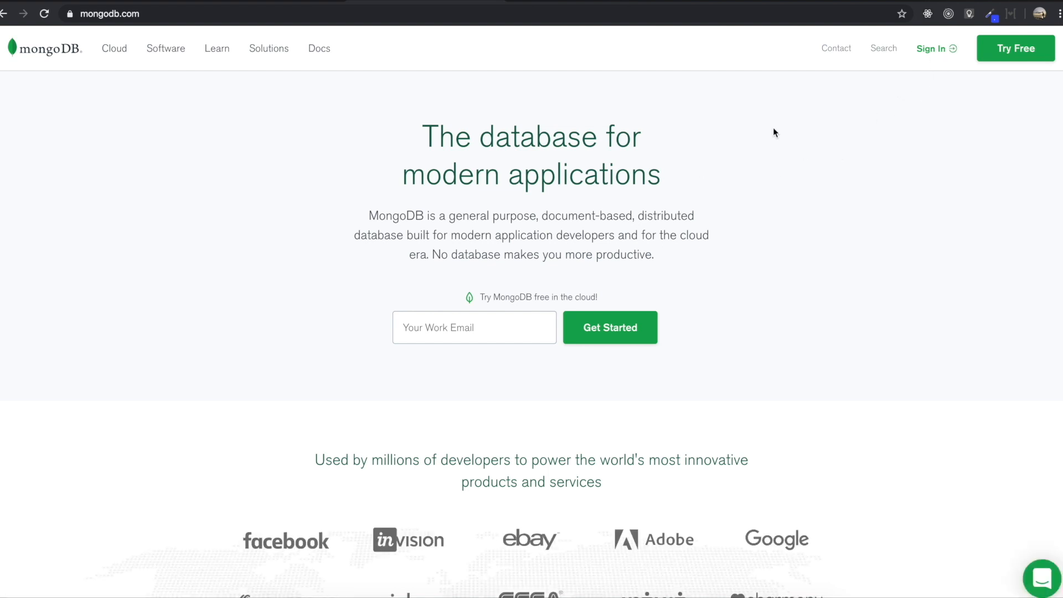
mouse_move(1015, 47)
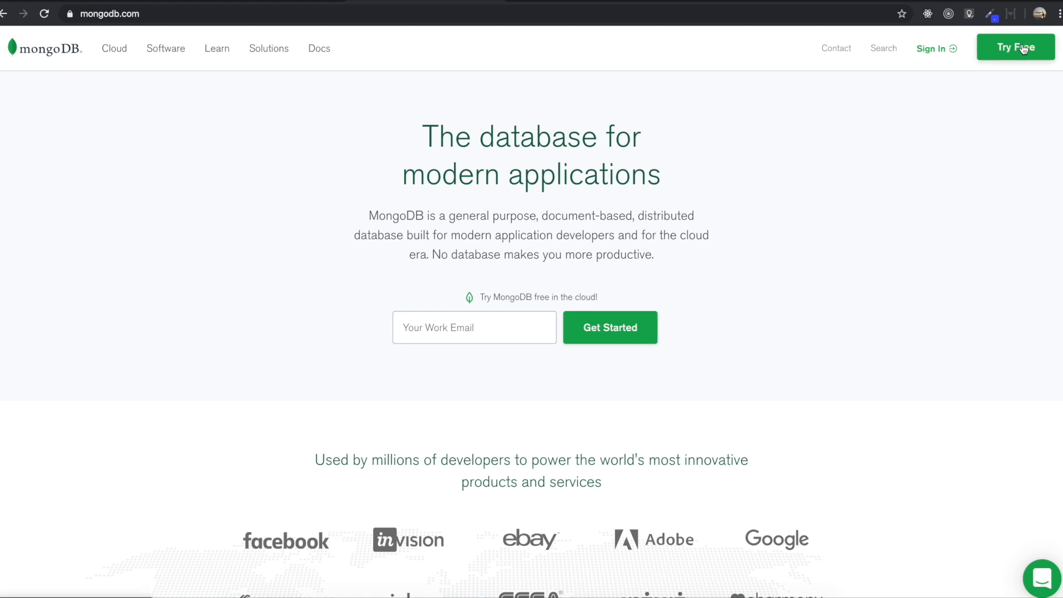
click(1015, 47)
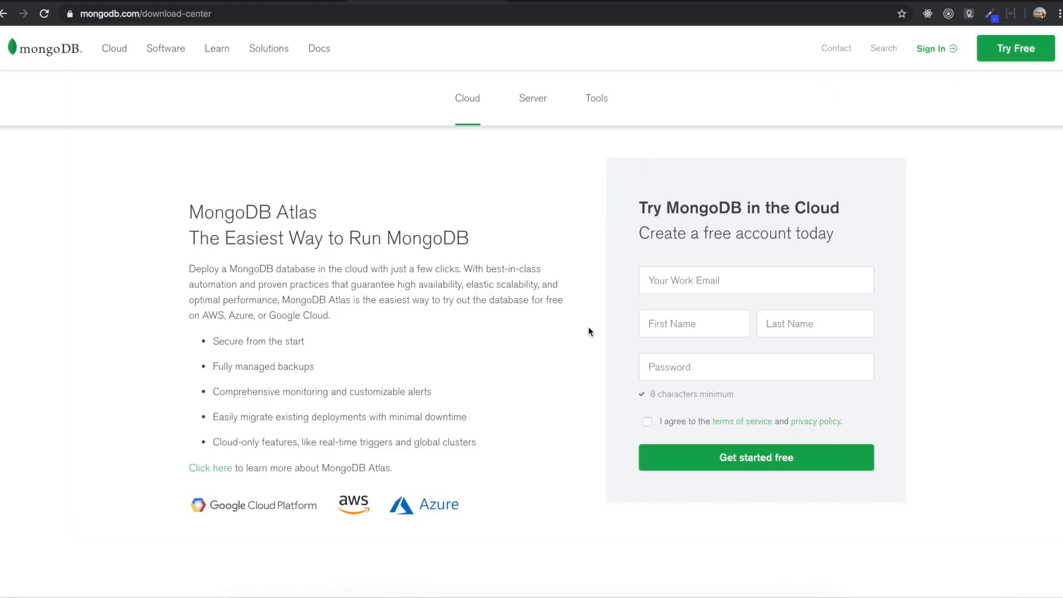
mouse_move(613, 391)
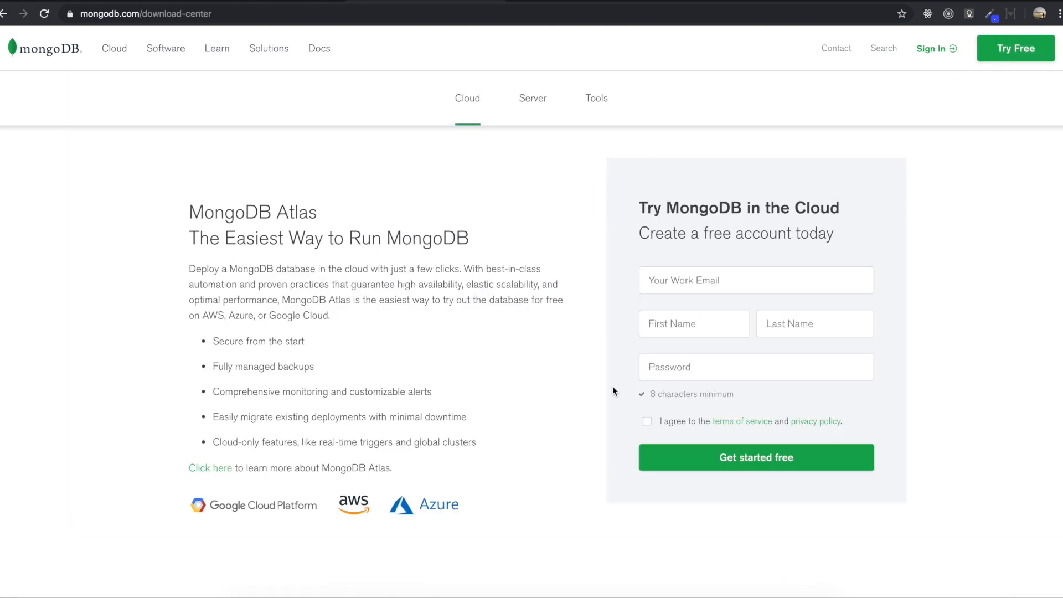
mouse_move(675, 391)
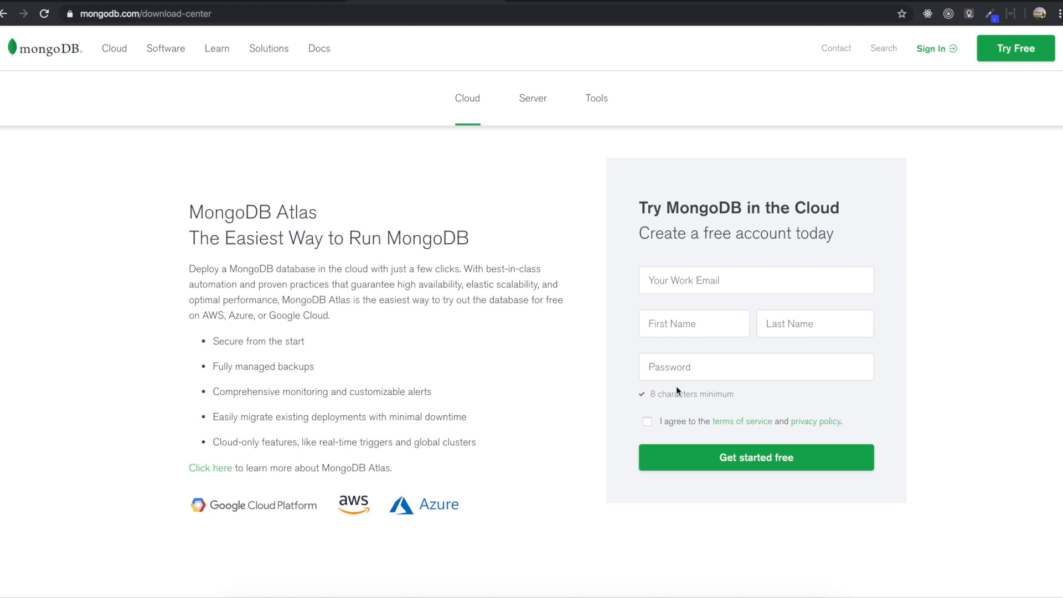
mouse_move(658, 237)
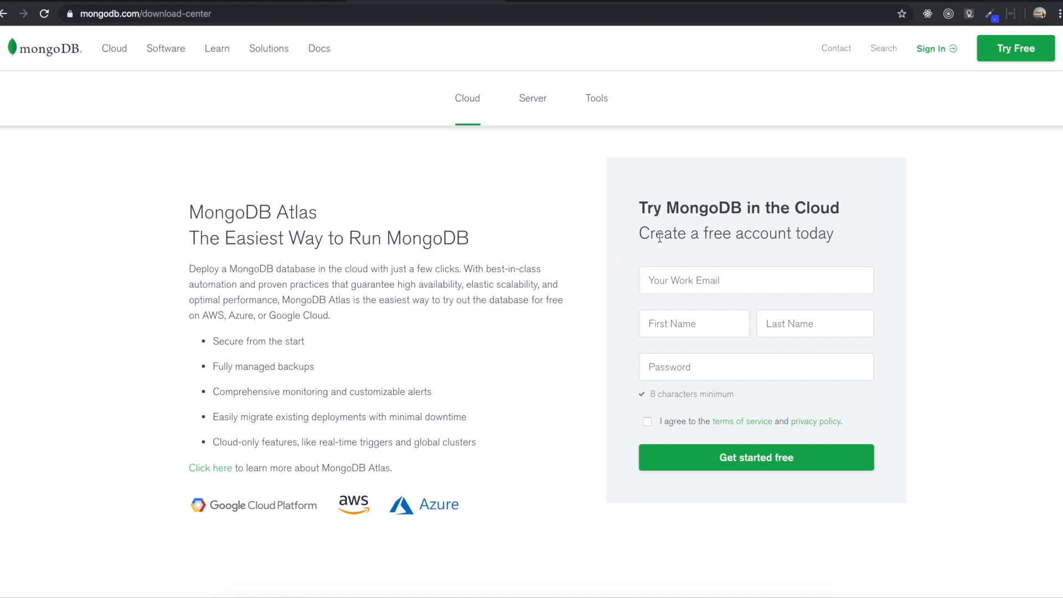
mouse_move(710, 431)
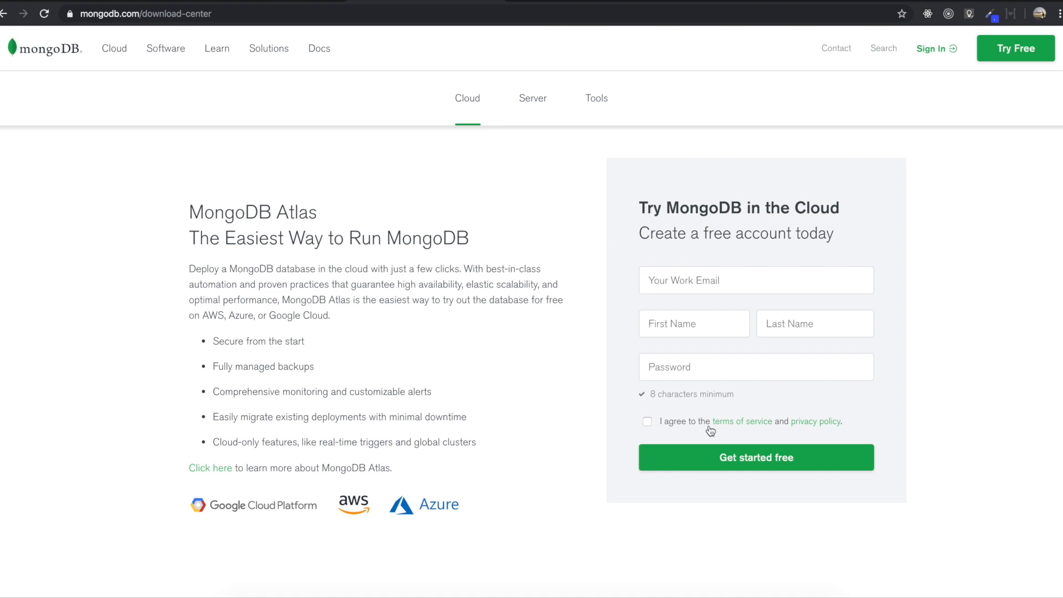
mouse_move(741, 230)
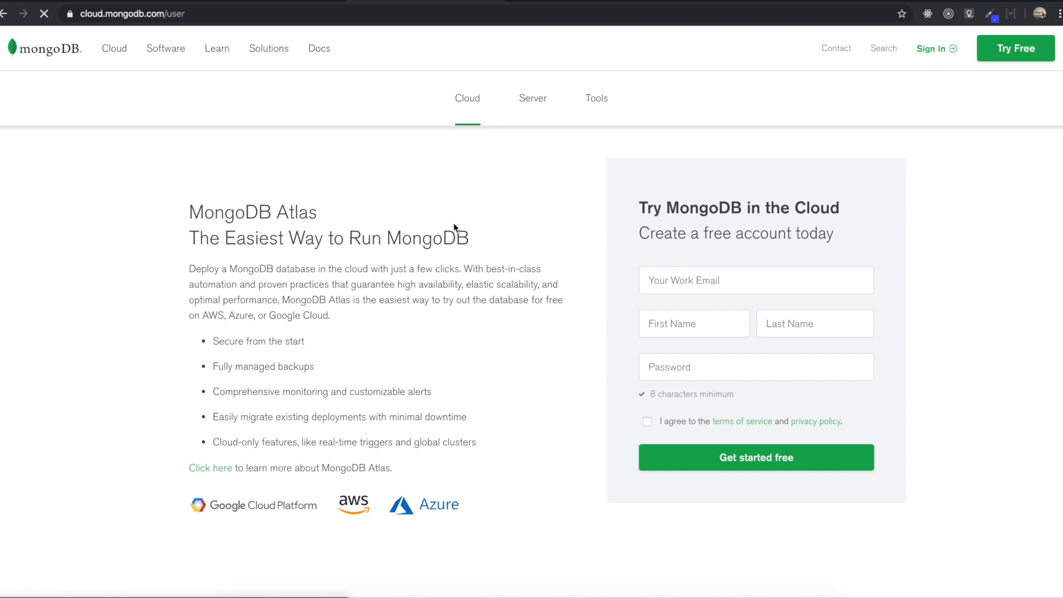
Step: Show the Atlas Clusters dashboard for react-chat-app with Cluster0 M0 sandbox running
click(931, 48)
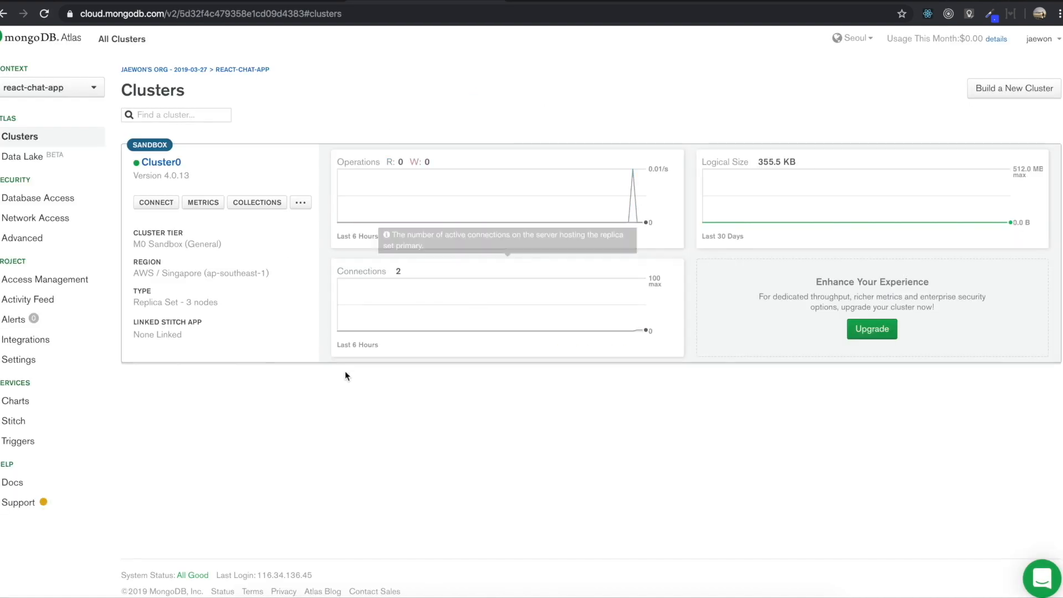
mouse_move(298, 294)
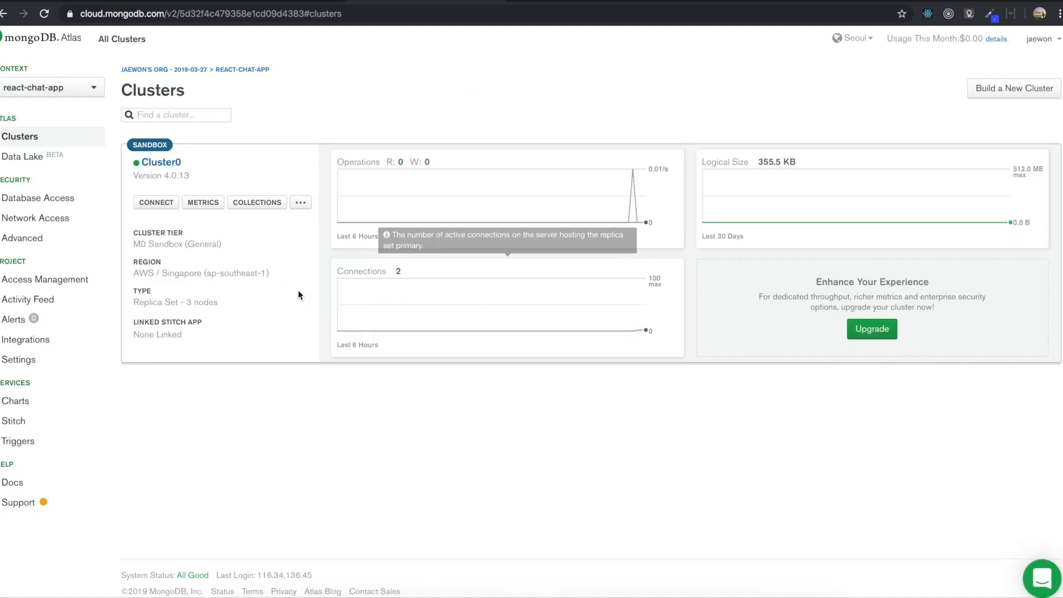
mouse_move(977, 107)
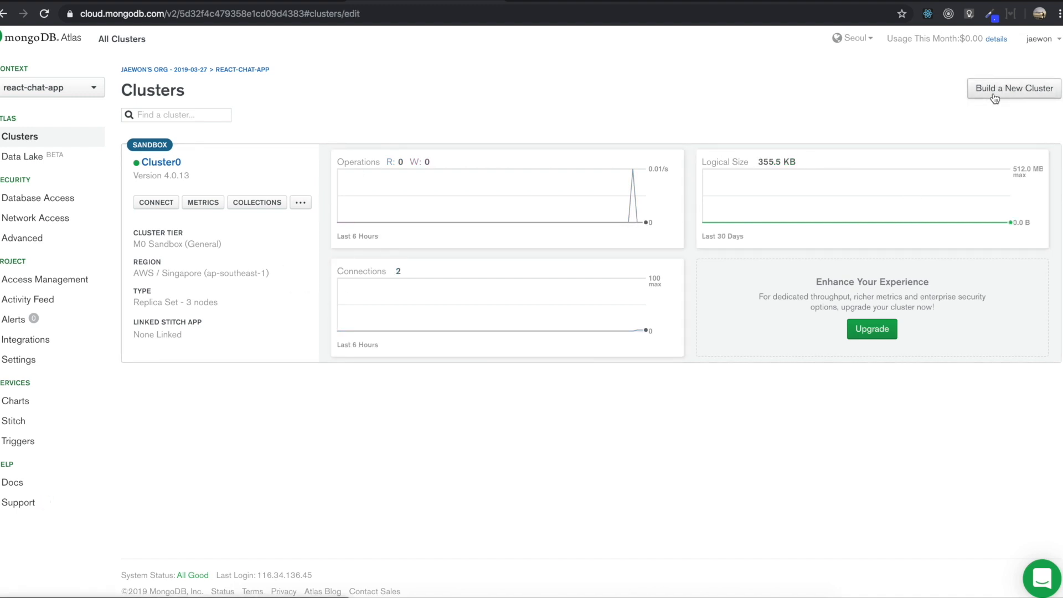
Step: Build a new cluster on AWS with Singapore (ap-southeast-1) as the region
click(1013, 88)
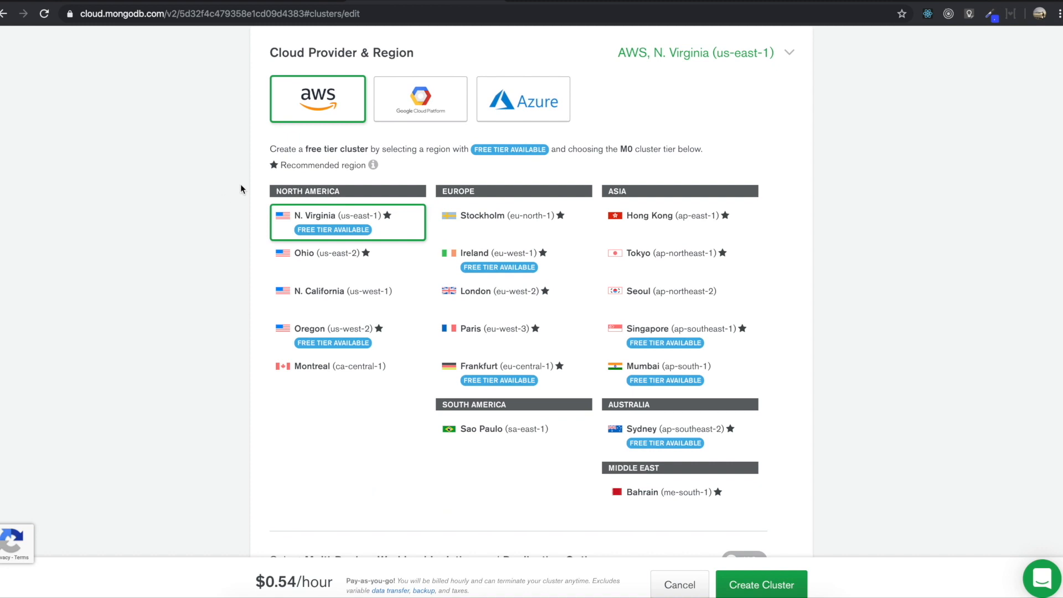
mouse_move(209, 155)
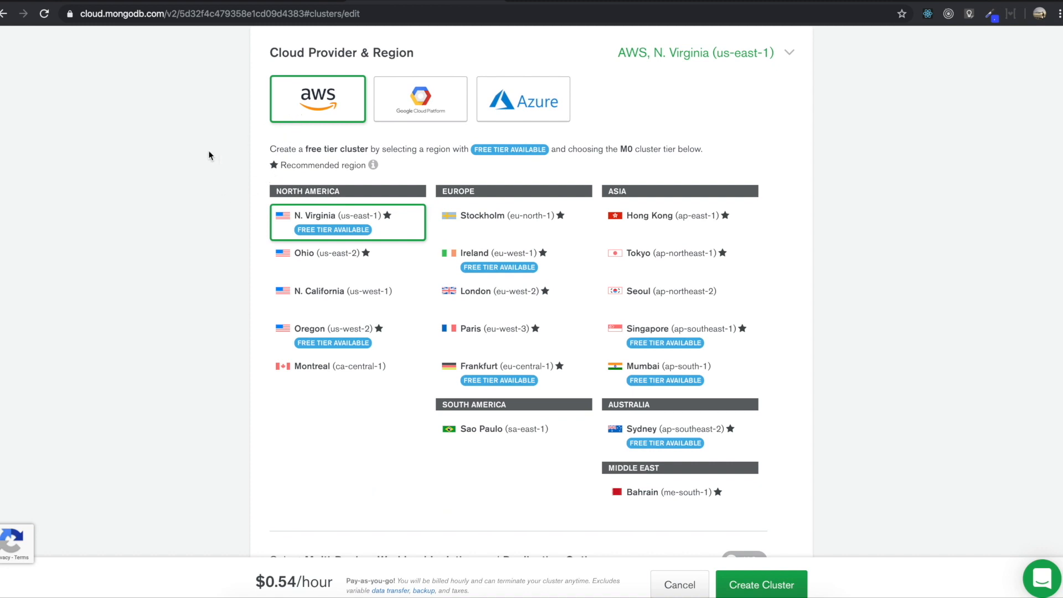
scroll(down, 3)
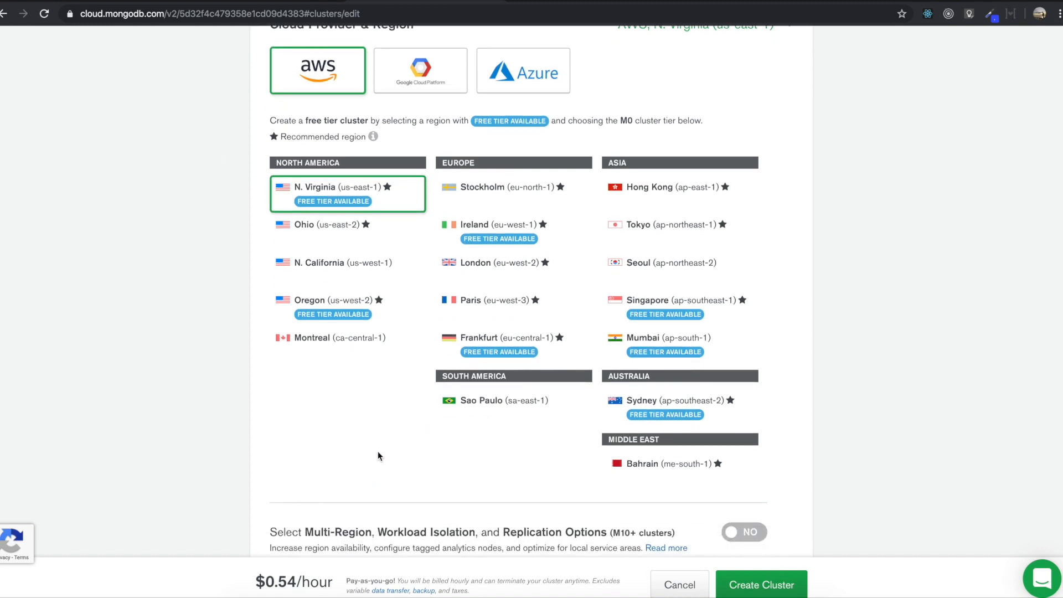
mouse_move(576, 317)
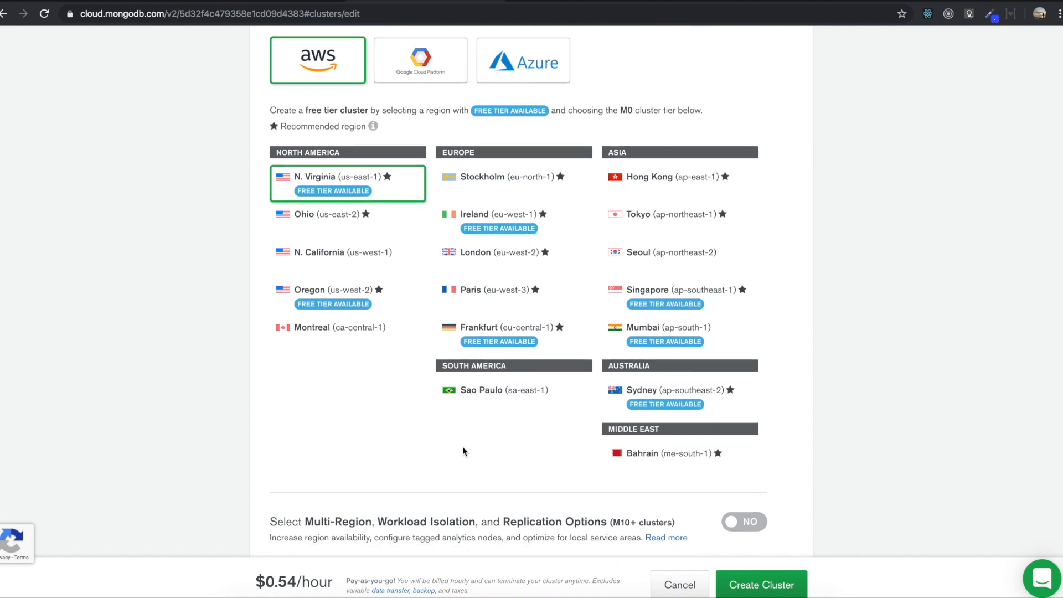
mouse_move(460, 431)
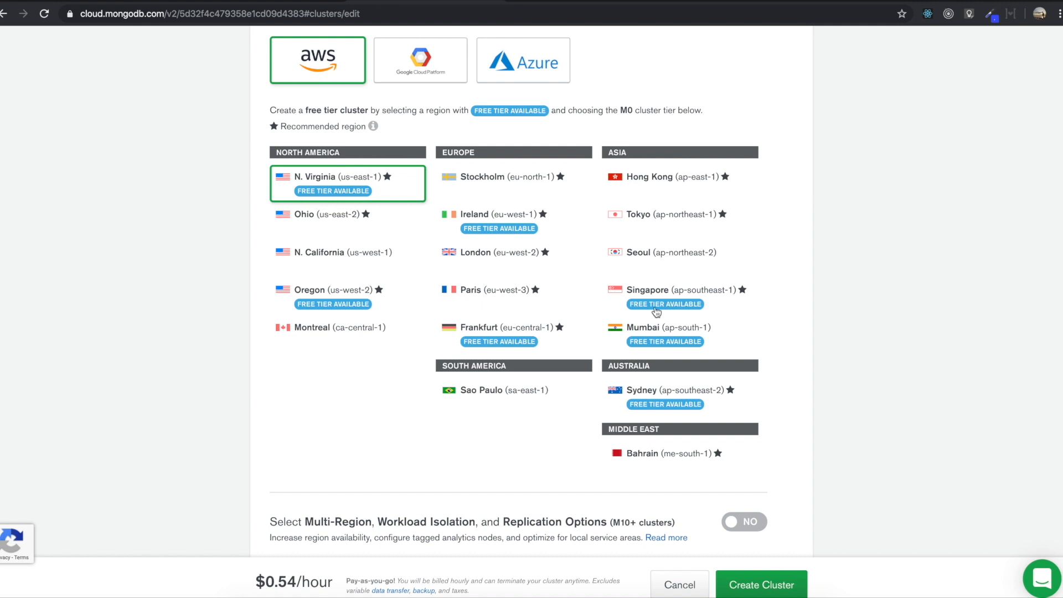
mouse_move(651, 315)
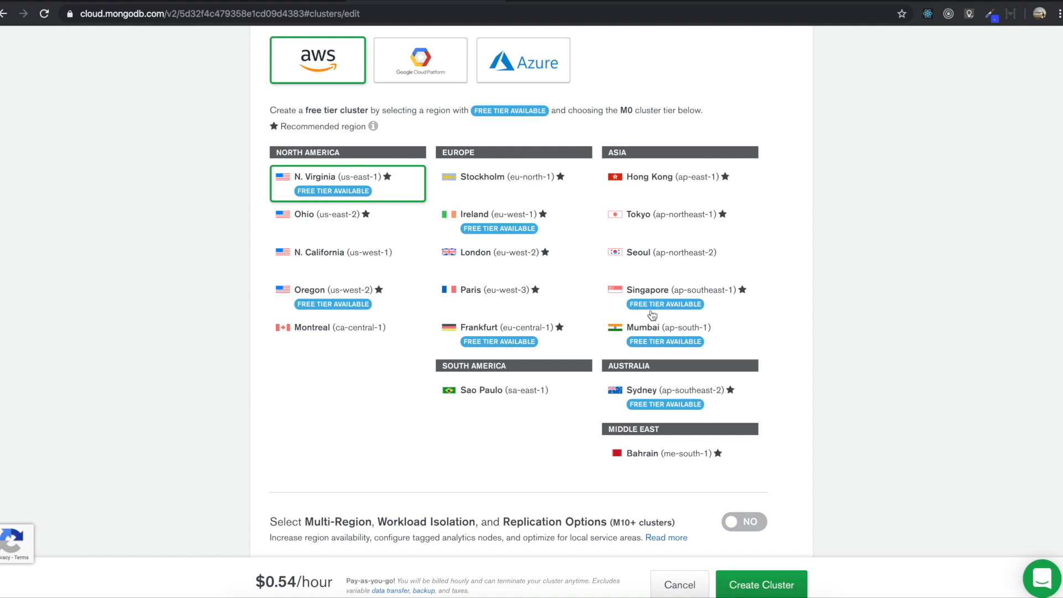
mouse_move(617, 305)
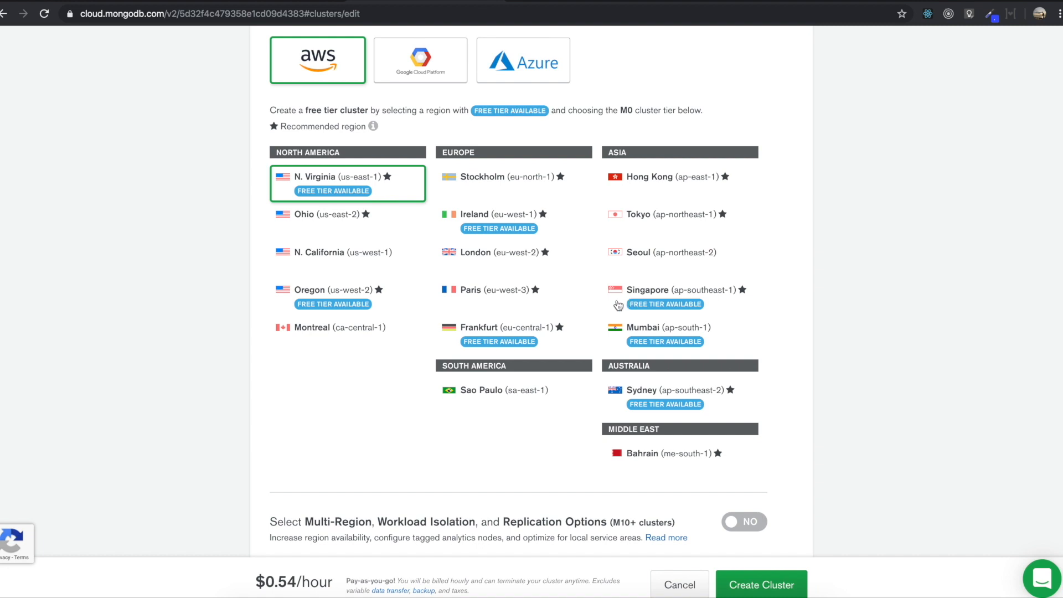
mouse_move(609, 265)
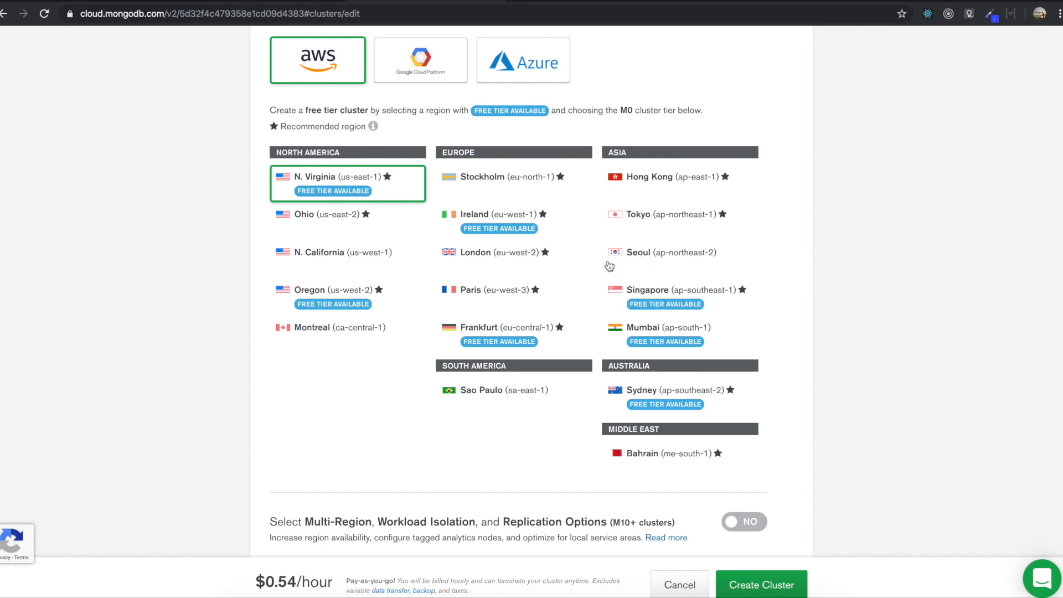
mouse_move(679, 306)
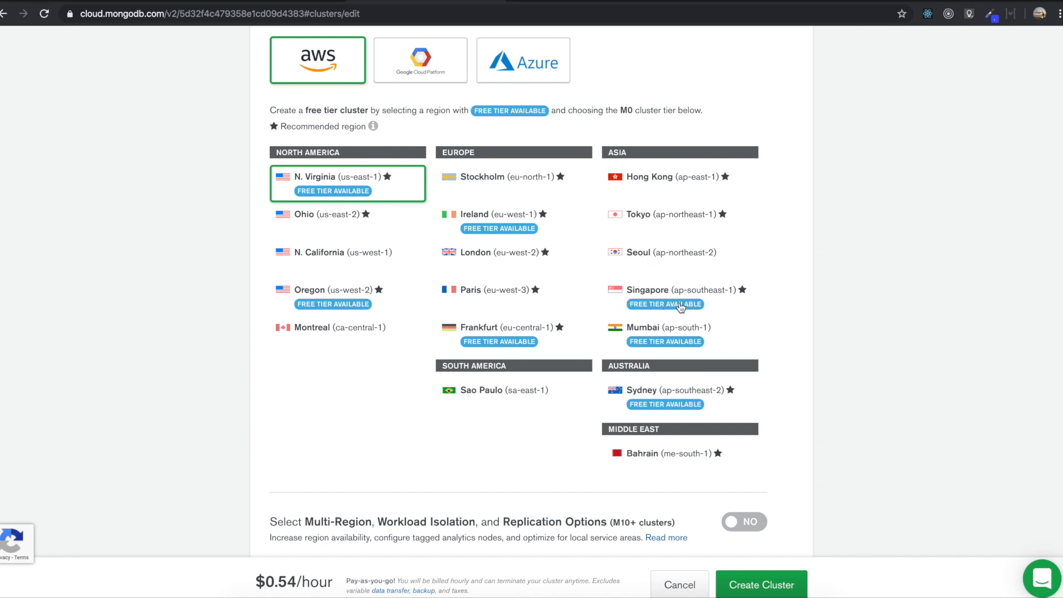
click(679, 289)
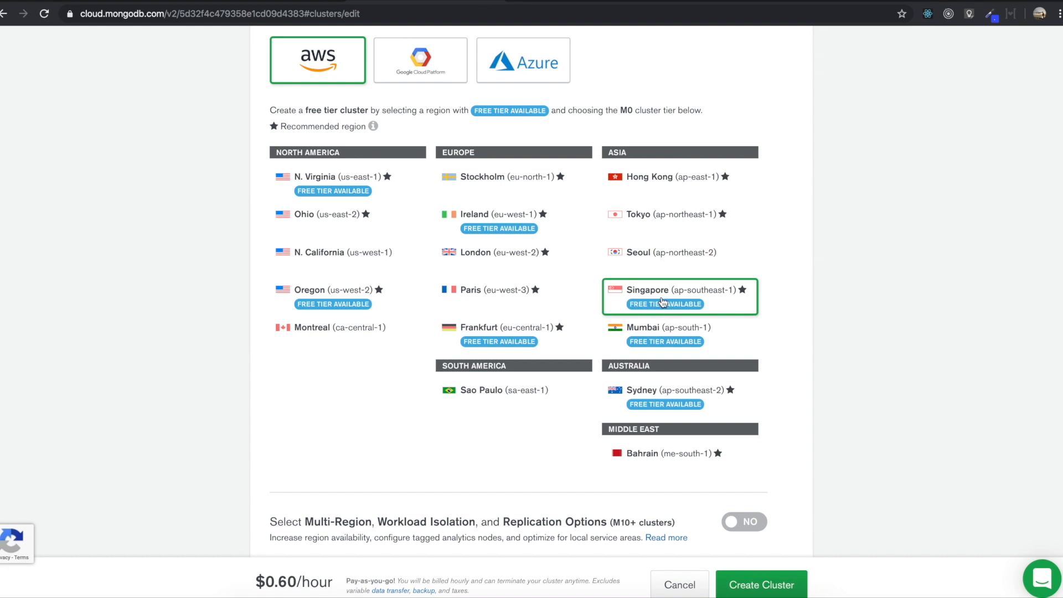
mouse_move(661, 263)
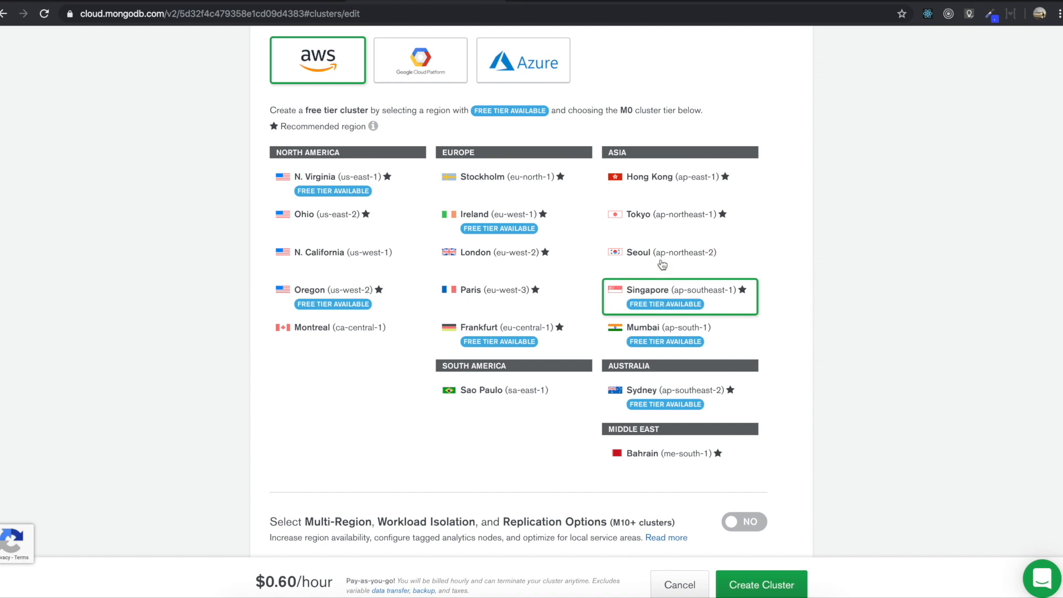
mouse_move(581, 285)
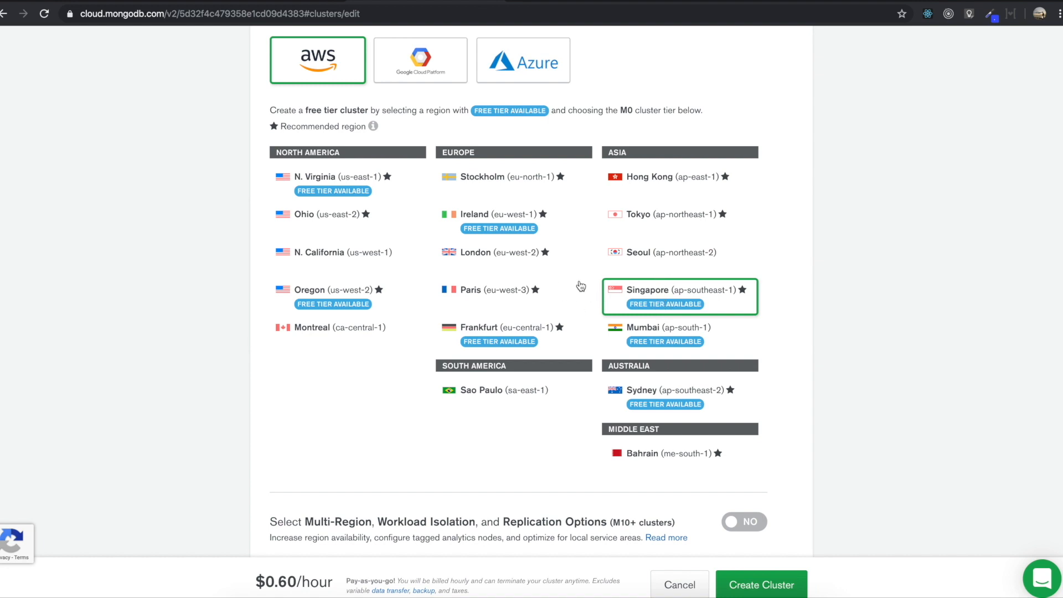
mouse_move(514, 230)
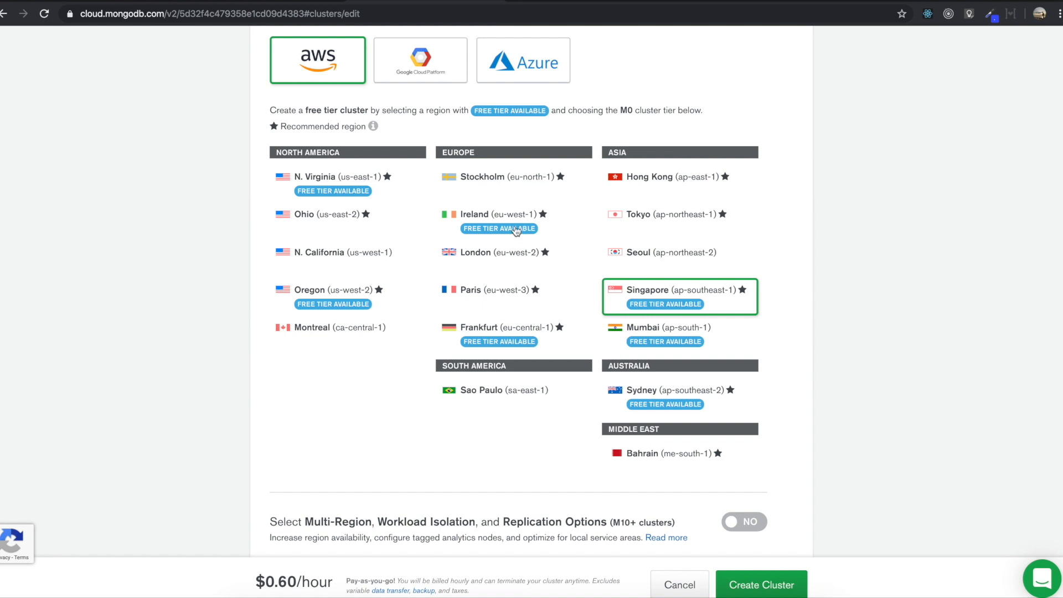
mouse_move(473, 235)
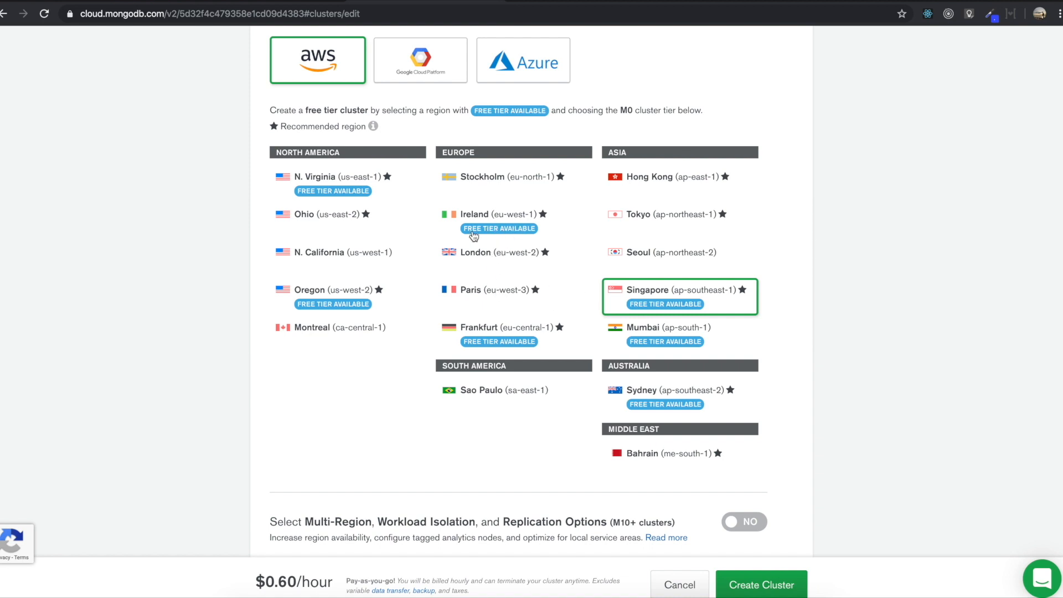
Step: Review the remaining cluster options, attempt Create Cluster, and return to the Cluster0 dashboard
scroll(down, 3)
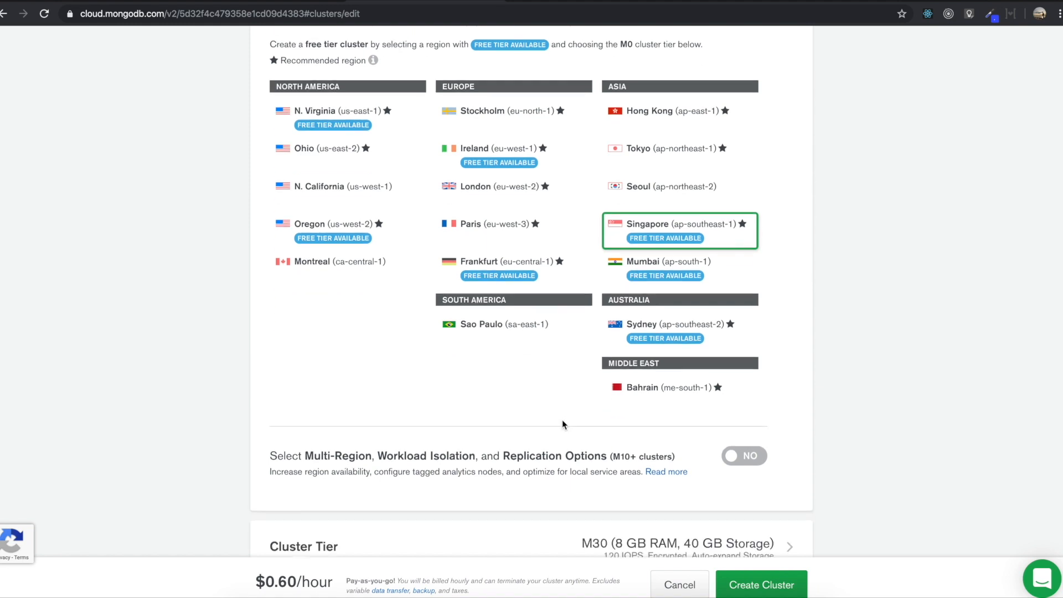
scroll(down, 3)
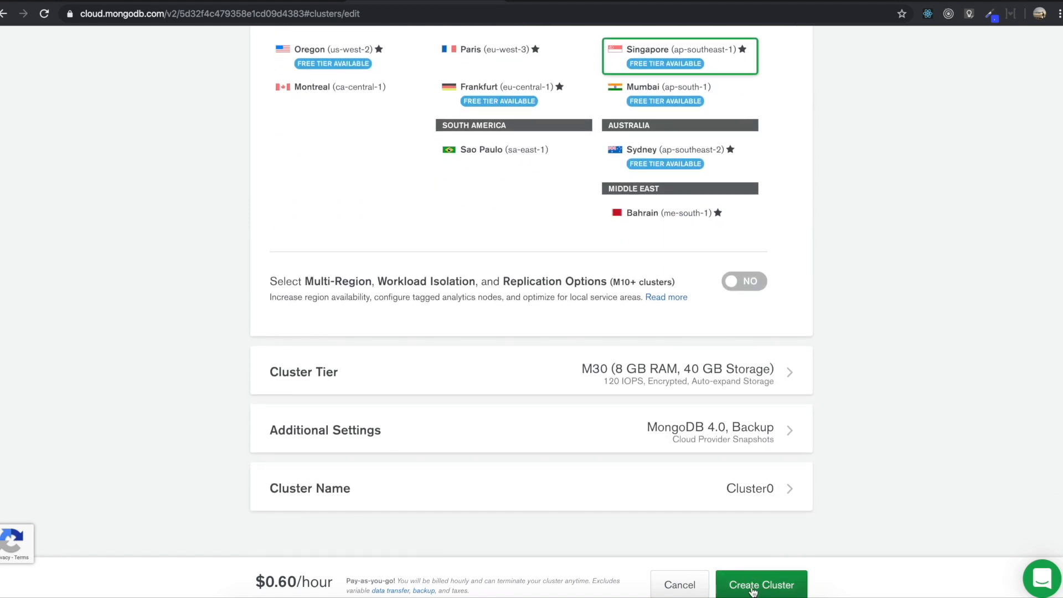
click(761, 584)
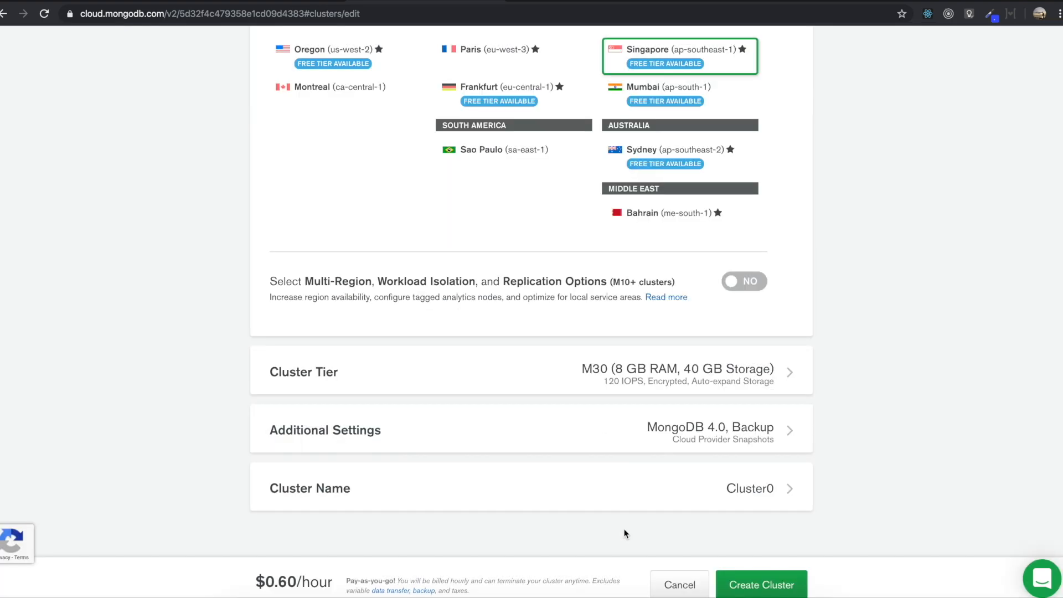
scroll(up, 3)
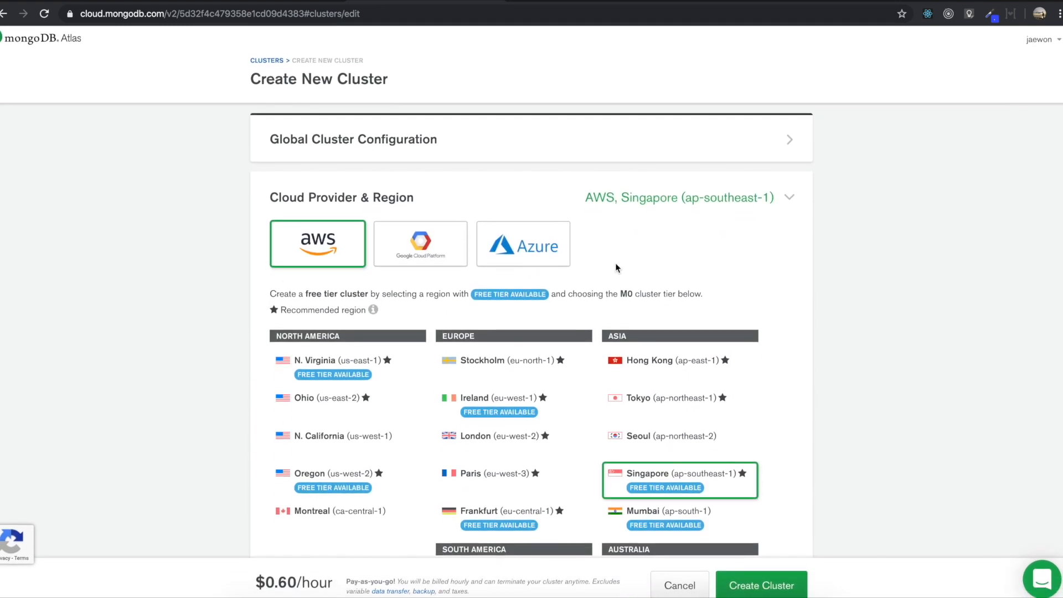
click(760, 585)
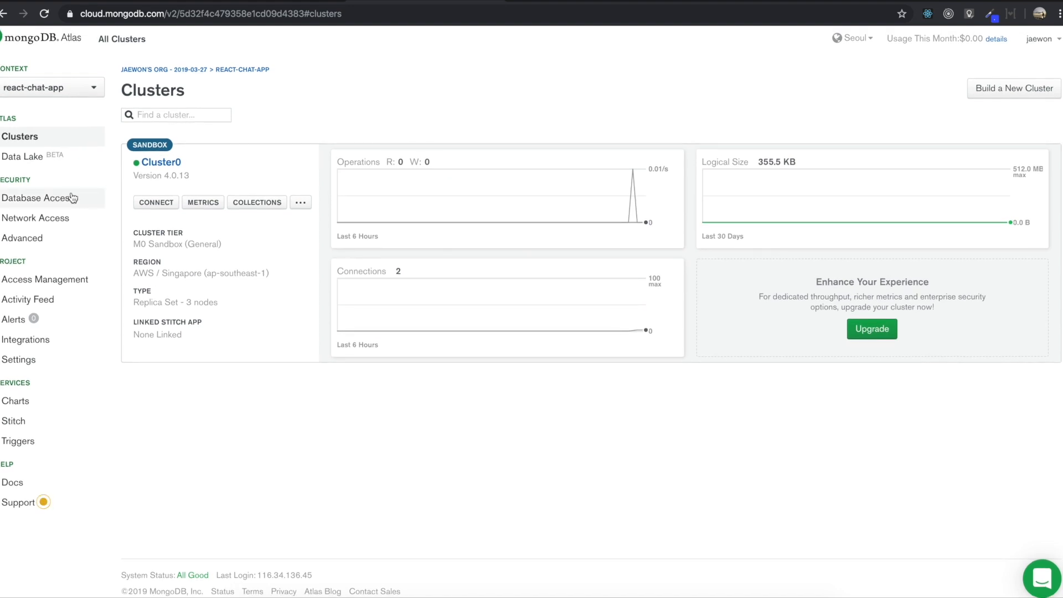
Step: Go to Database Access under Security and start adding a new database user
click(40, 197)
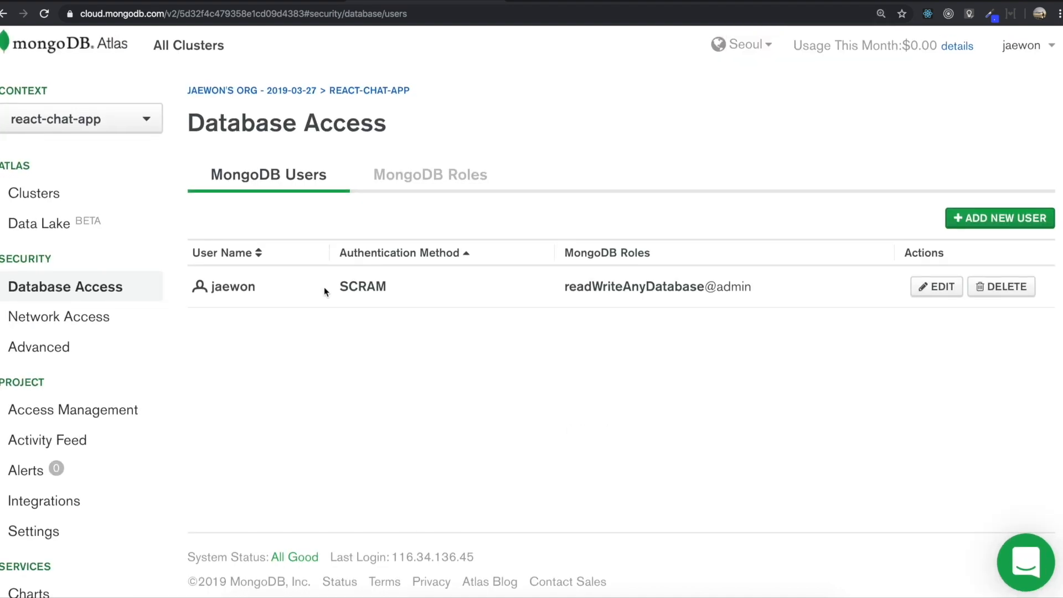
mouse_move(548, 329)
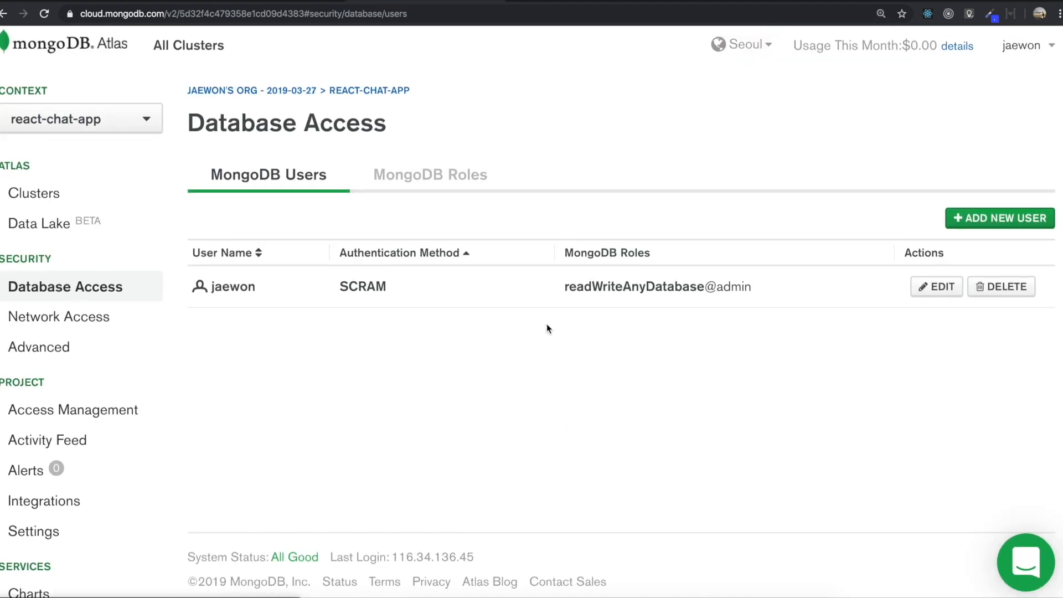
click(998, 218)
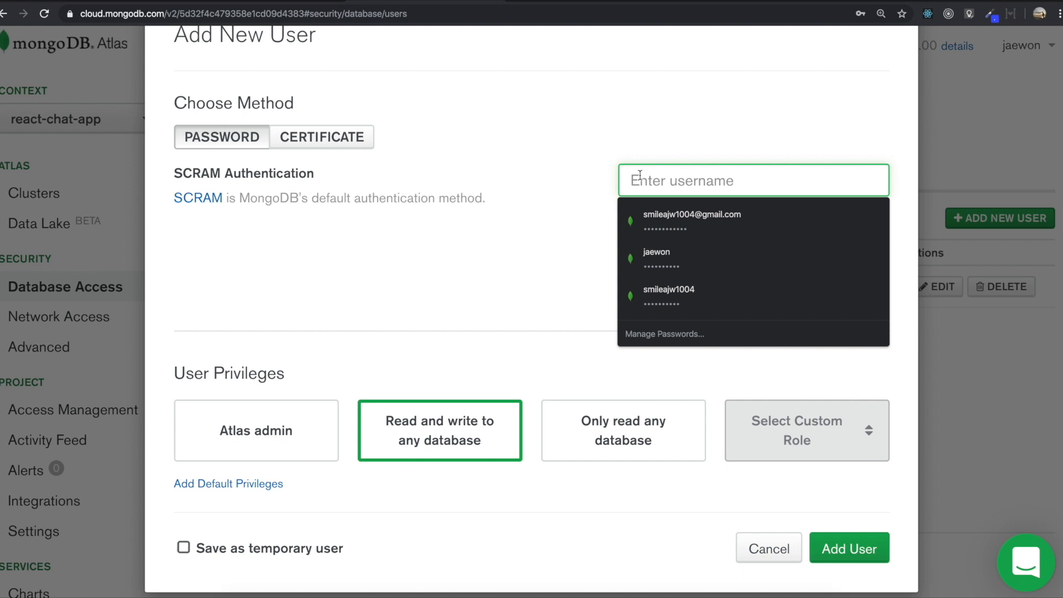
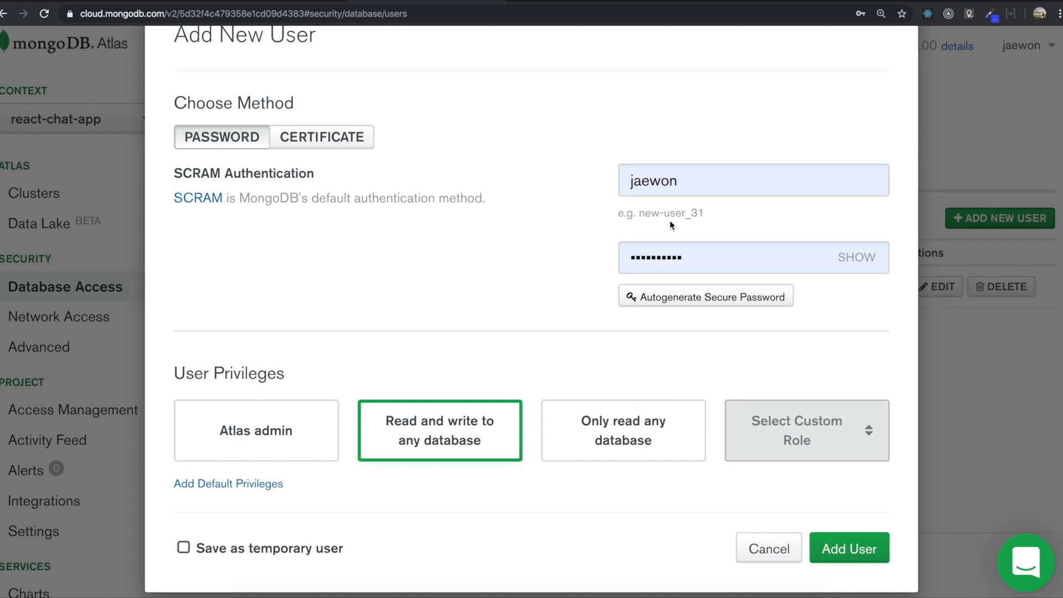
Step: Create database user 'ja' with a password and read-write access, fixing the duplicate username
mouse_move(602, 247)
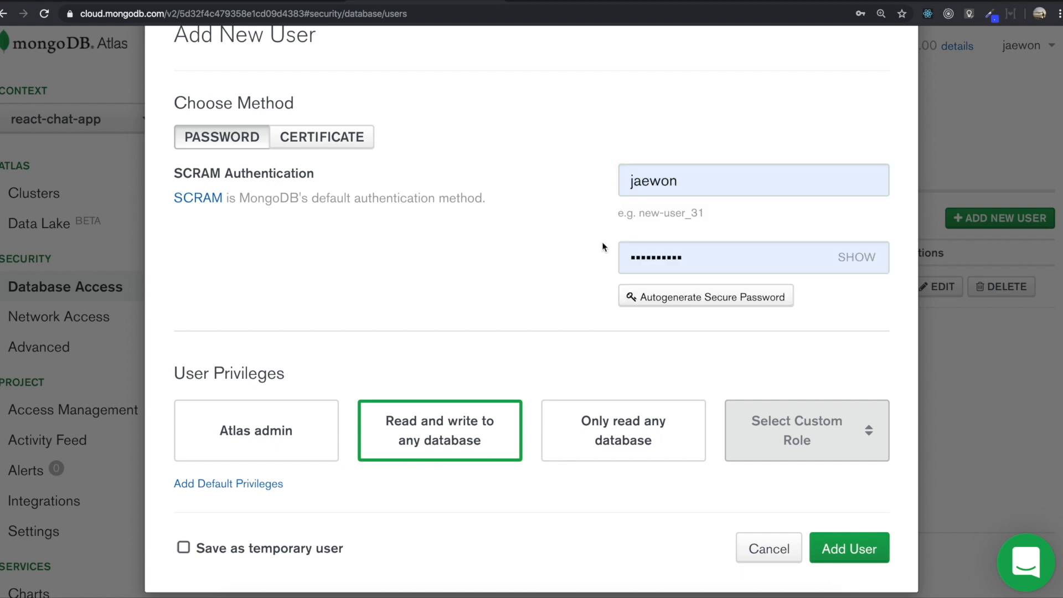
mouse_move(679, 196)
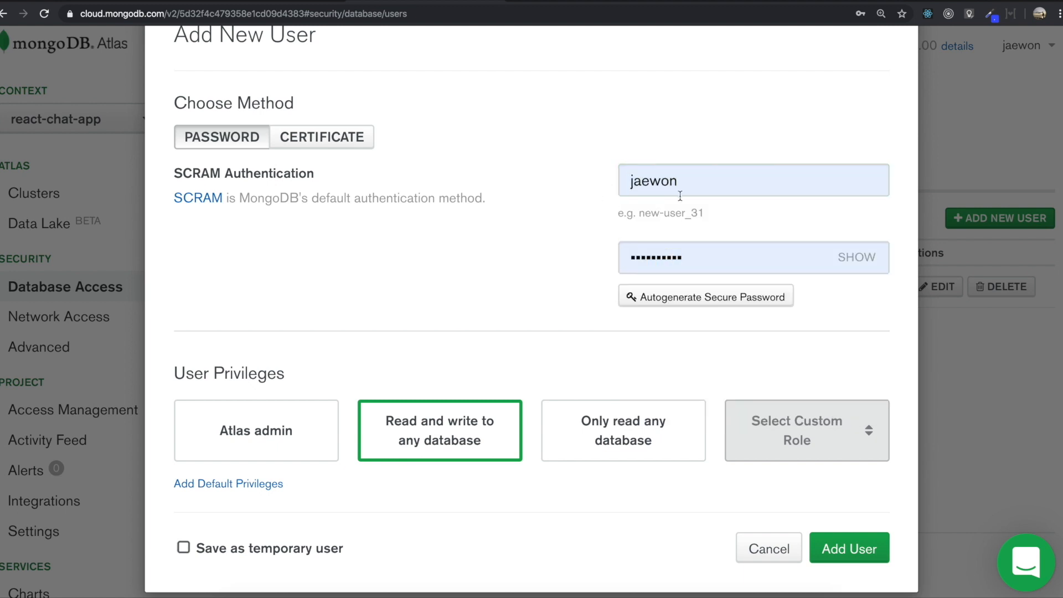
mouse_move(661, 236)
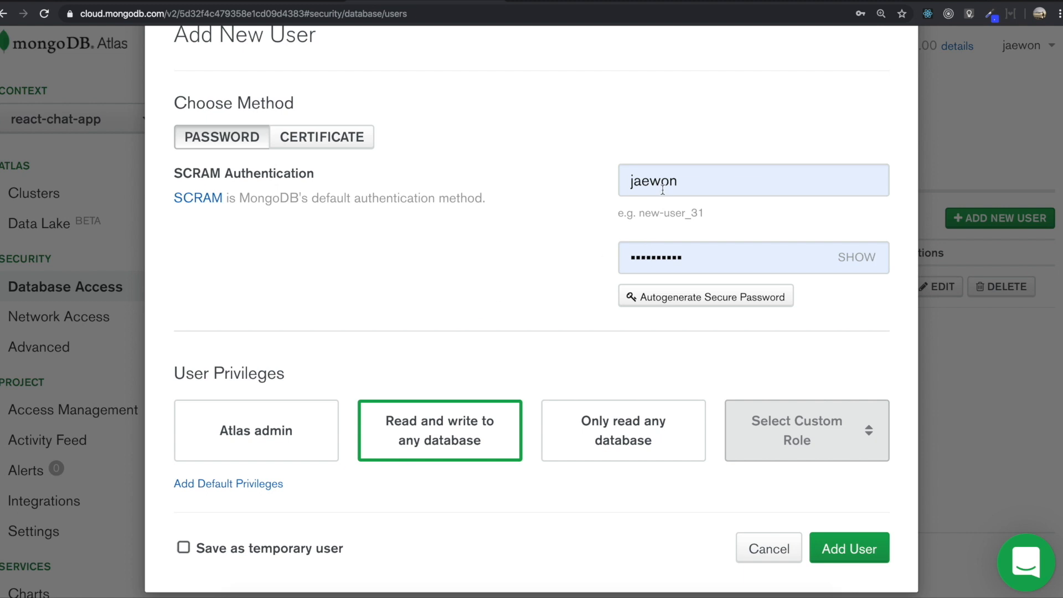
mouse_move(745, 529)
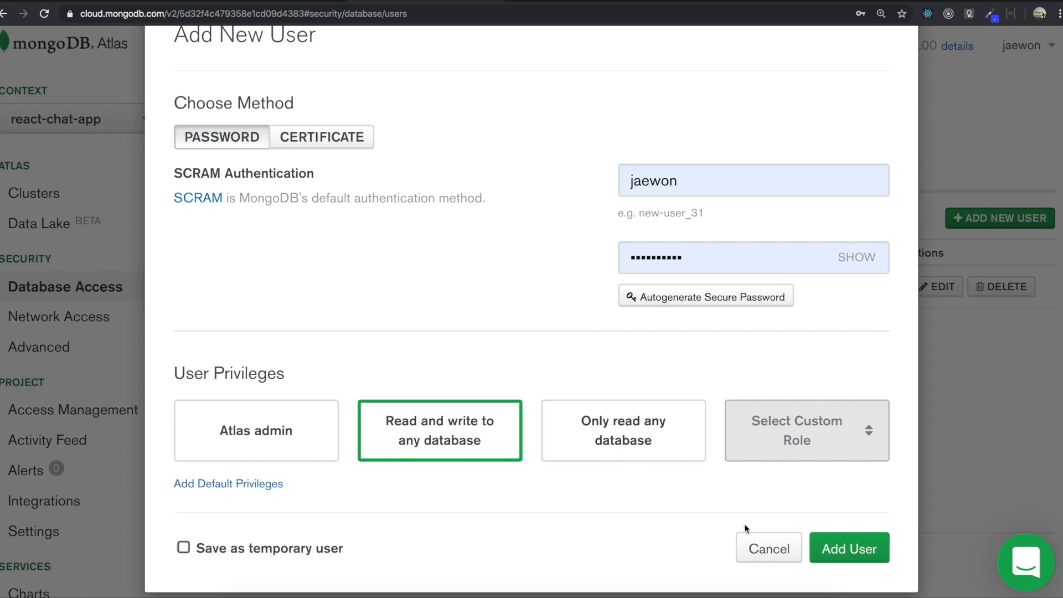
click(849, 548)
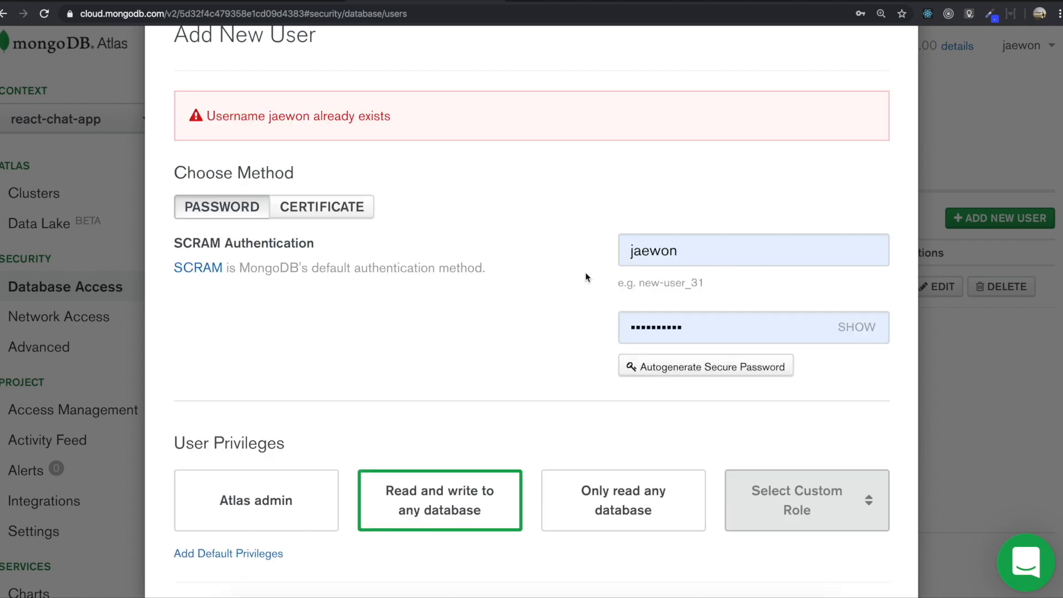
click(751, 249)
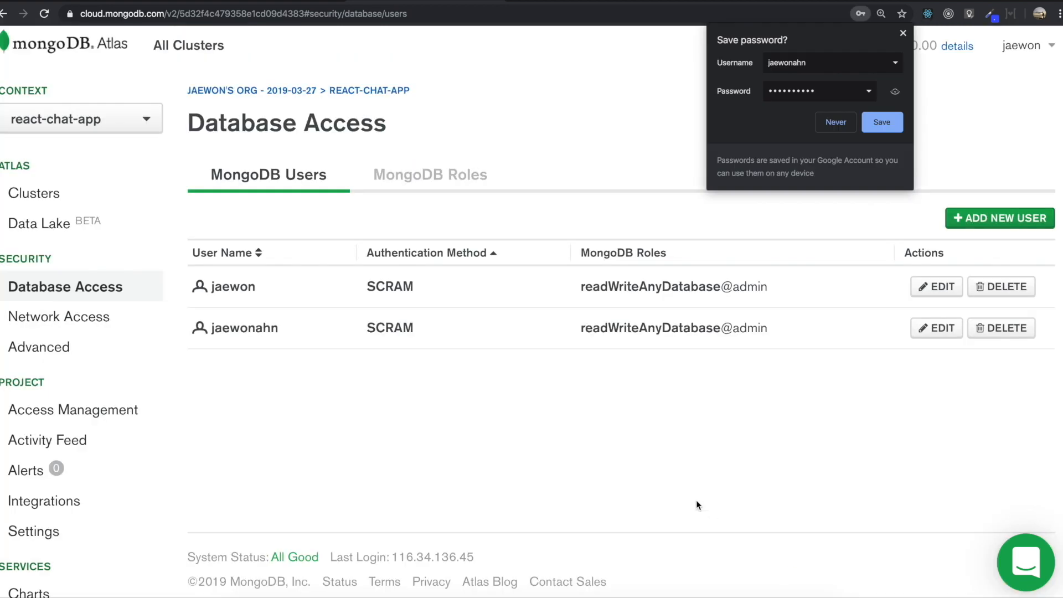
Step: Dismiss Chrome's save-password offer and return to the Clusters overview
click(835, 122)
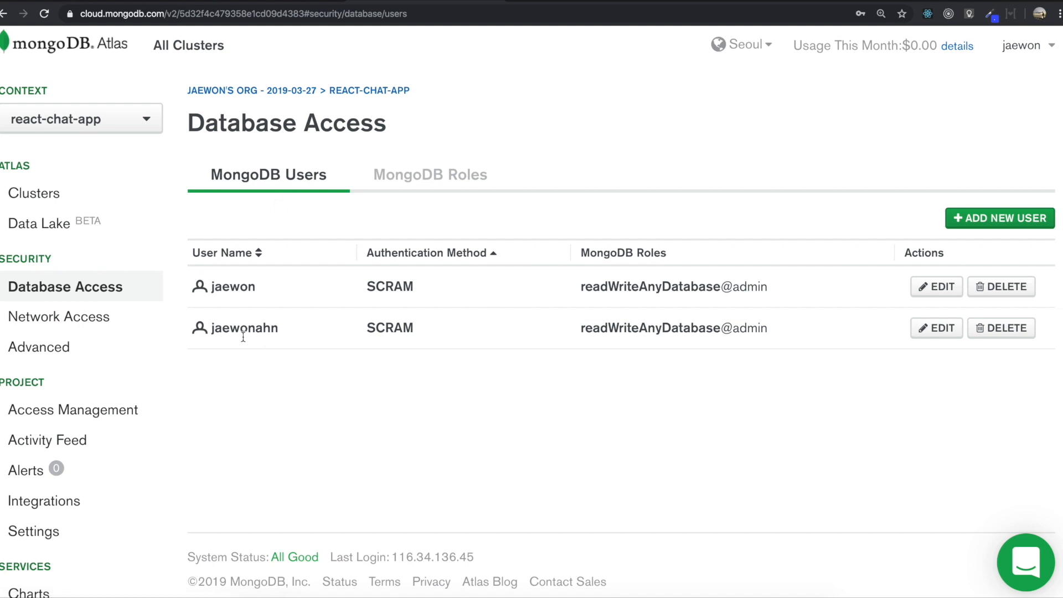
click(34, 193)
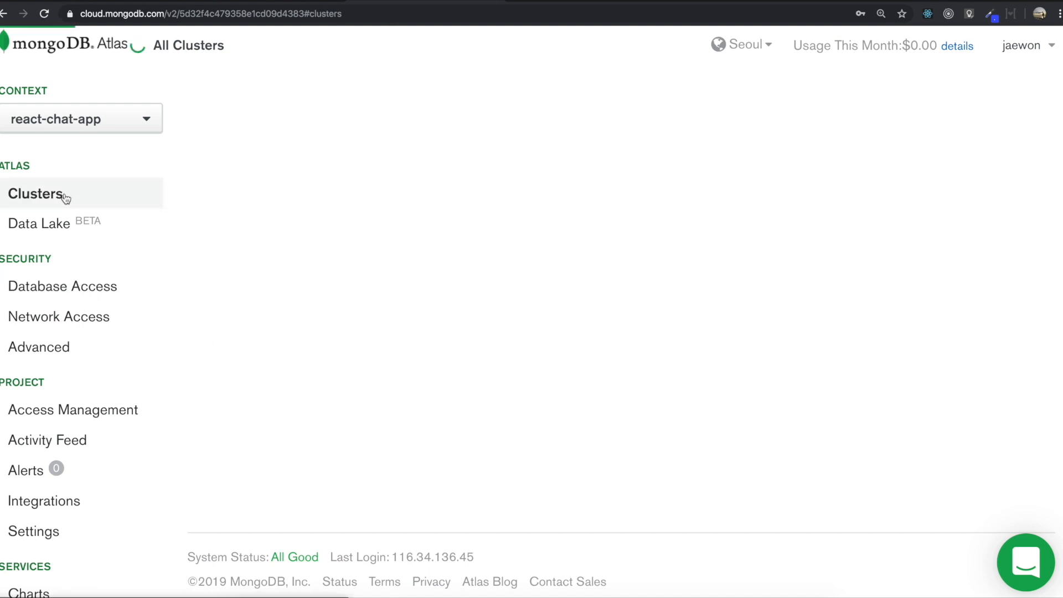
Step: Bring up the Connect dialog for Cluster0 from the Clusters page
click(36, 194)
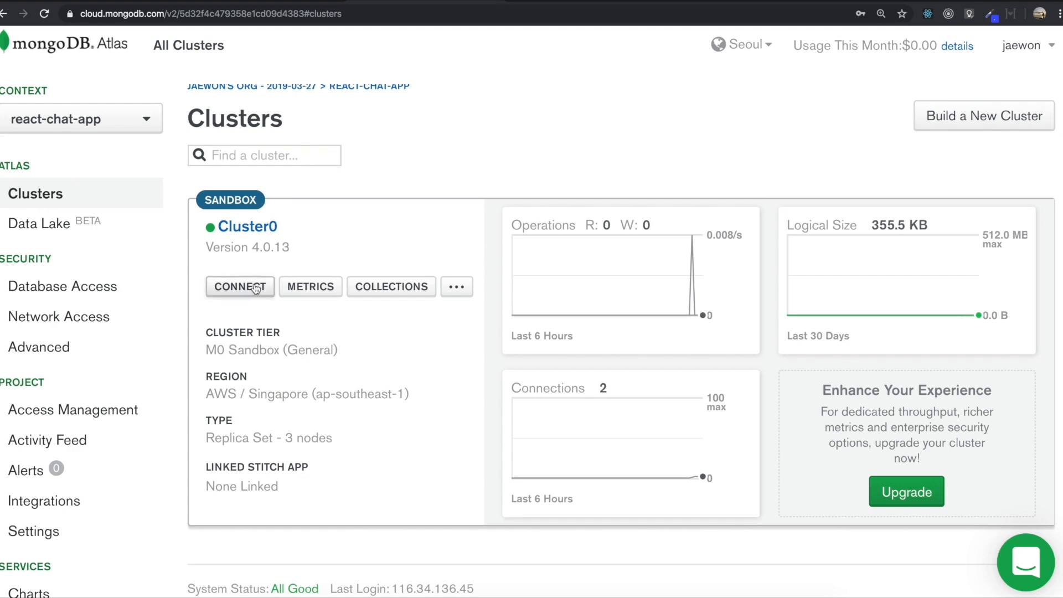
click(239, 285)
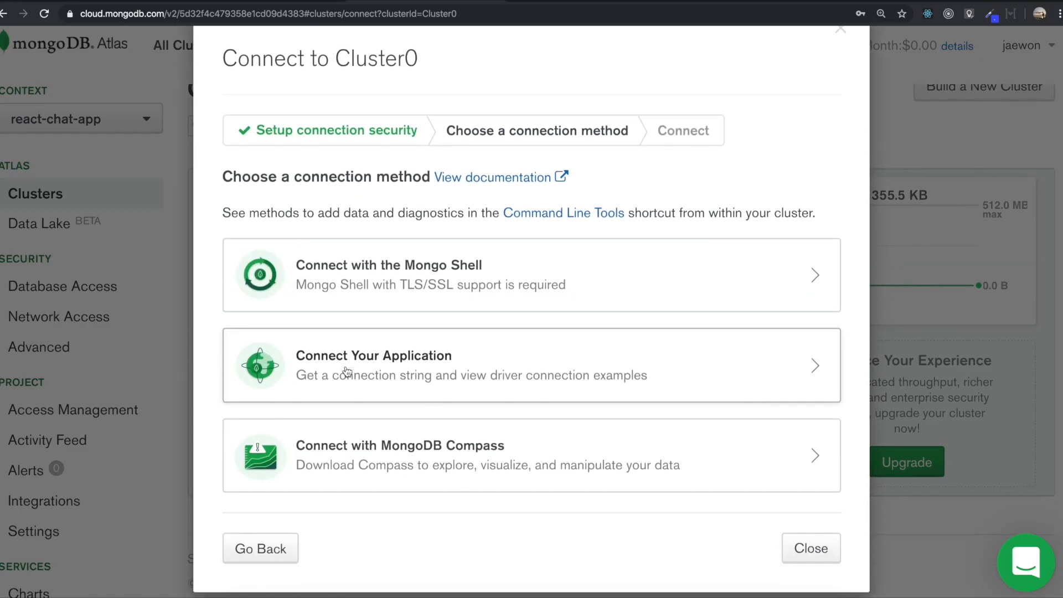
mouse_move(430, 375)
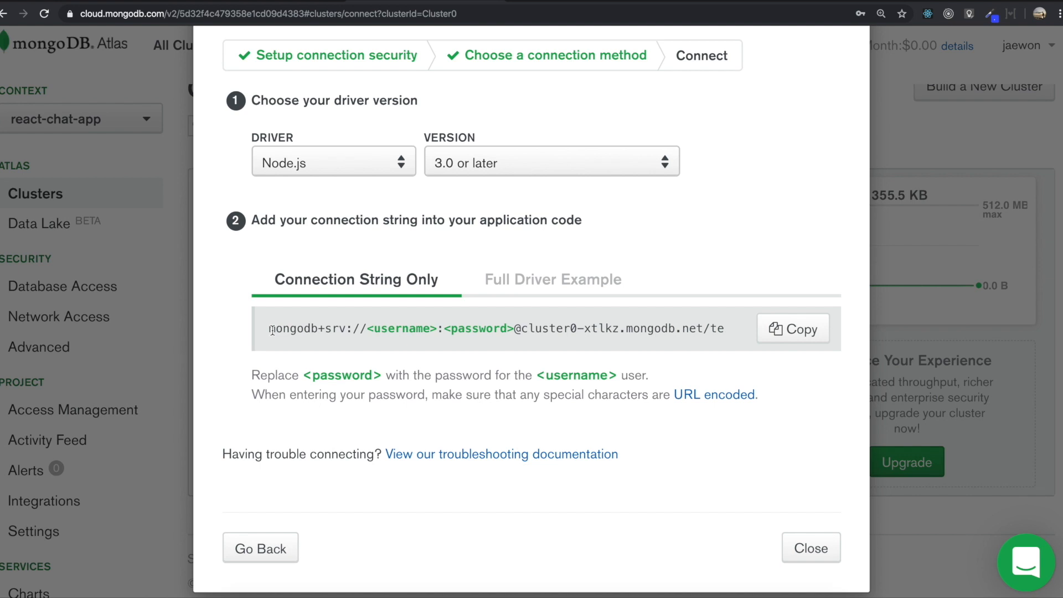
mouse_move(792, 329)
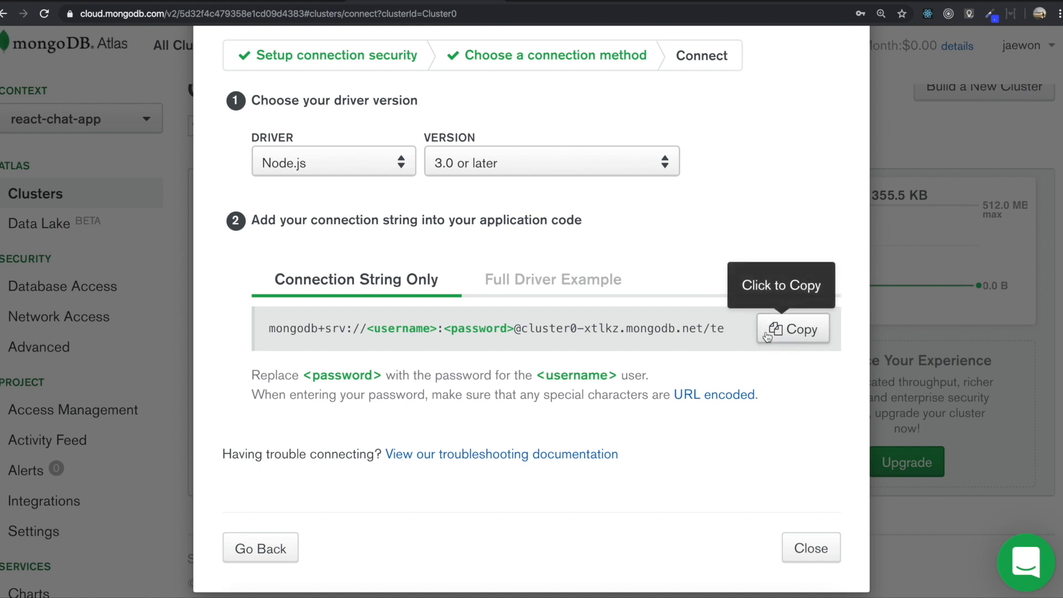
mouse_move(439, 333)
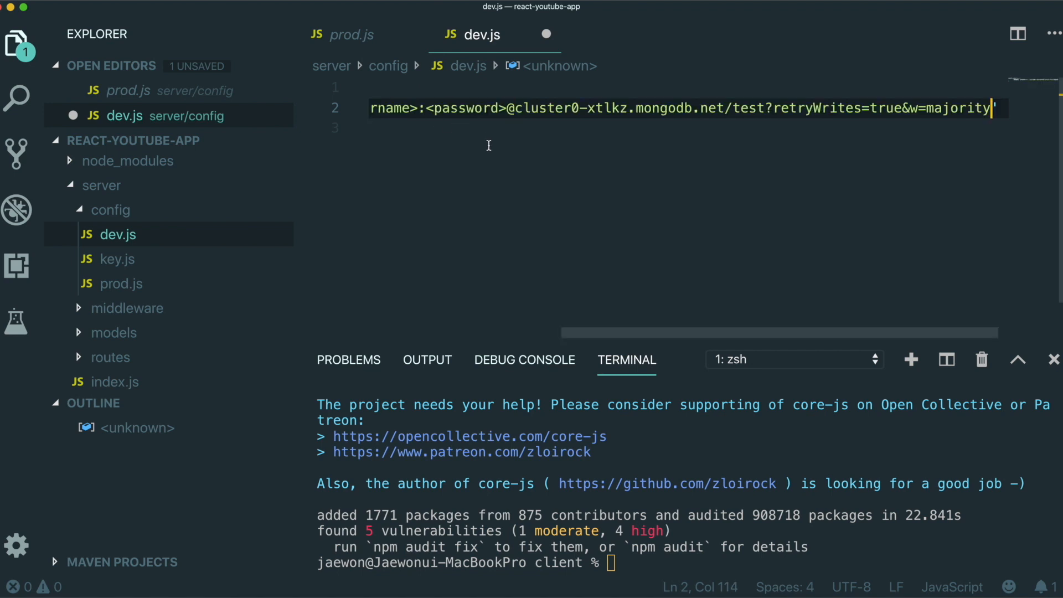
Step: Replace the <username> placeholder in the mongoURI connection string with 'jaewonahn'
scroll(left, 3)
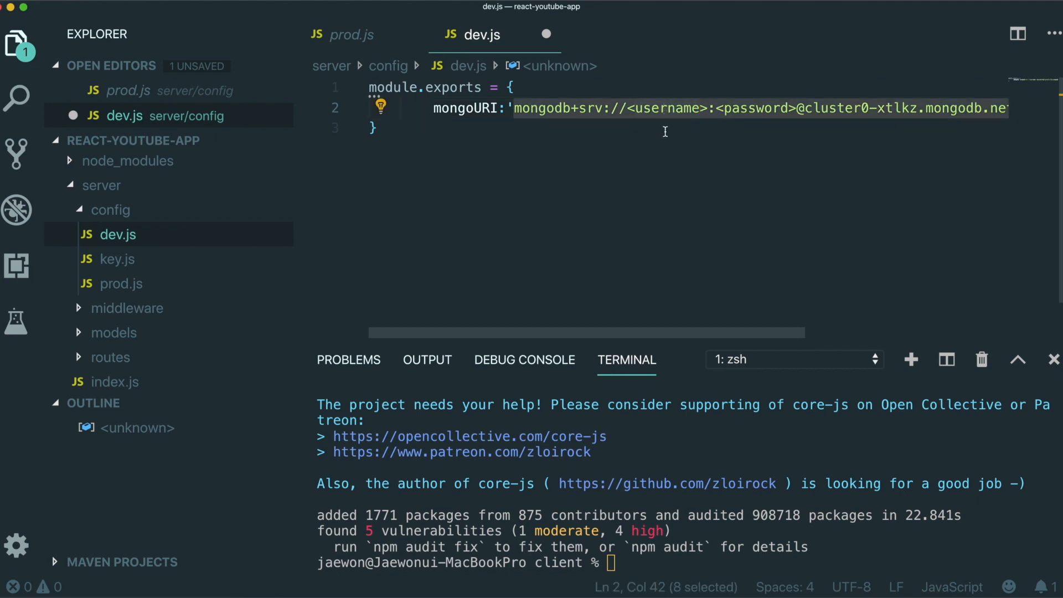
click(376, 128)
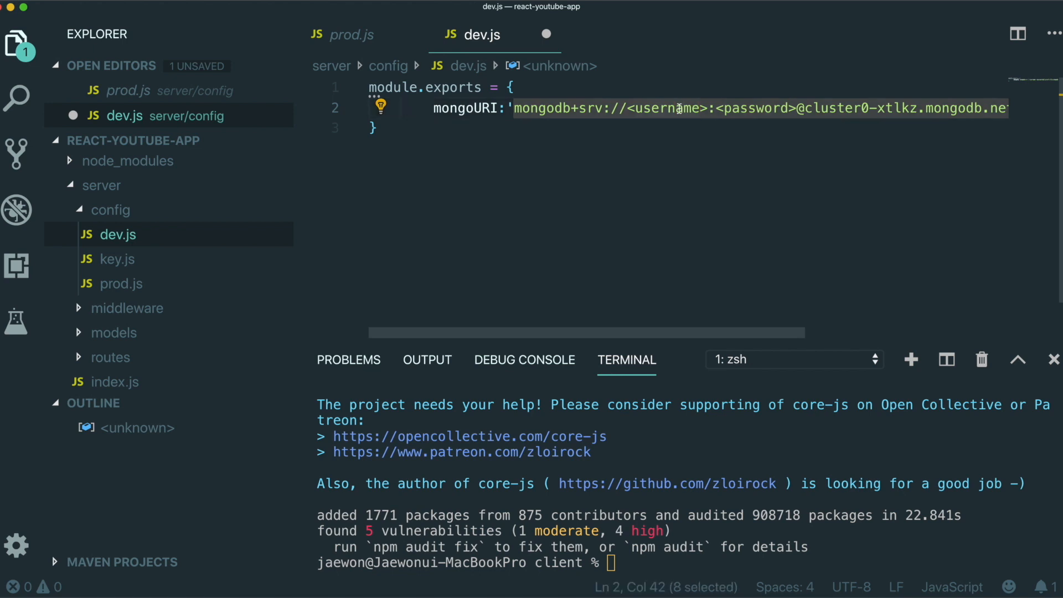
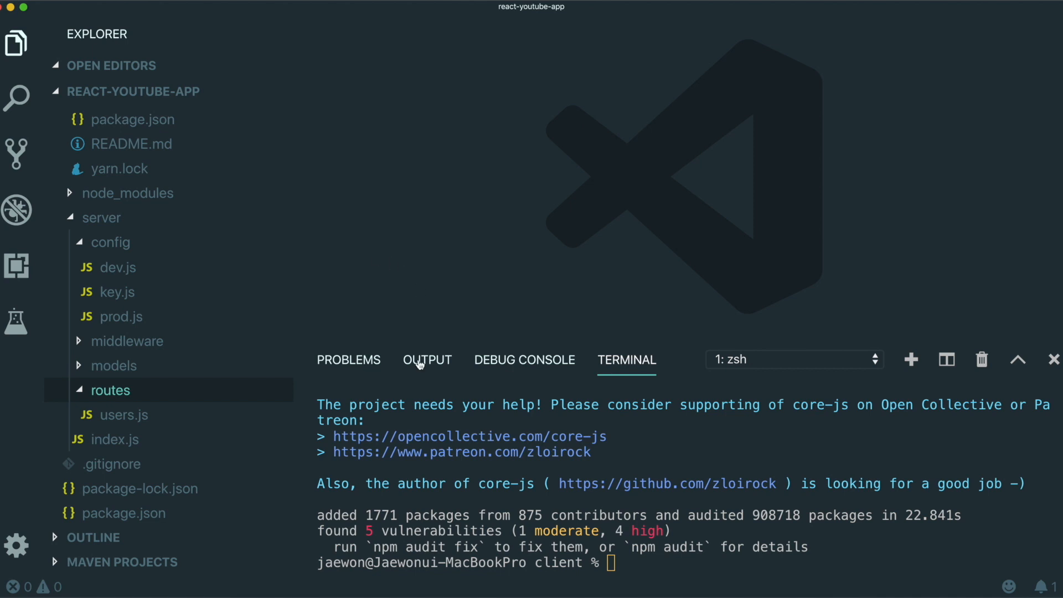
mouse_move(467, 437)
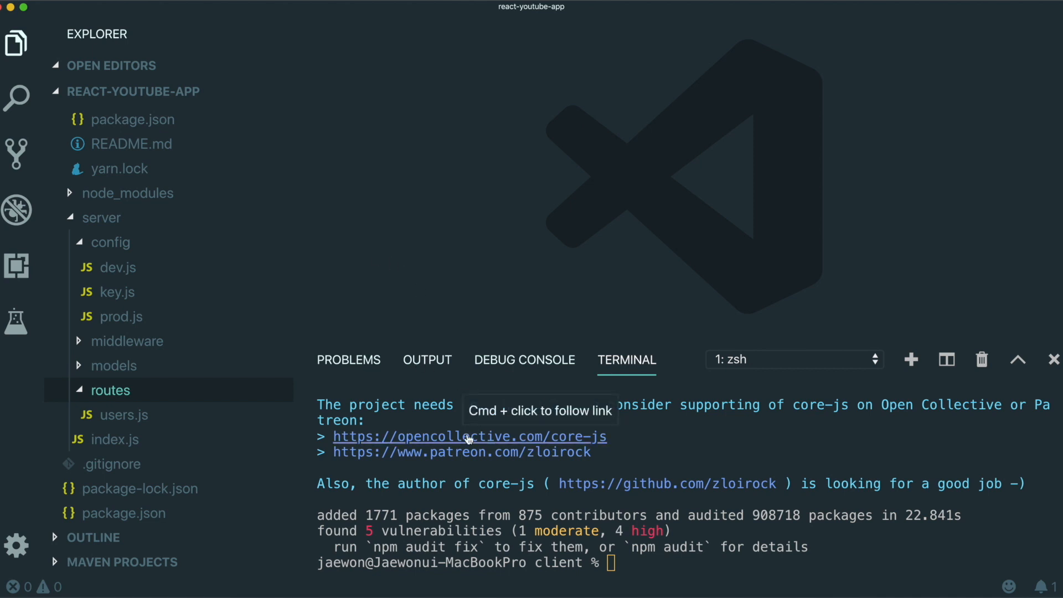
Step: Run cd .. then npm run dev from the project root, hit the EADDRINUSE crash, and view server/index.js
text(c)
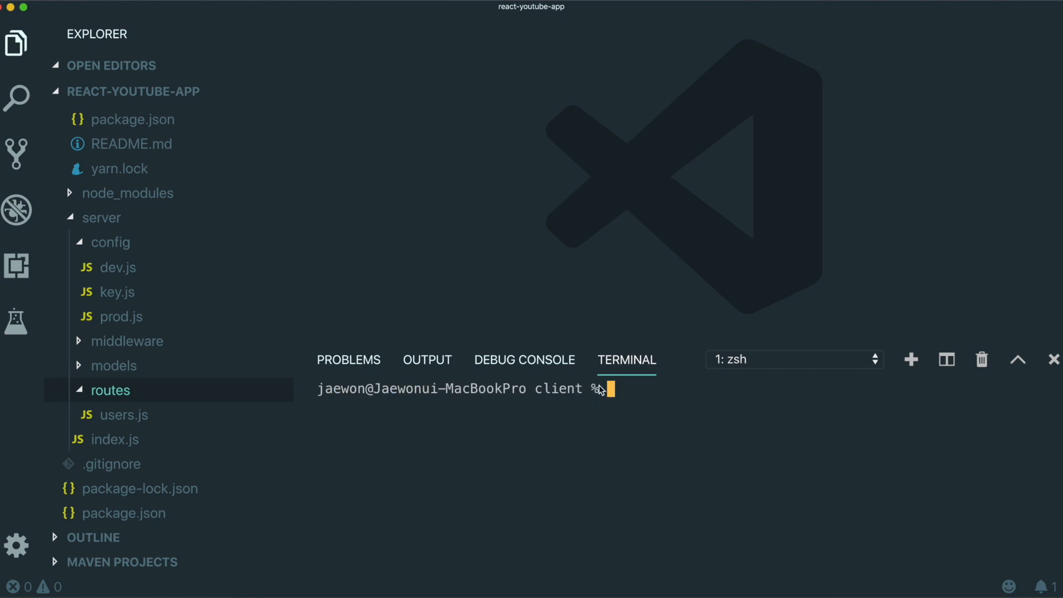
mouse_move(551, 399)
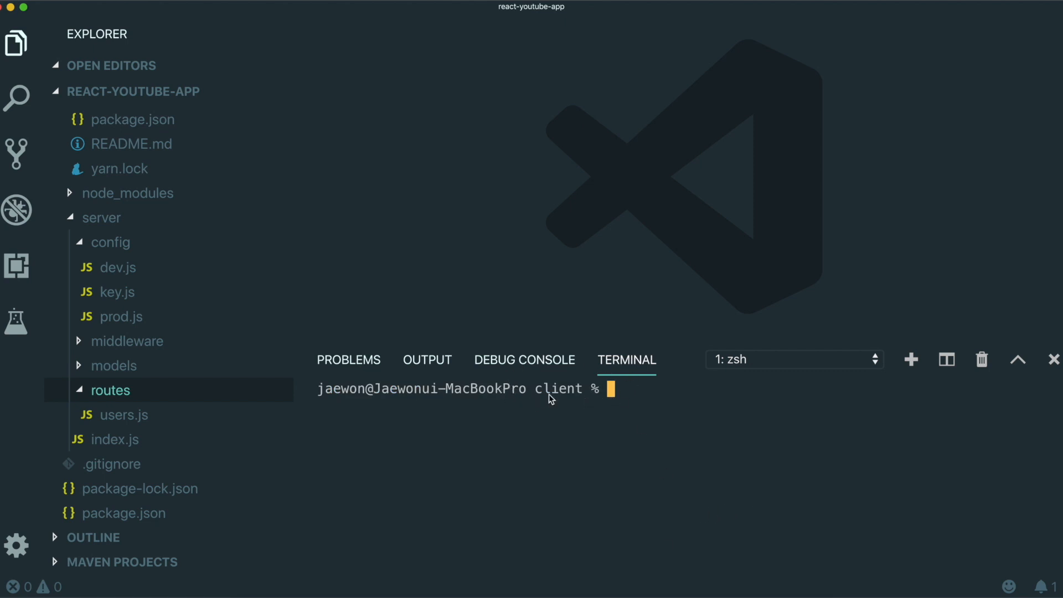
text(cd)
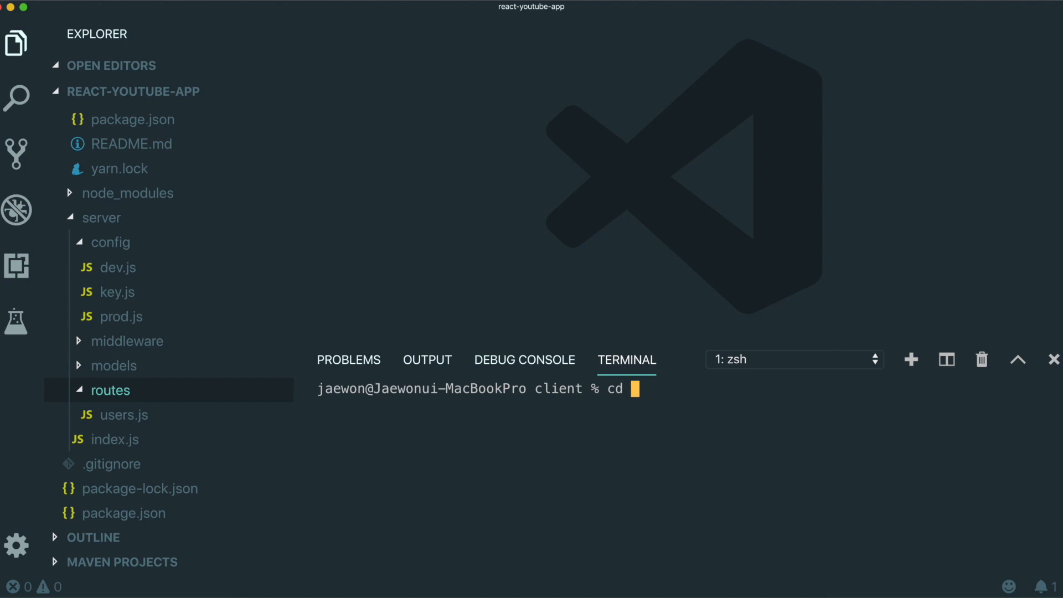
key(Return)
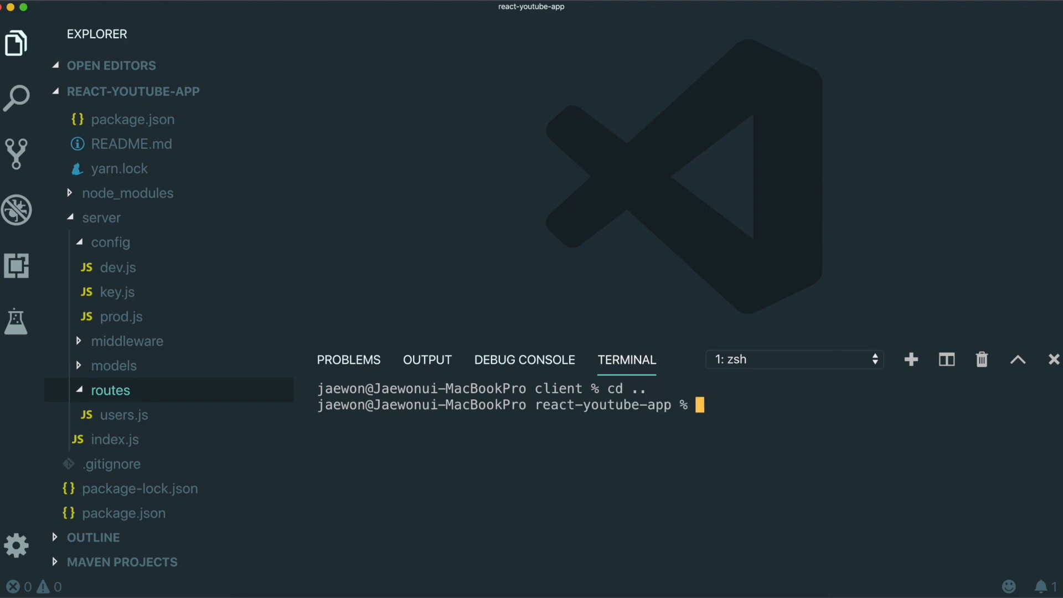
text(npm)
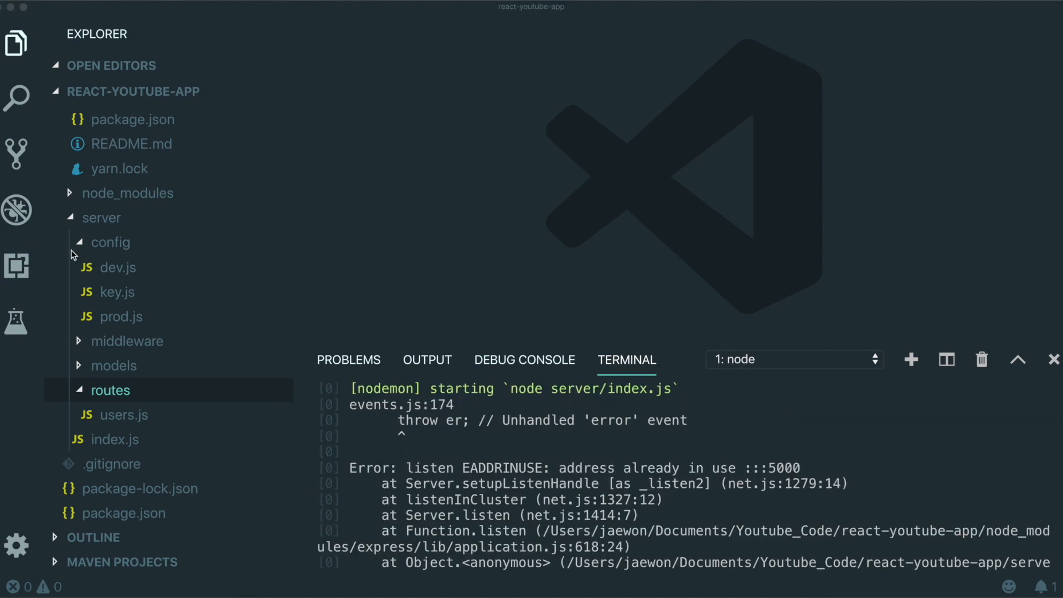
scroll(down, 3)
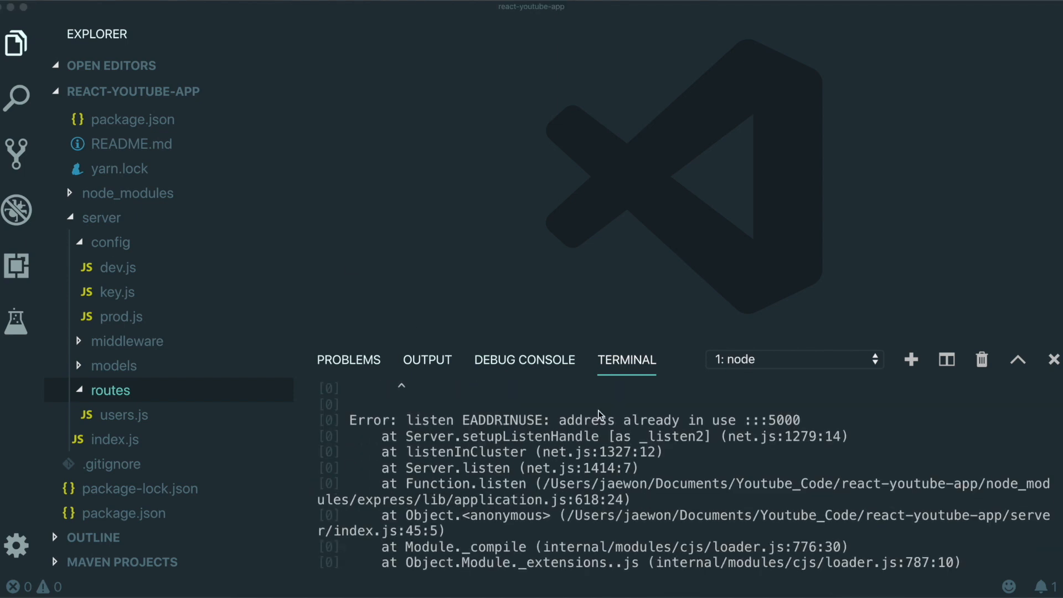
mouse_move(773, 436)
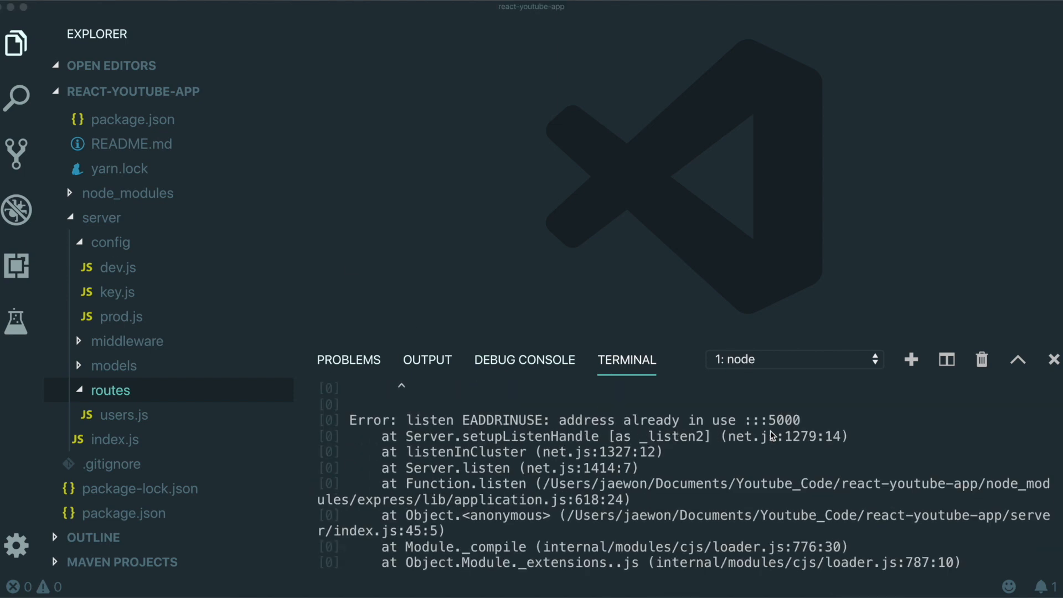
mouse_move(681, 423)
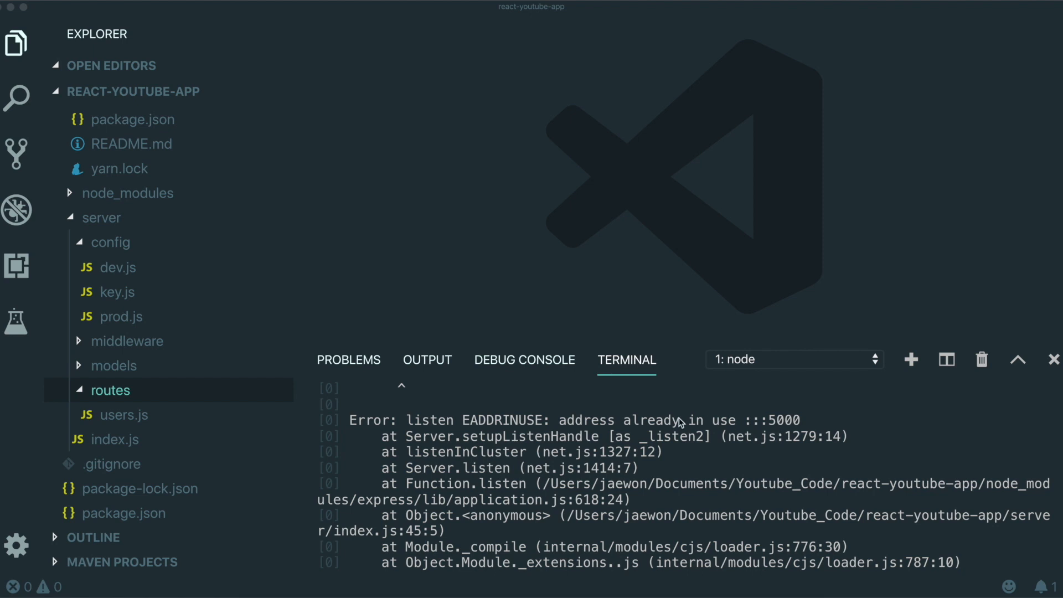
mouse_move(459, 418)
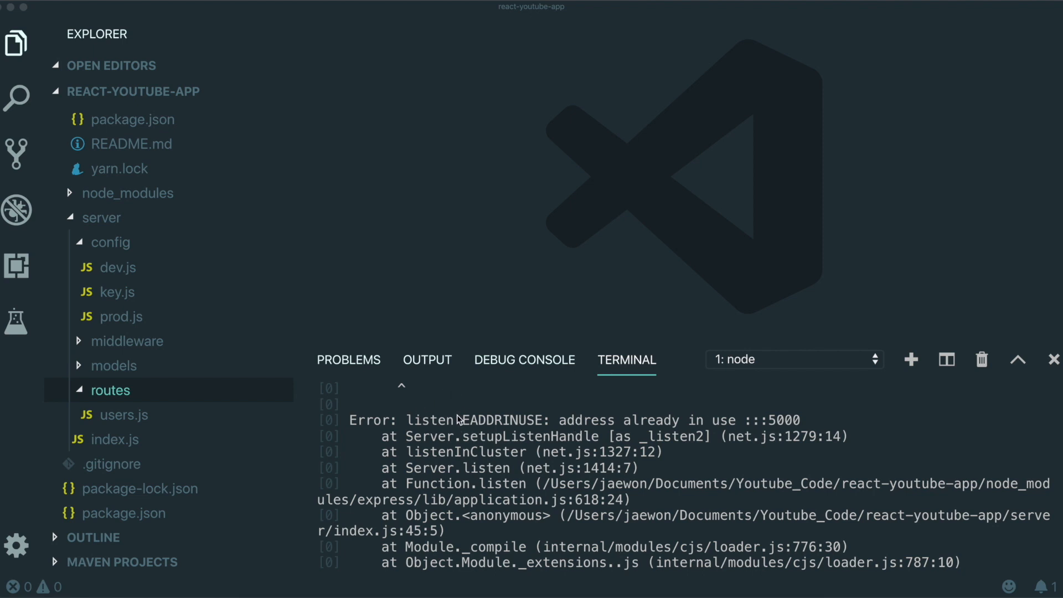
mouse_move(769, 433)
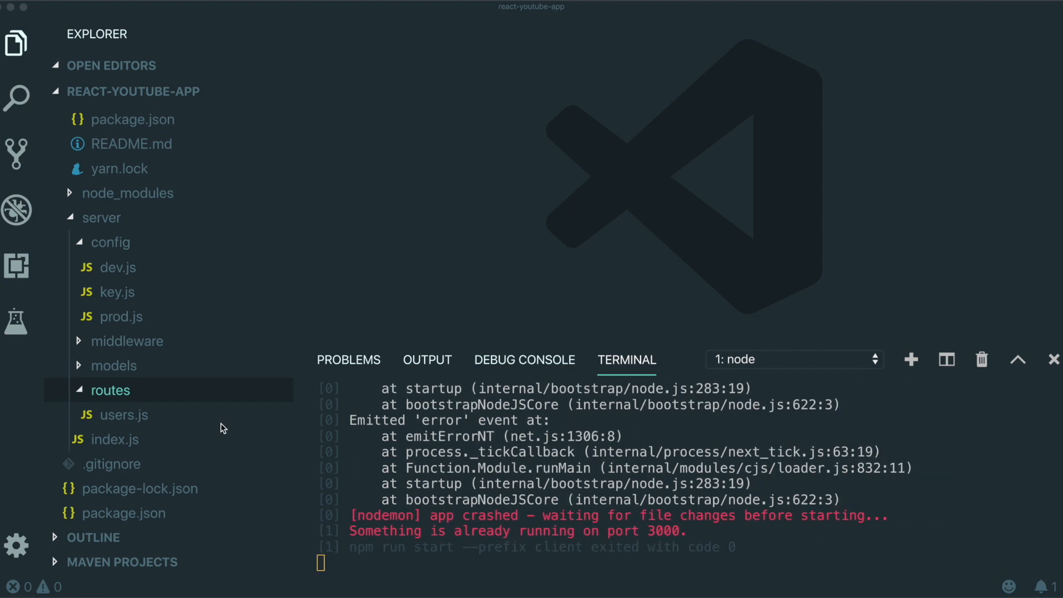
mouse_move(134, 452)
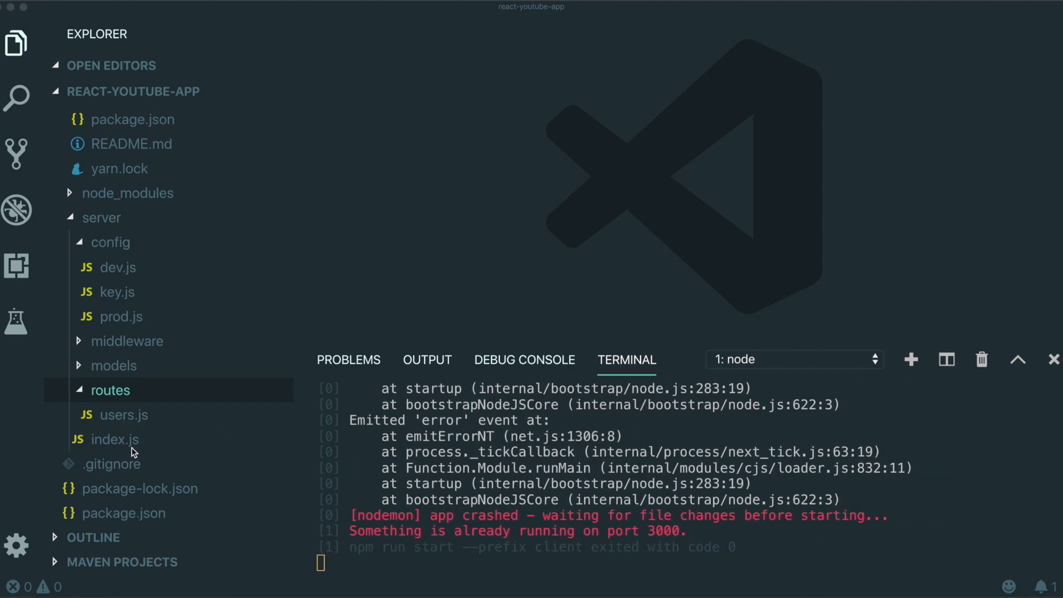
click(115, 439)
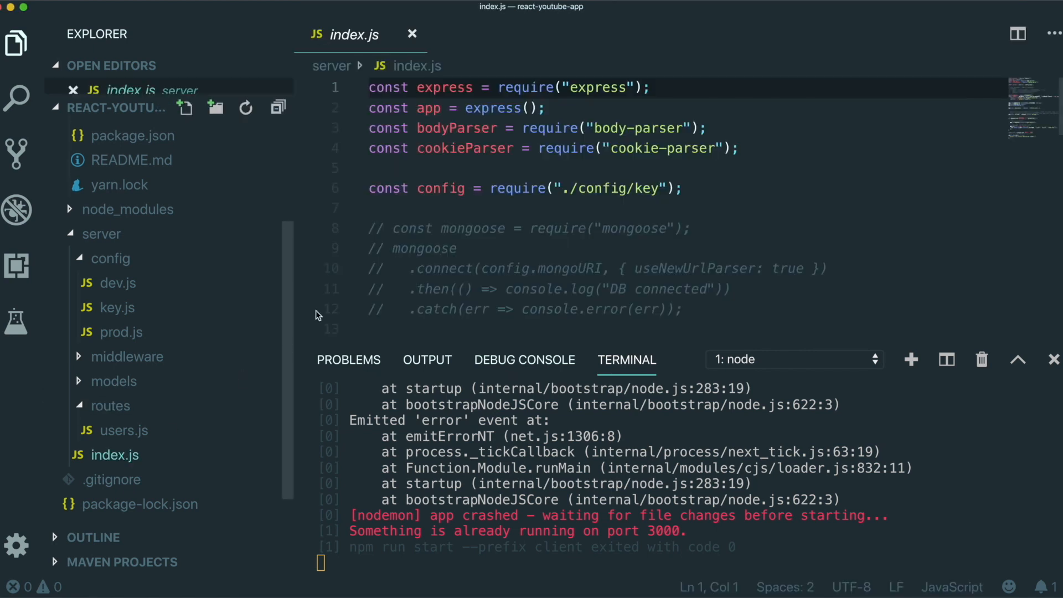
Step: Check the port 5000 setting in index.js and stop the crashed processes with Ctrl+C
scroll(down, 3)
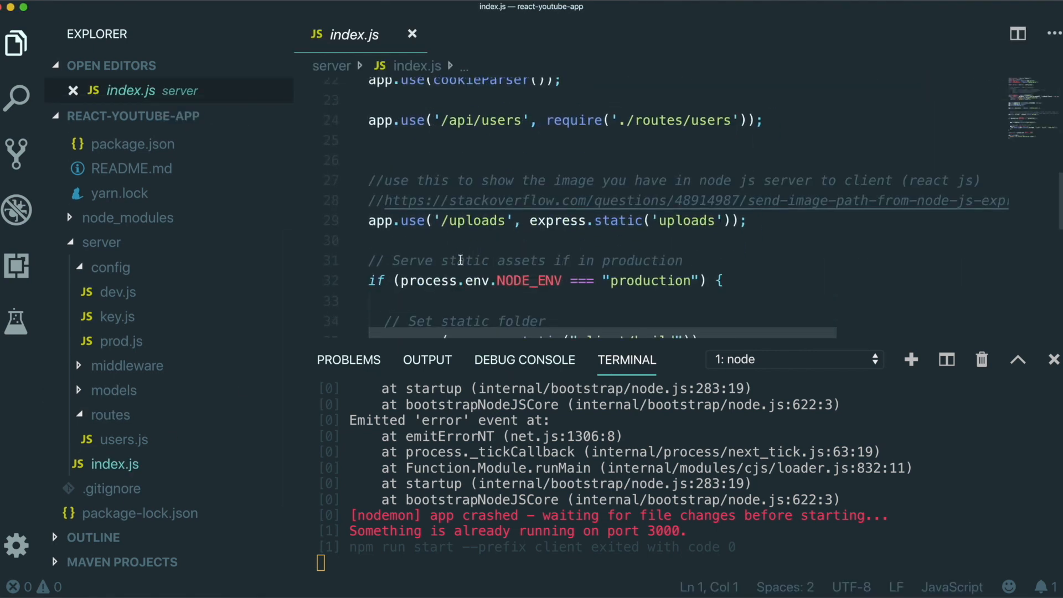
scroll(down, 3)
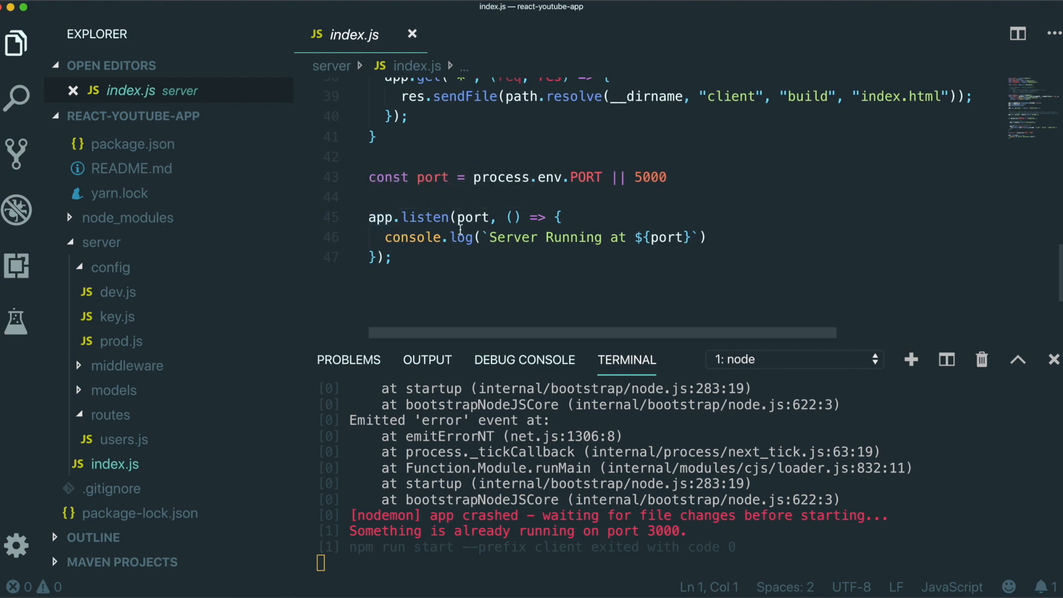
scroll(up, 3)
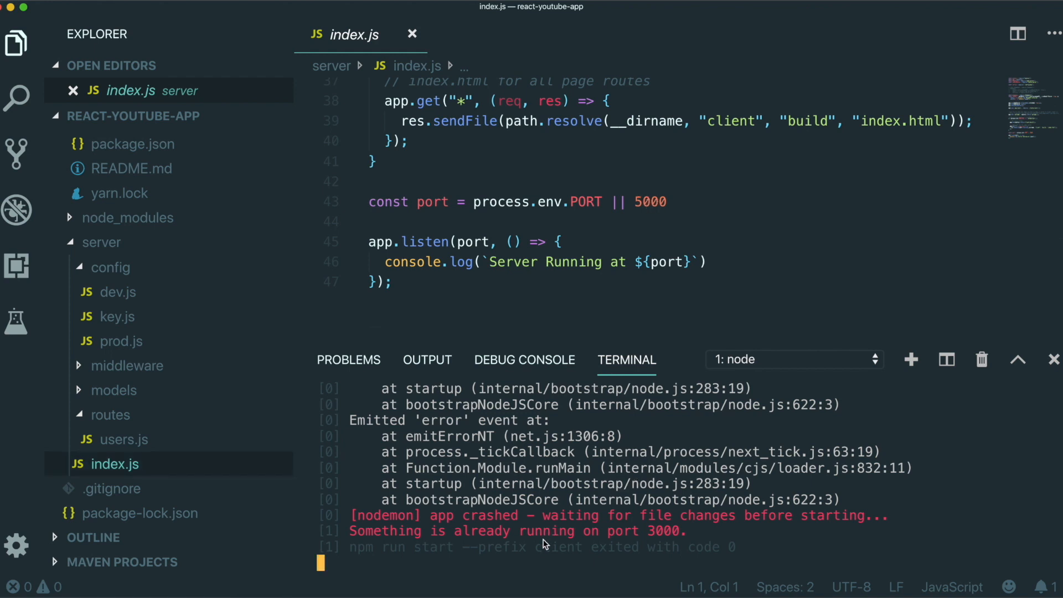
key(ctrl+c)
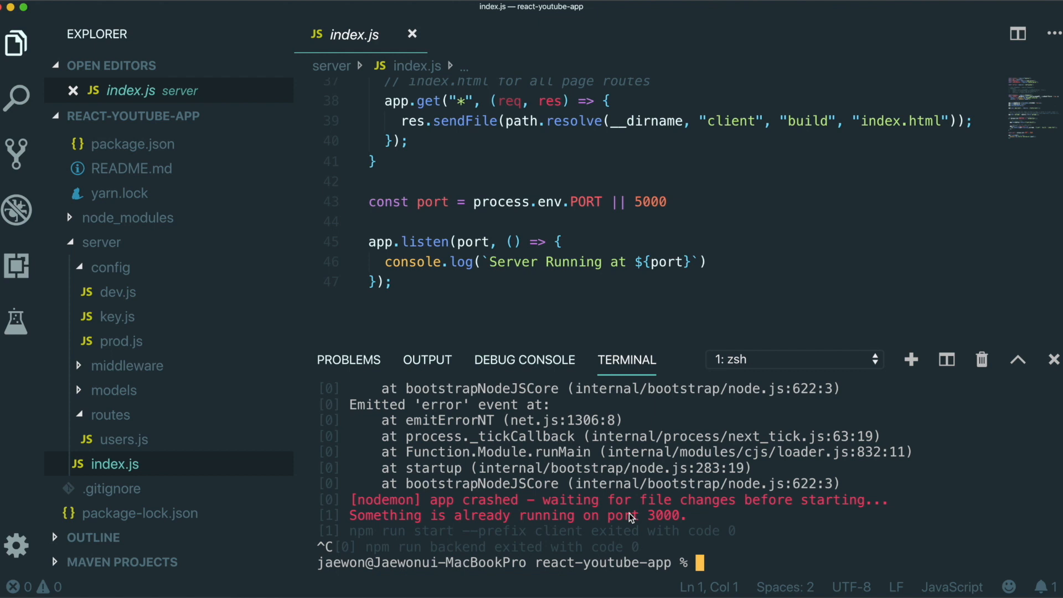
Step: Kill leftover node processes with pkill and rerun npm run dev to serve localhost:3000
text(pkill)
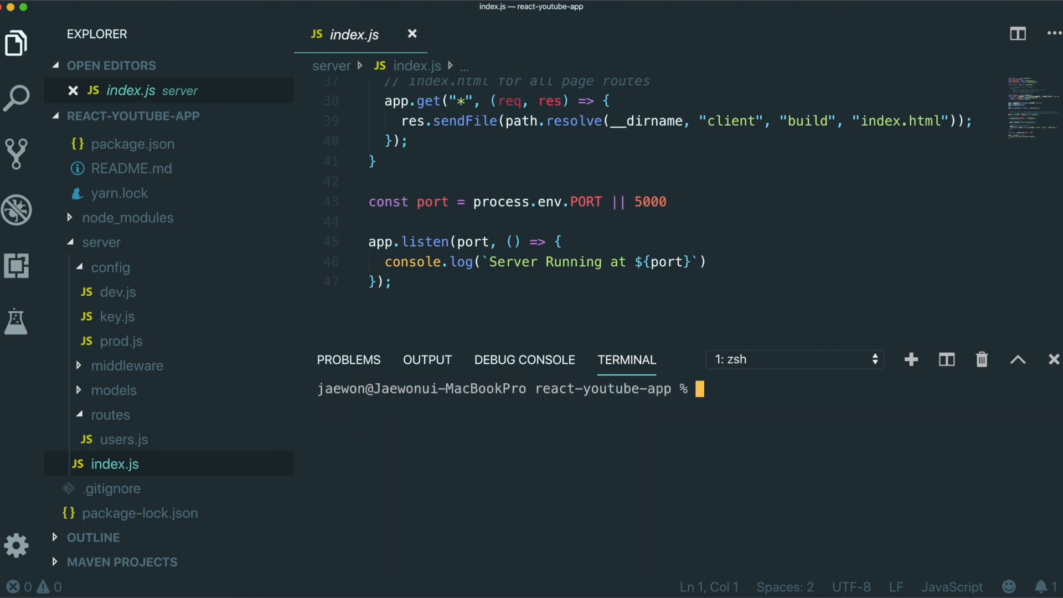
text(npm run d)
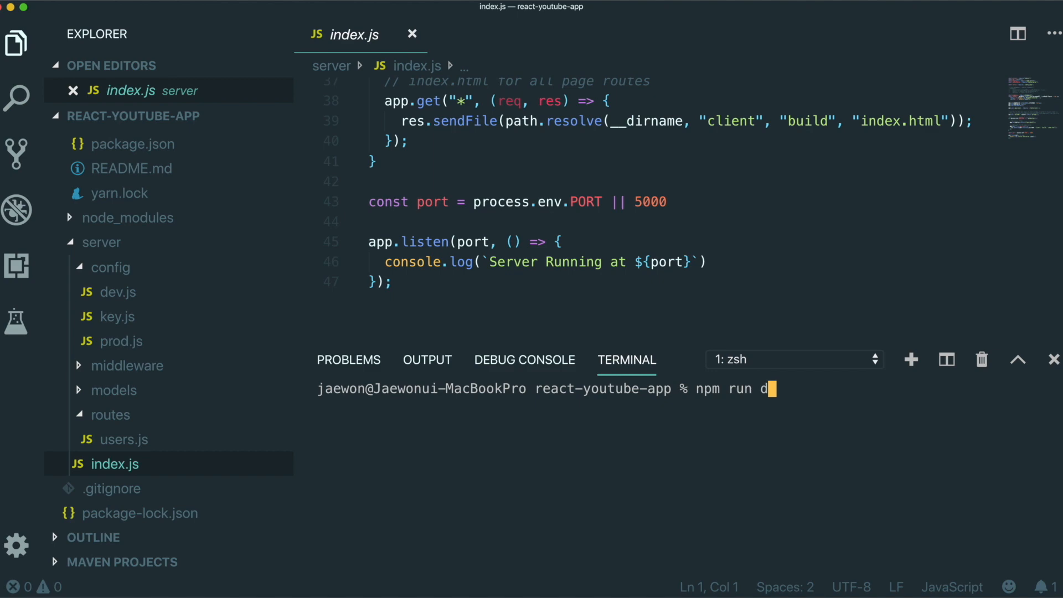
key(Return)
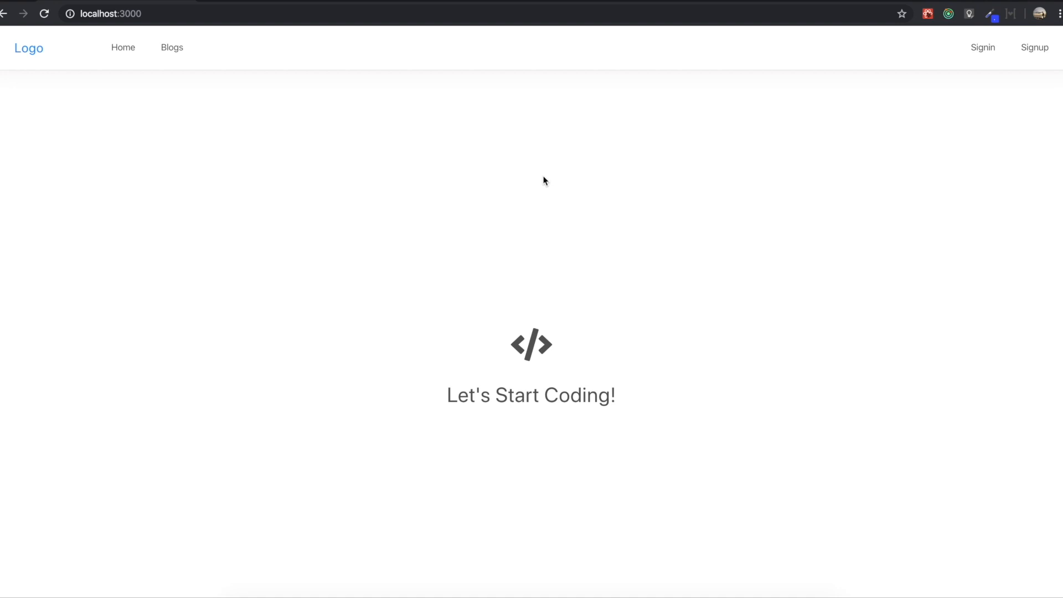
mouse_move(832, 243)
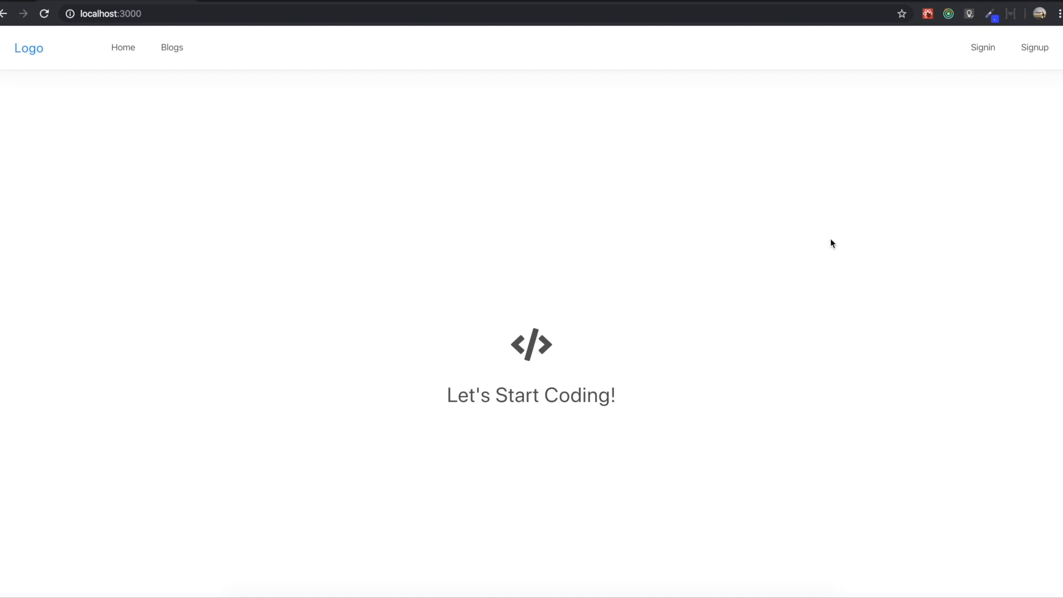
mouse_move(901, 115)
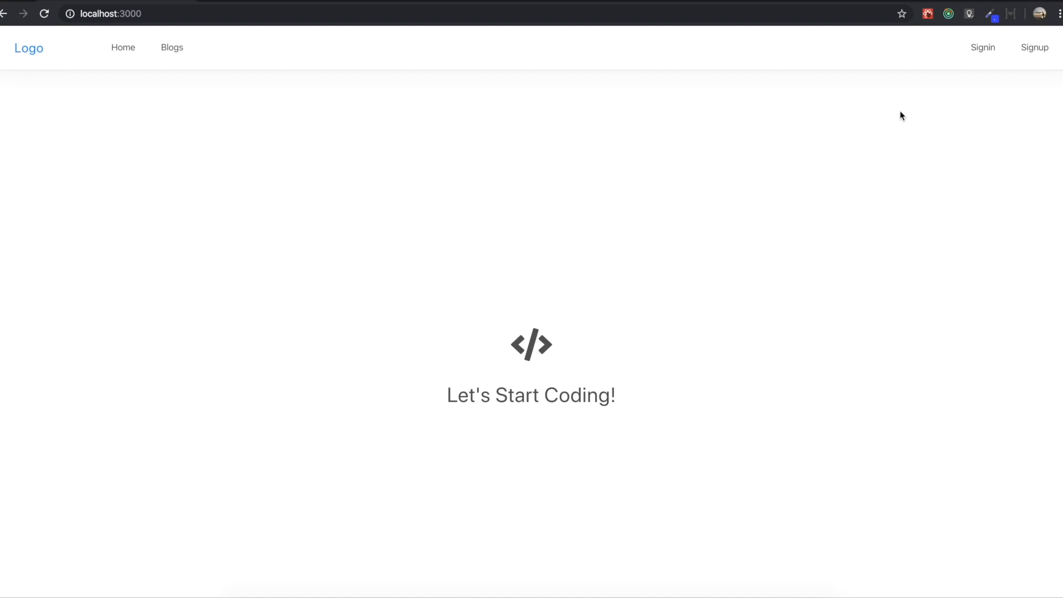
Step: Go to the app's Log In page at localhost:3000/login via the navbar Signin link
click(1034, 48)
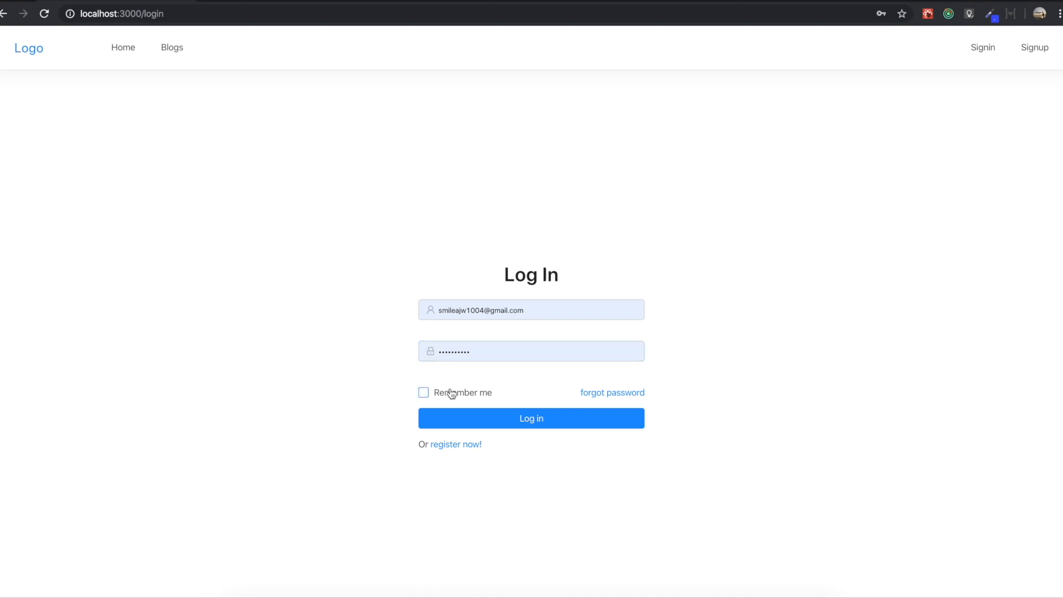
mouse_move(237, 278)
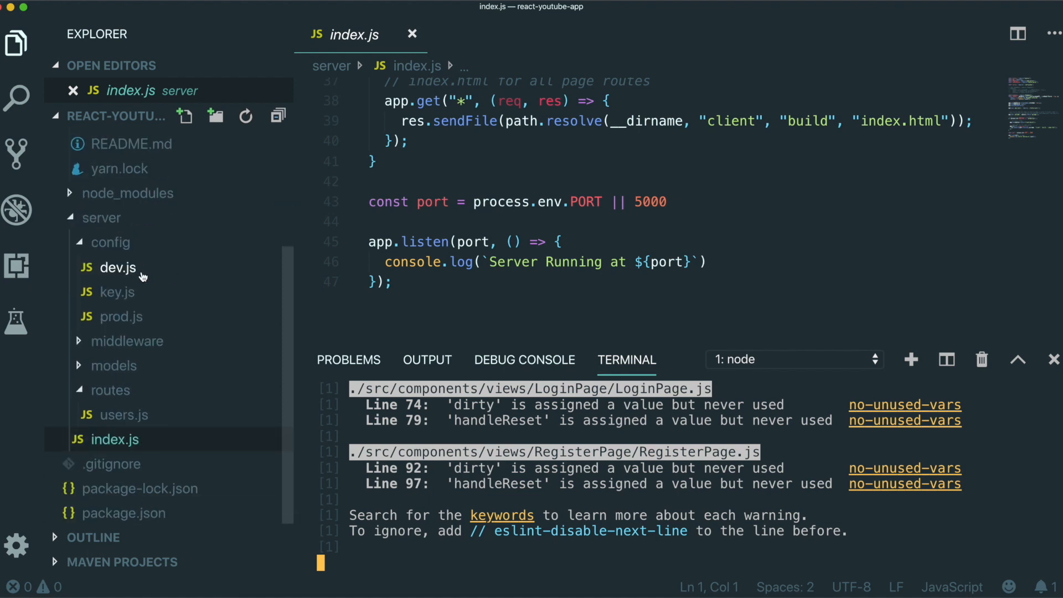
Step: Expand client > src > _reducers and view the rootReducer index.js
scroll(up, 3)
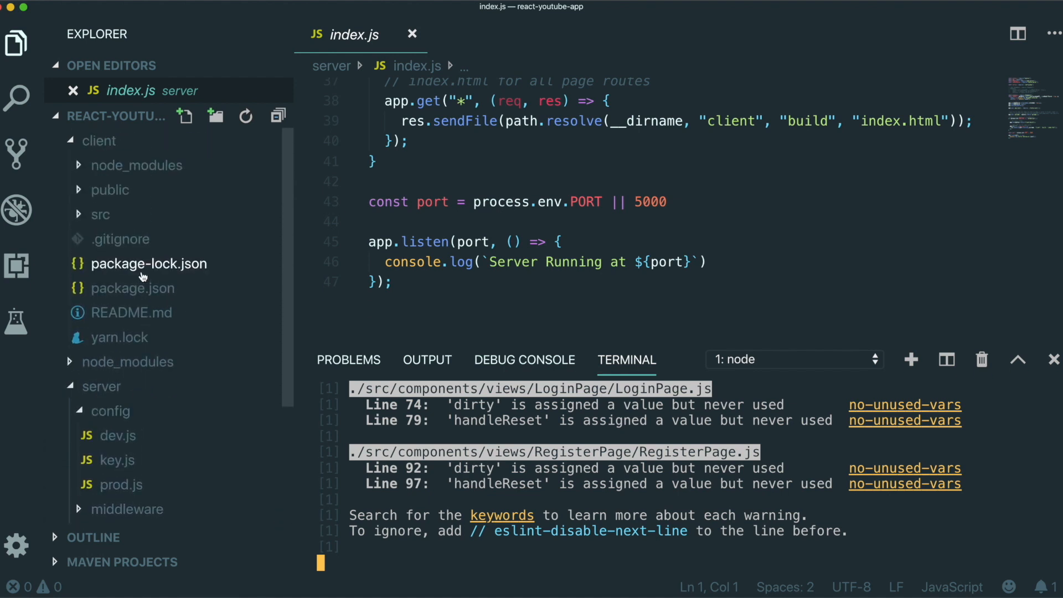
mouse_move(110, 190)
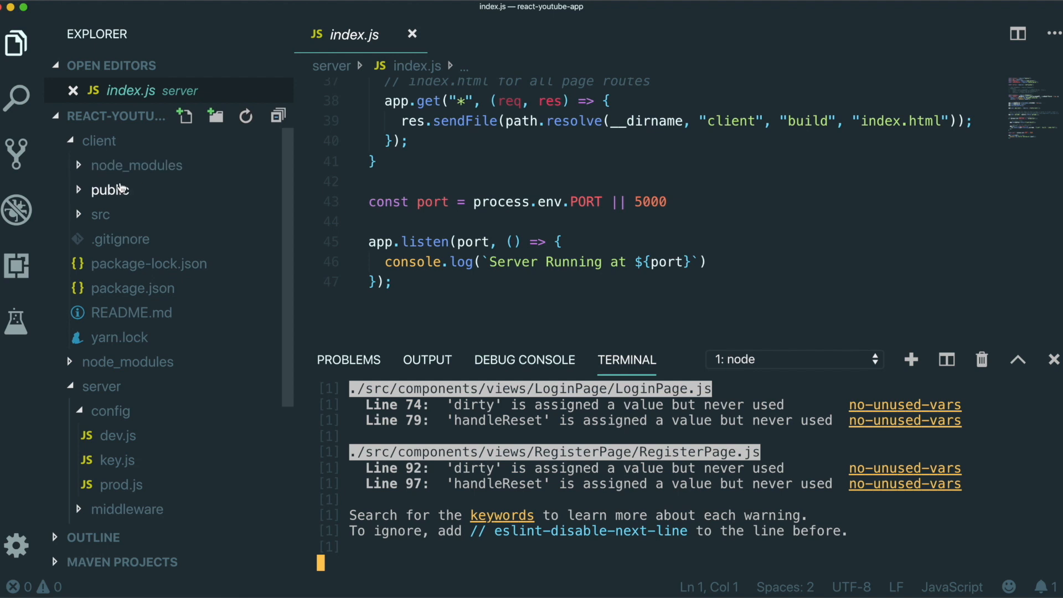
click(100, 213)
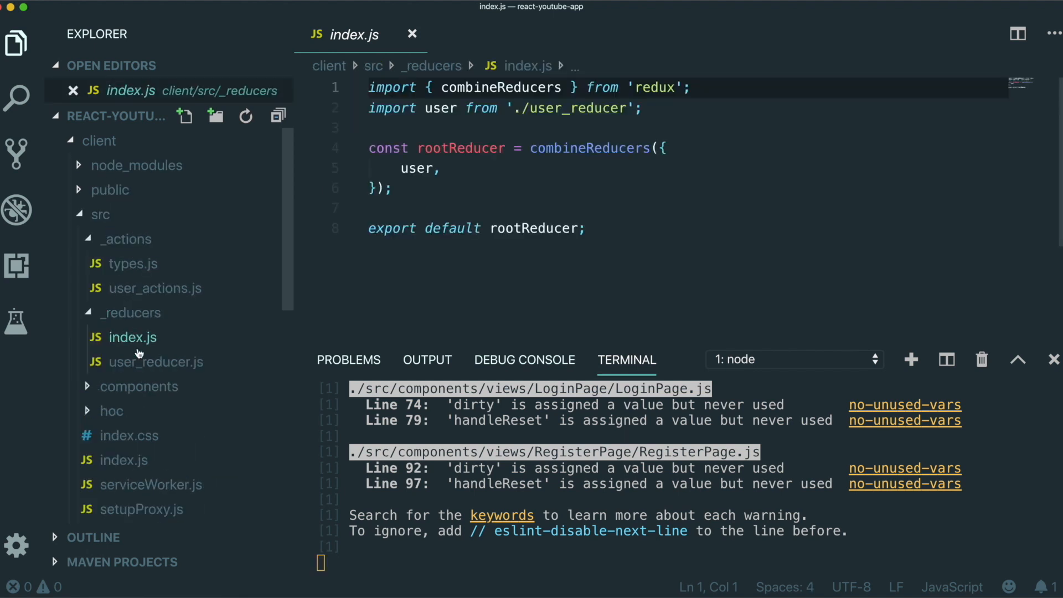
click(155, 288)
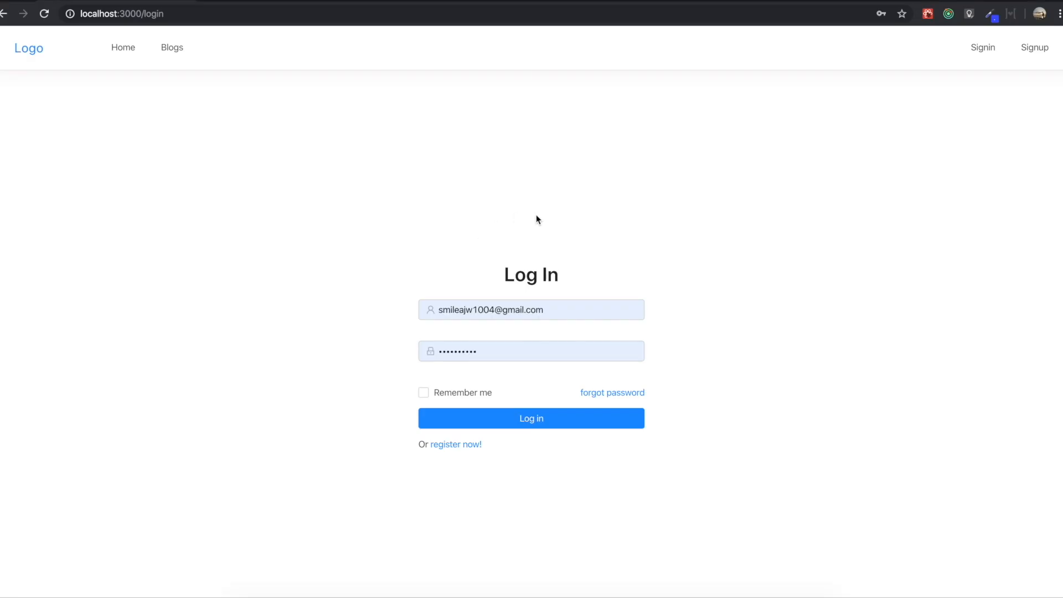
mouse_move(948, 13)
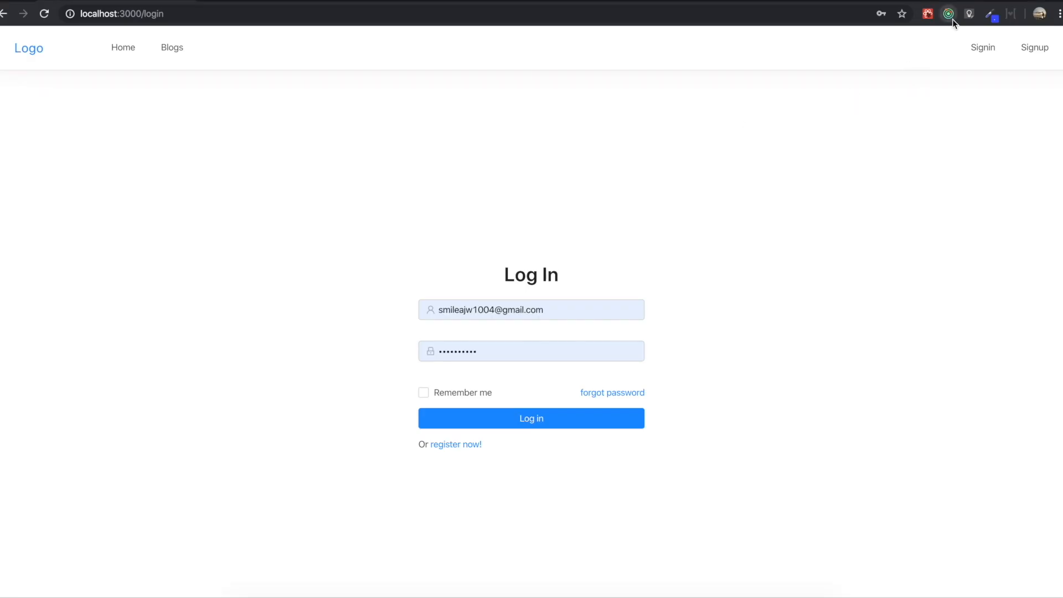
click(948, 14)
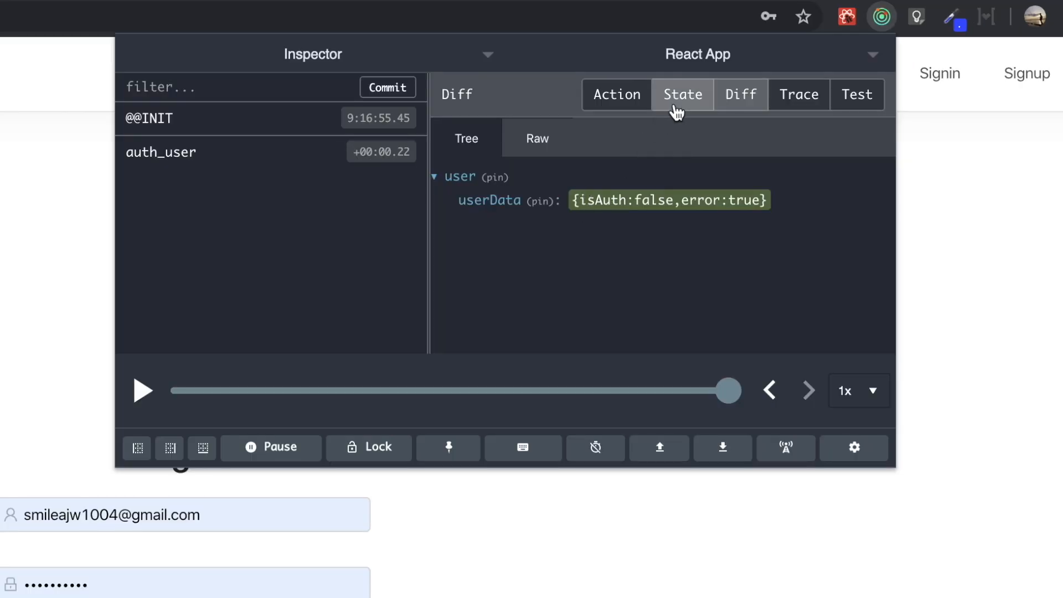
click(681, 94)
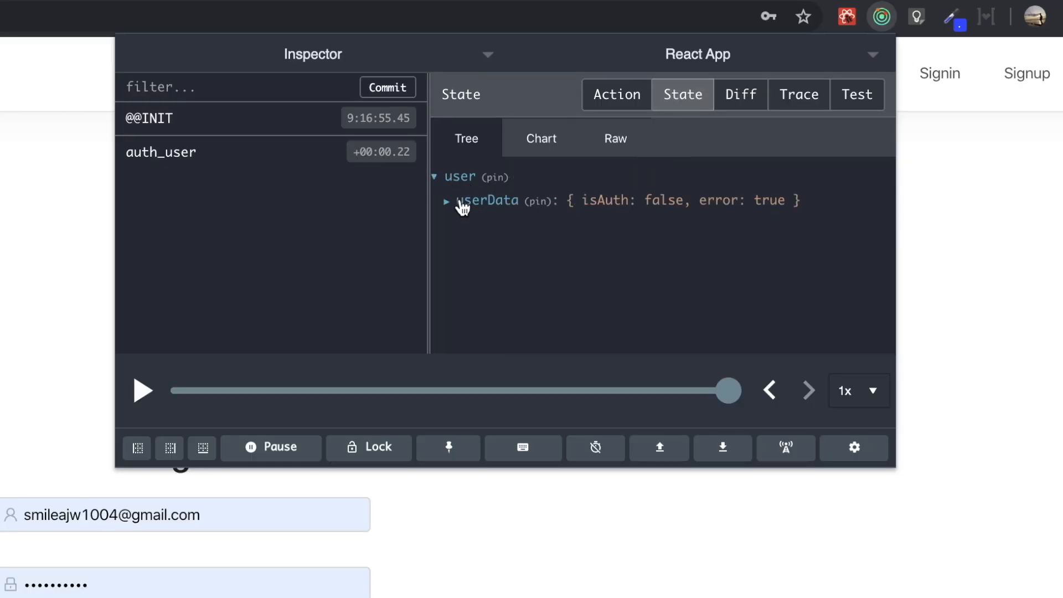
click(447, 200)
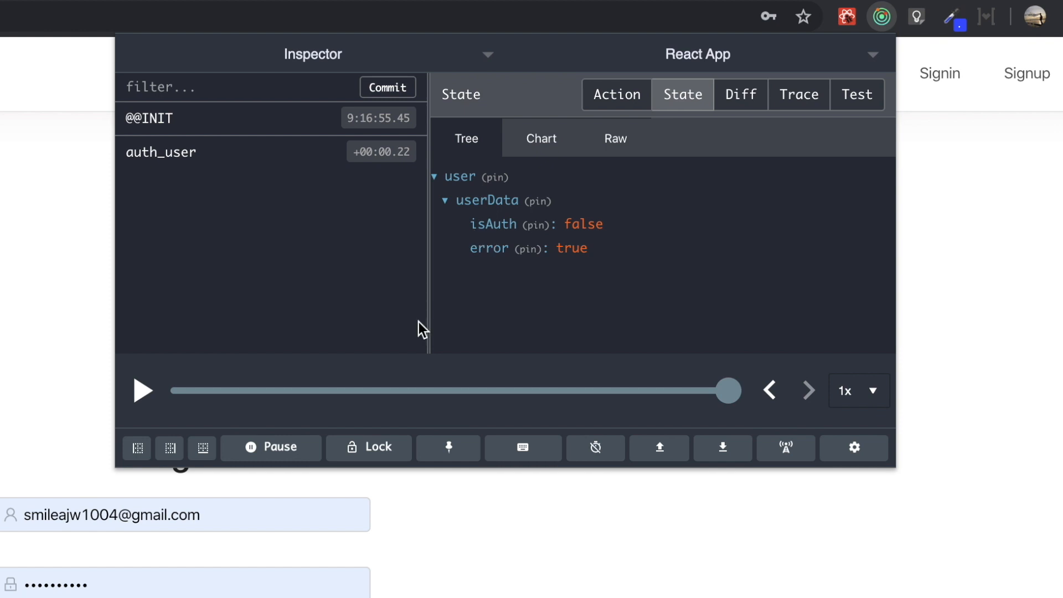
mouse_move(494, 242)
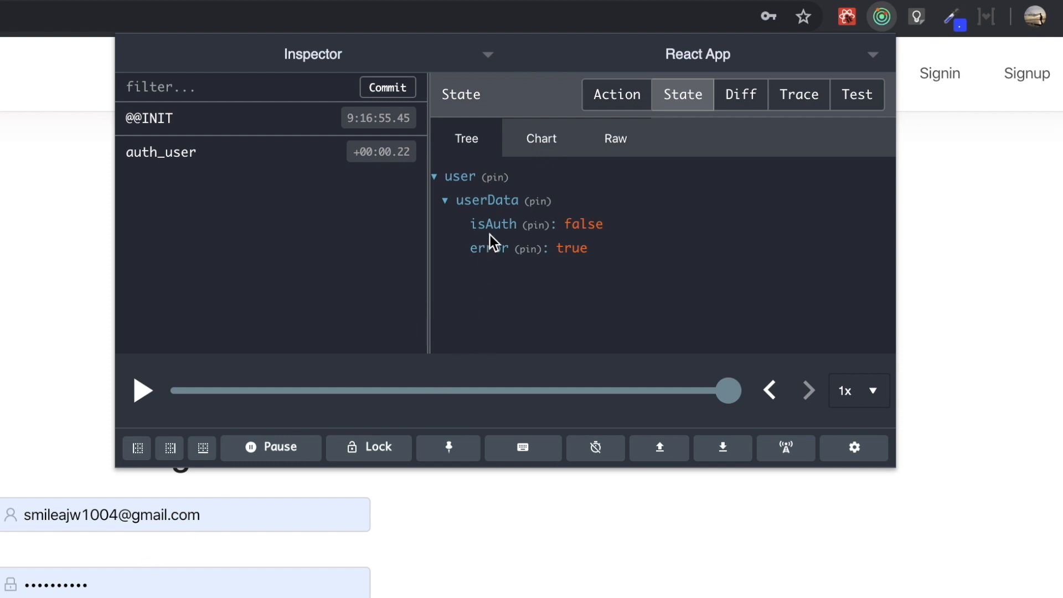
mouse_move(575, 246)
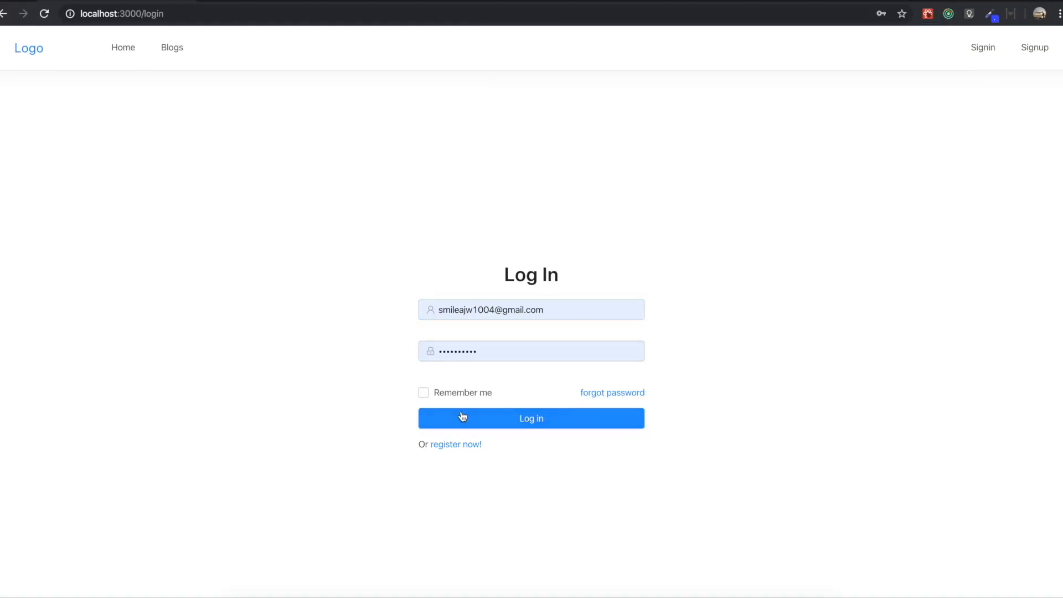
Step: Submit the prefilled login form to land on the 'Let's Start Coding!' home page
click(530, 419)
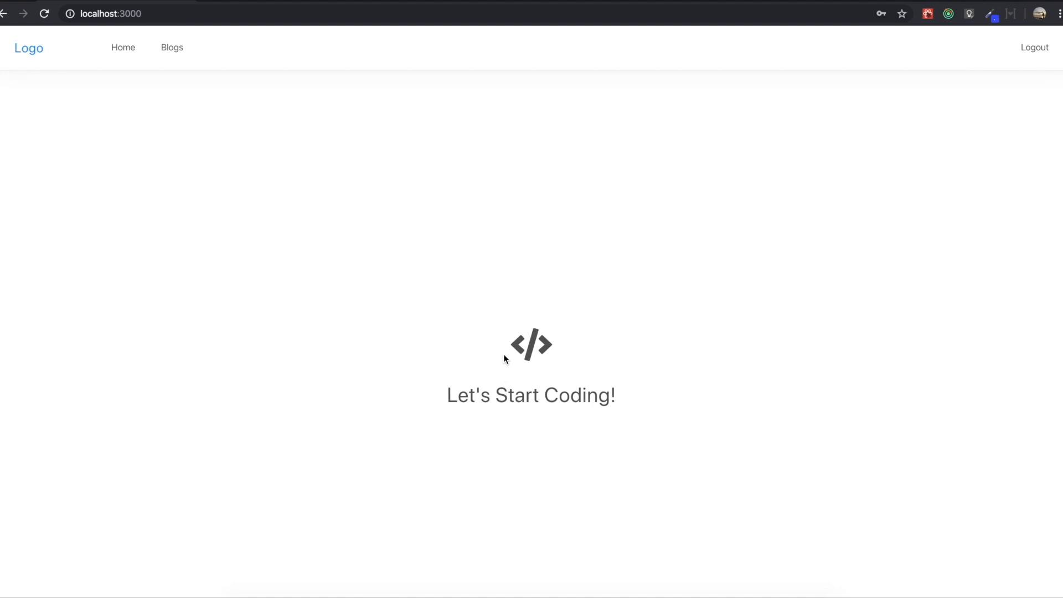
mouse_move(493, 285)
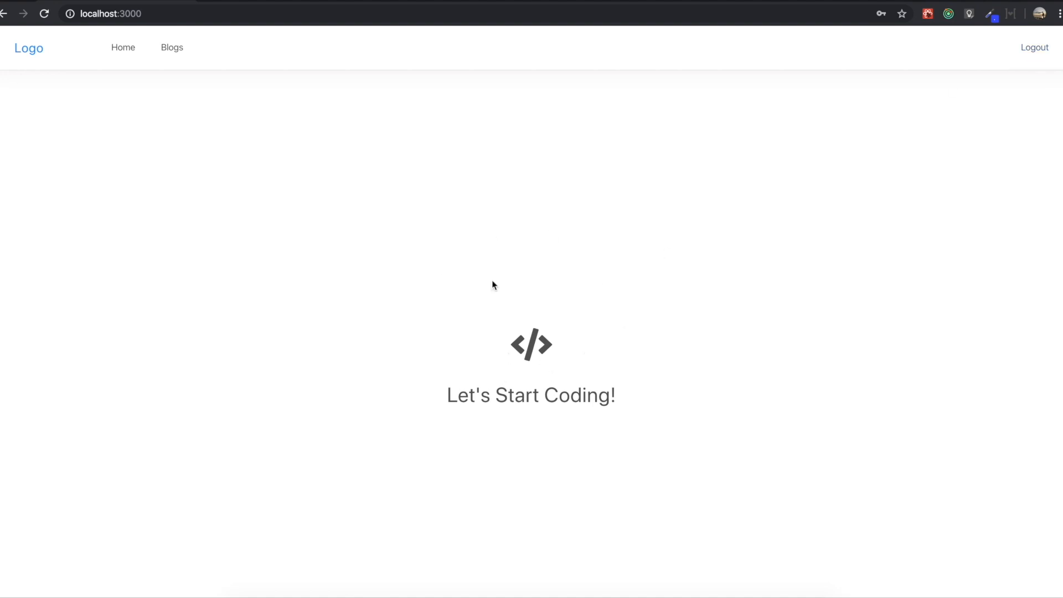
mouse_move(454, 298)
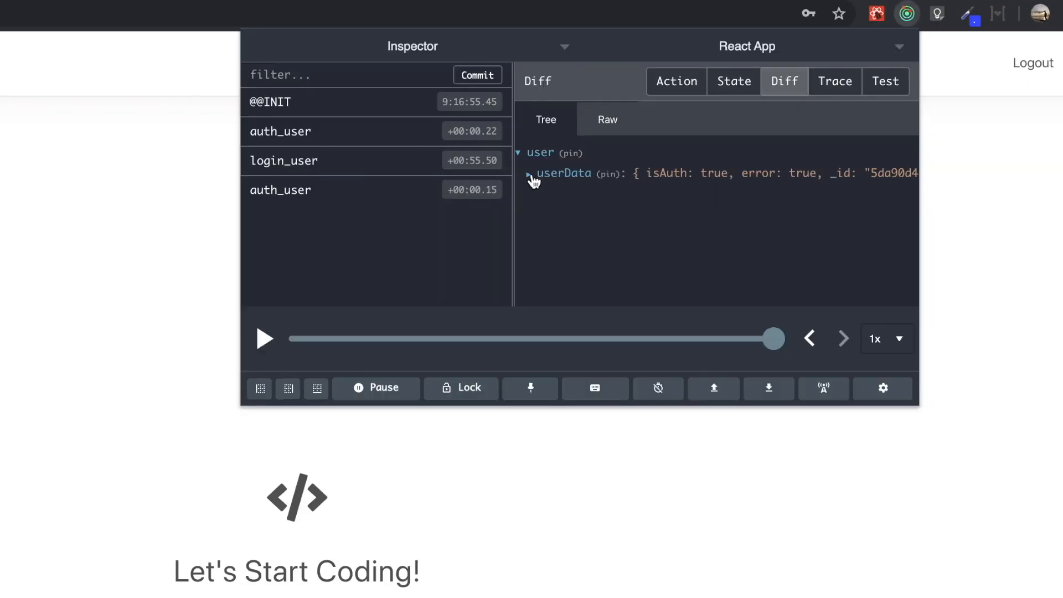
click(528, 173)
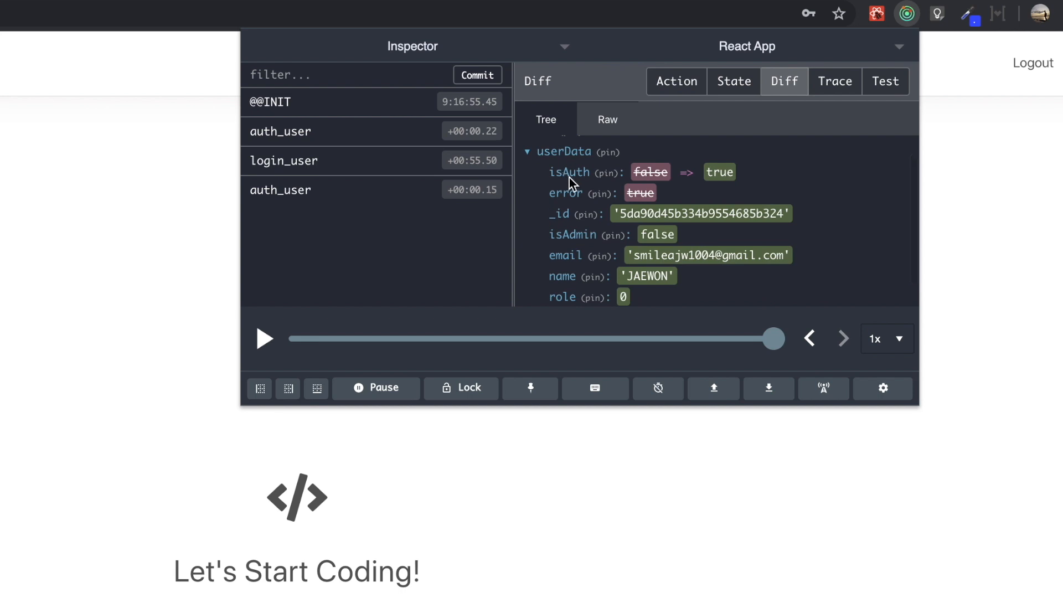
mouse_move(718, 175)
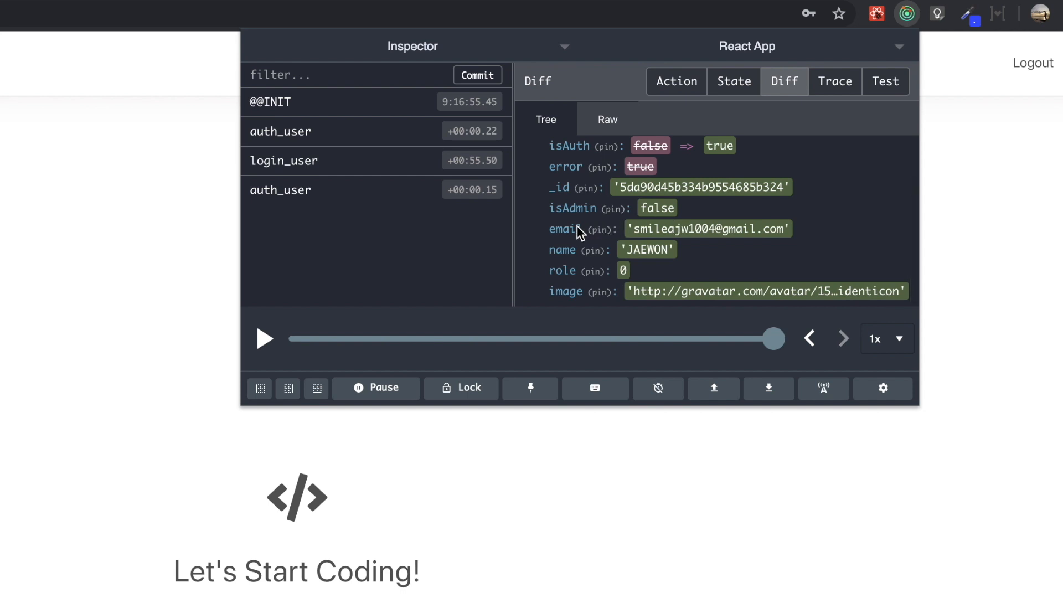
mouse_move(578, 300)
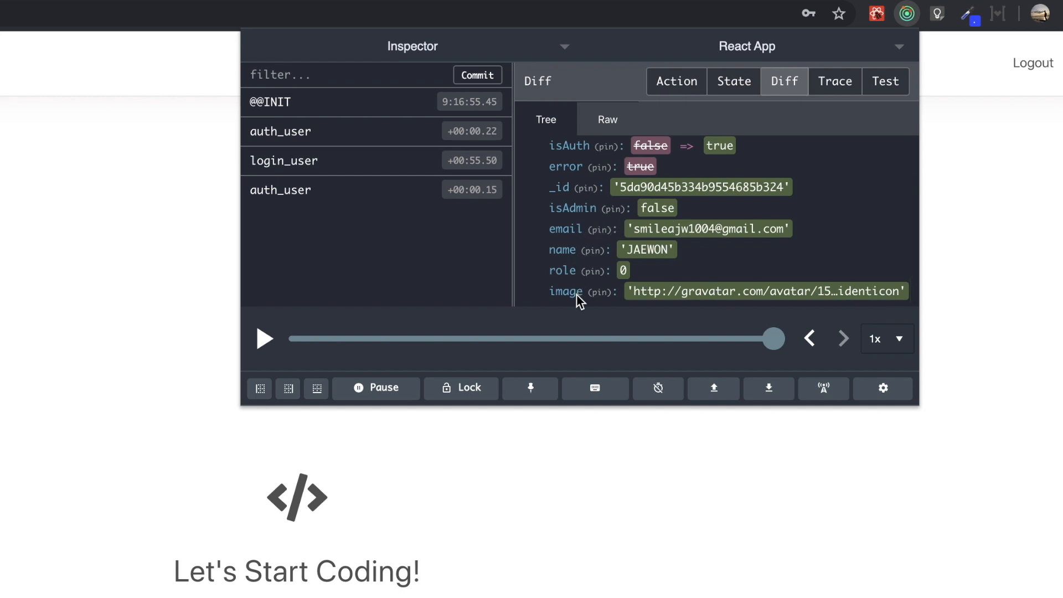
click(733, 80)
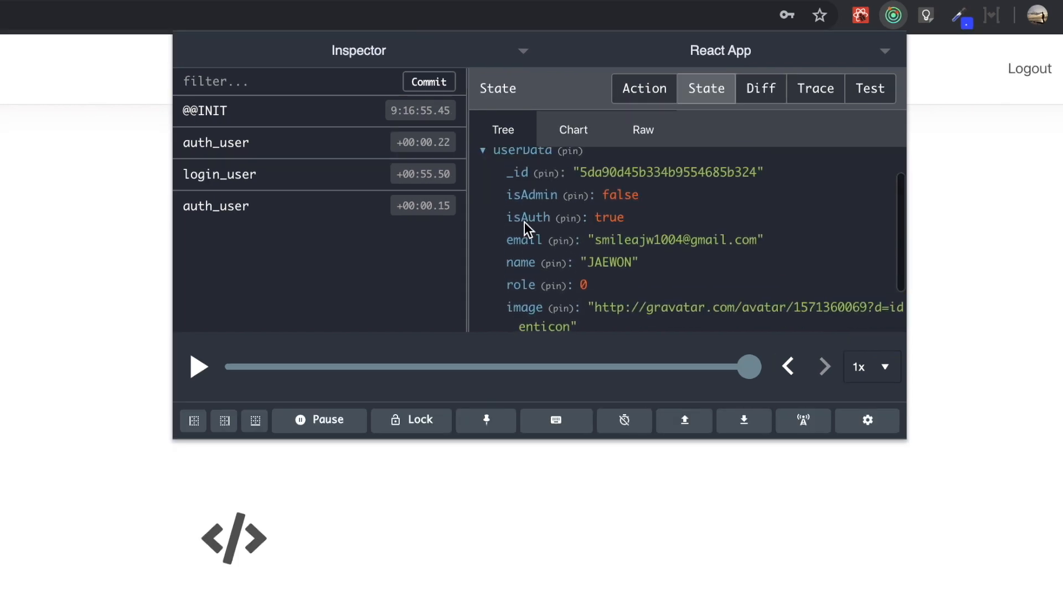
scroll(down, 3)
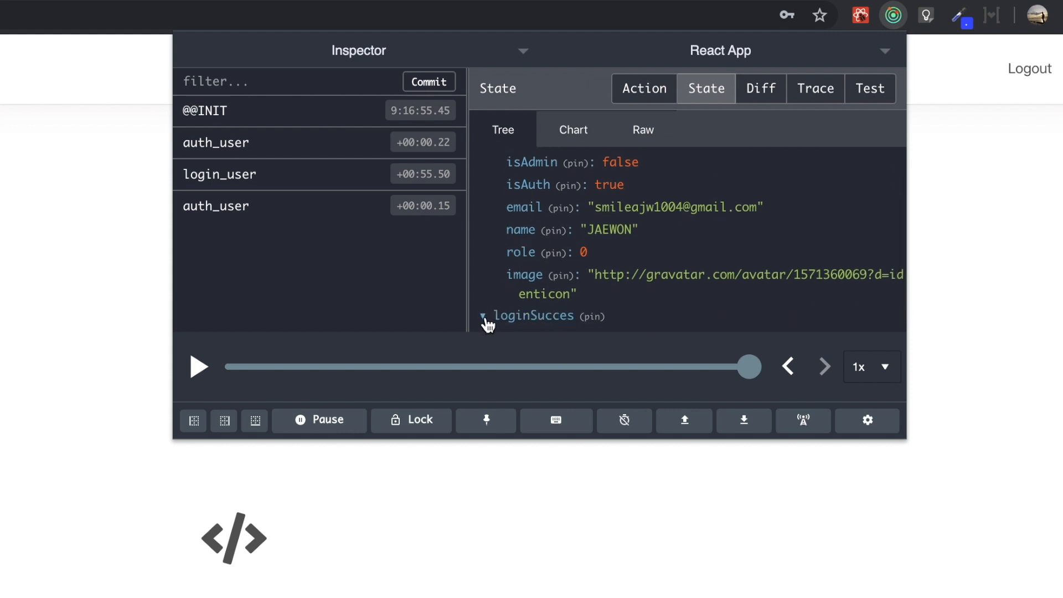
click(483, 315)
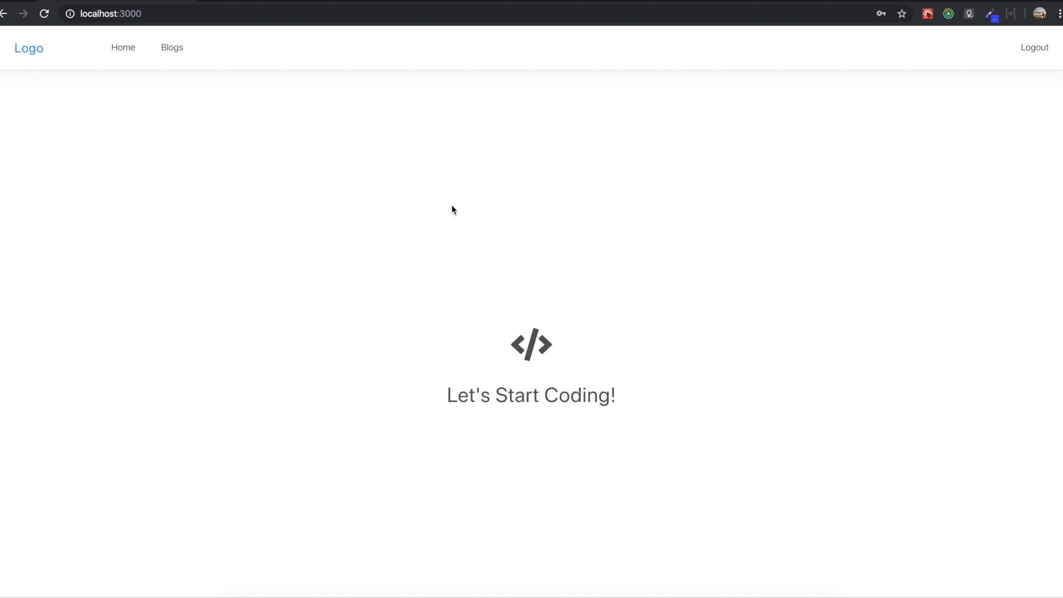
mouse_move(410, 249)
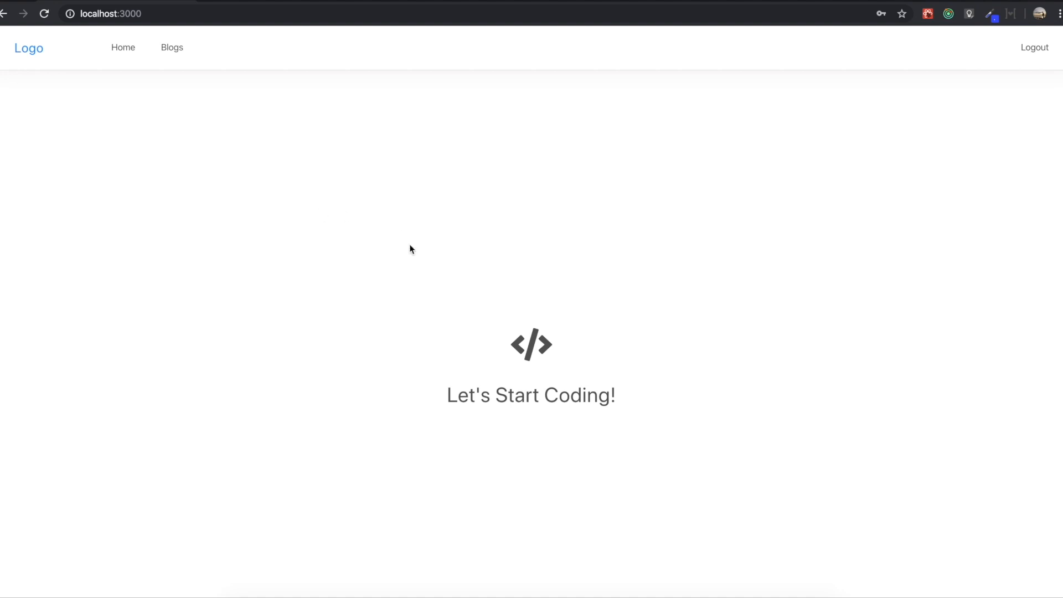
mouse_move(493, 455)
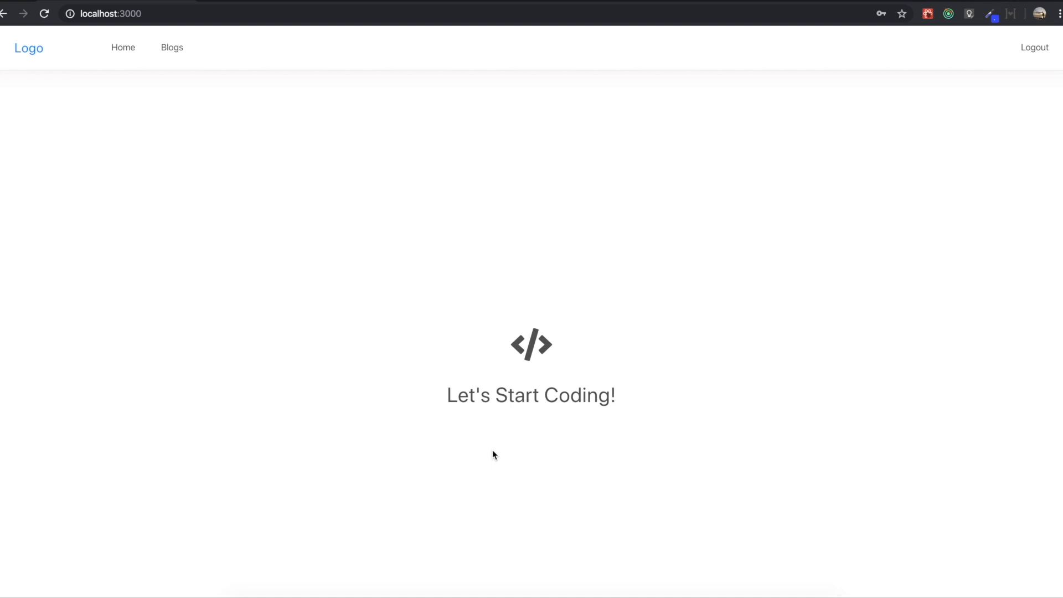
mouse_move(475, 187)
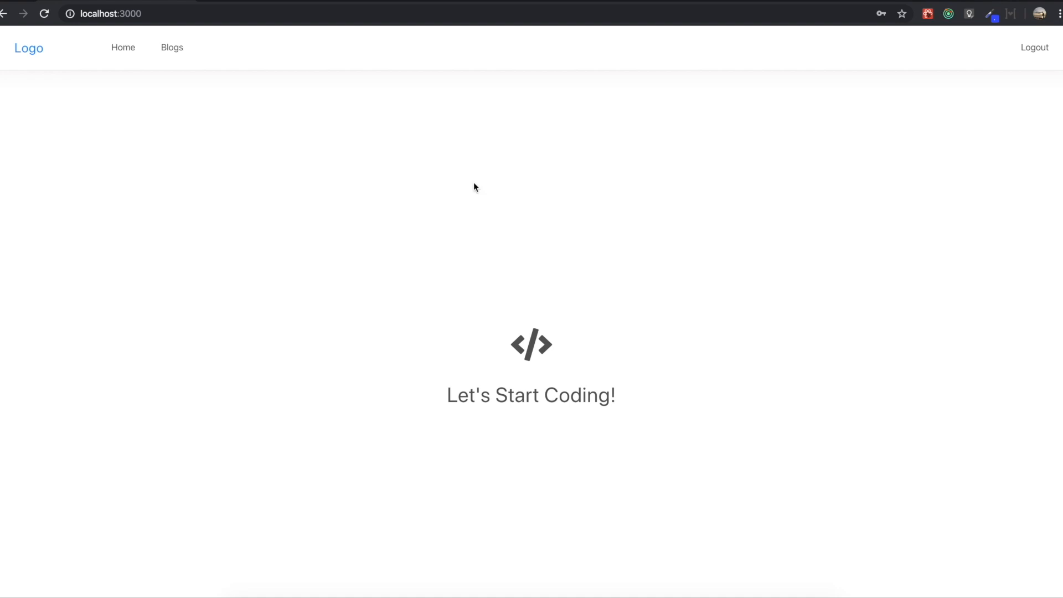